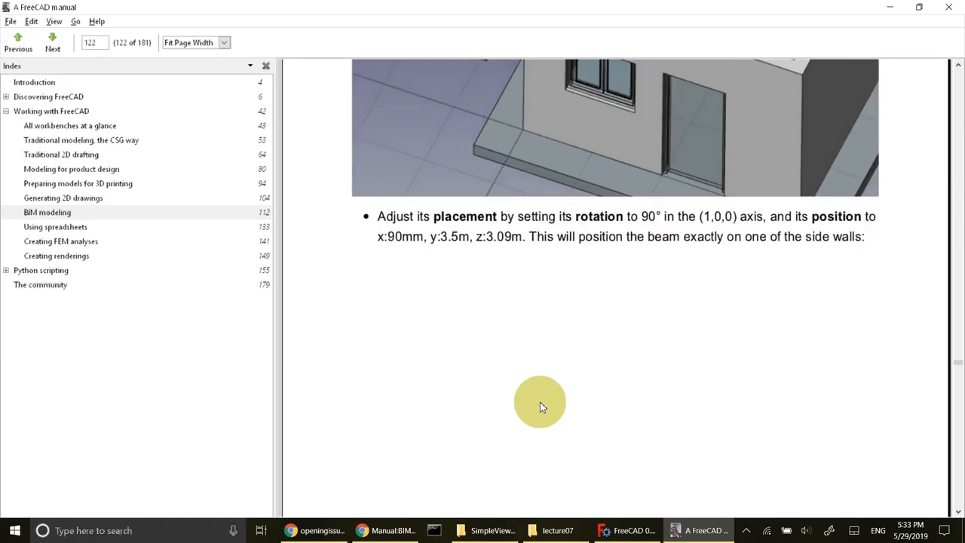
Step: Scroll the manual from page 122 down to the array duplication steps on page 123
scroll(down, 3)
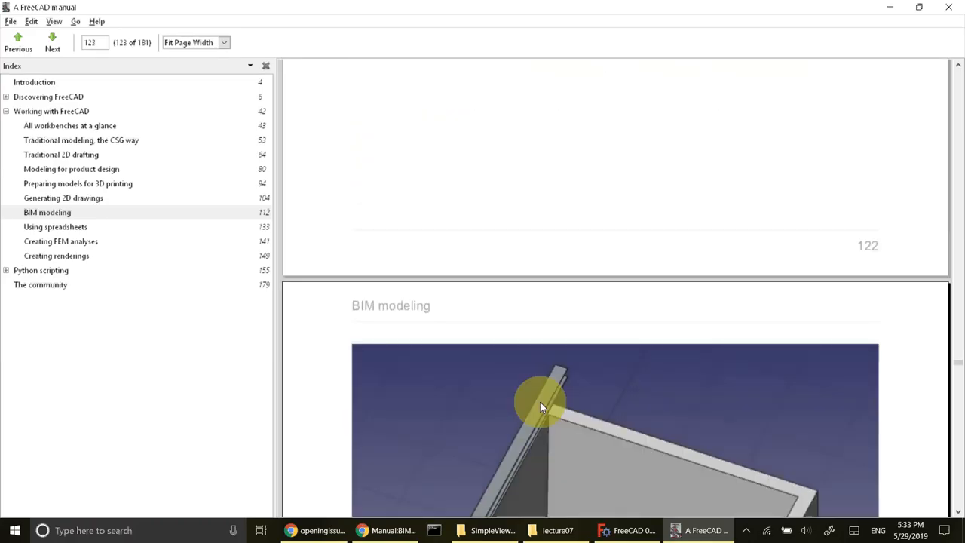
scroll(down, 3)
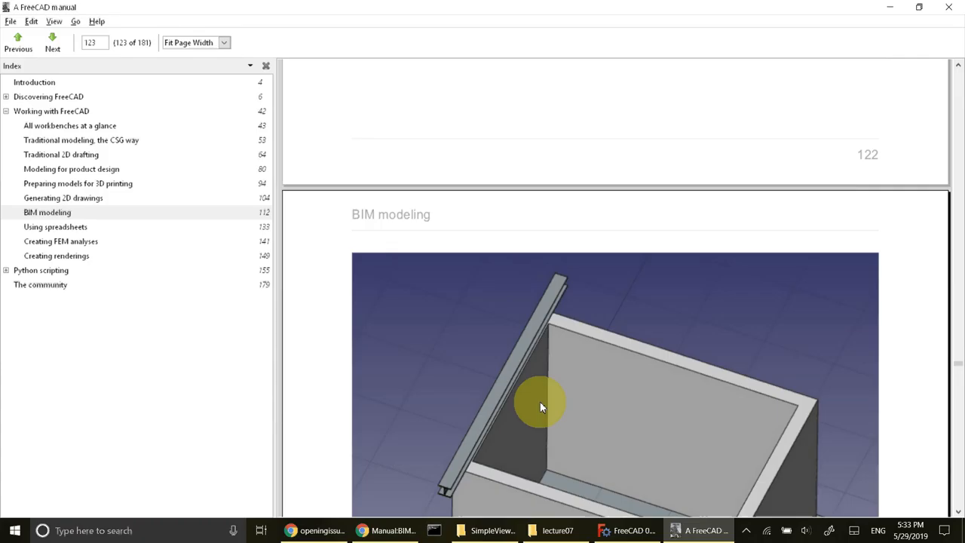
scroll(down, 3)
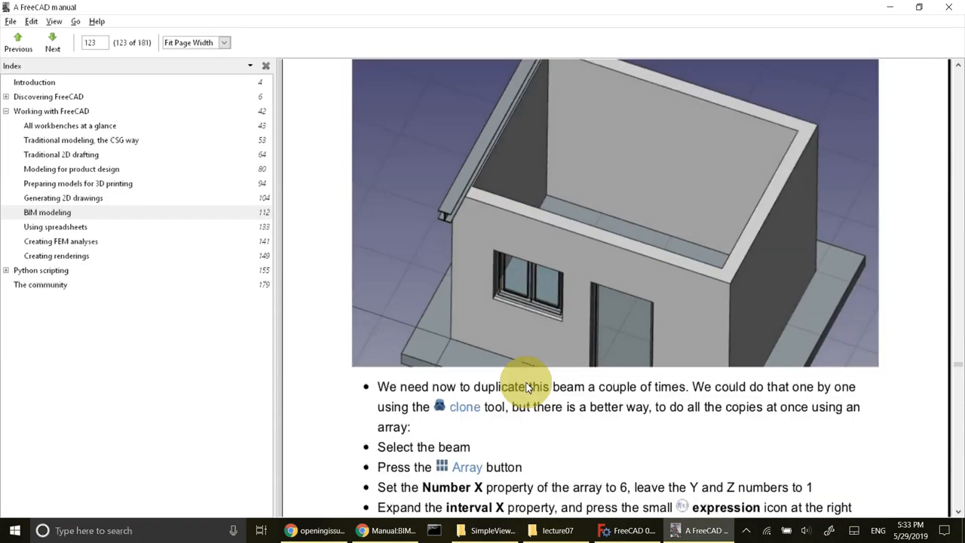
scroll(down, 3)
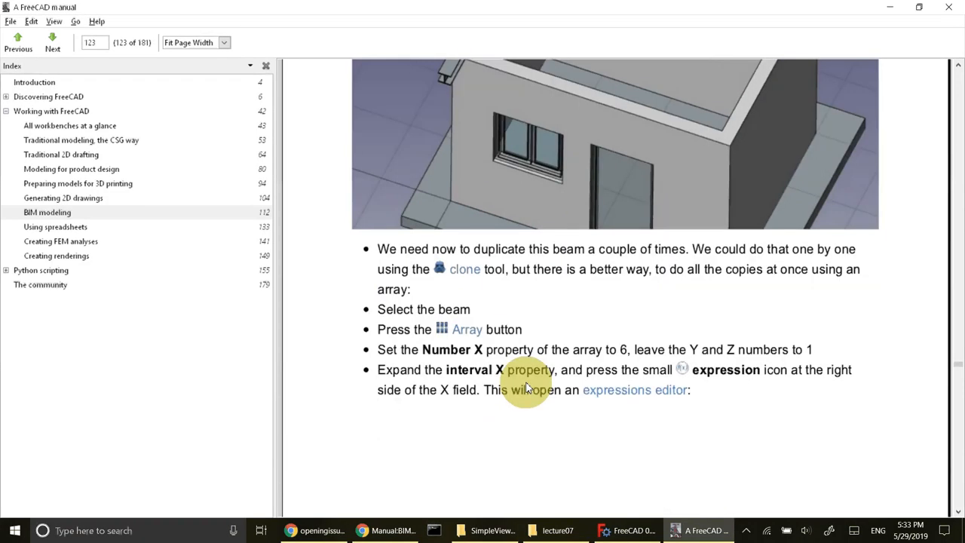
Step: Set the Structure object's IfcRole property to Beam in FreeCAD
click(701, 531)
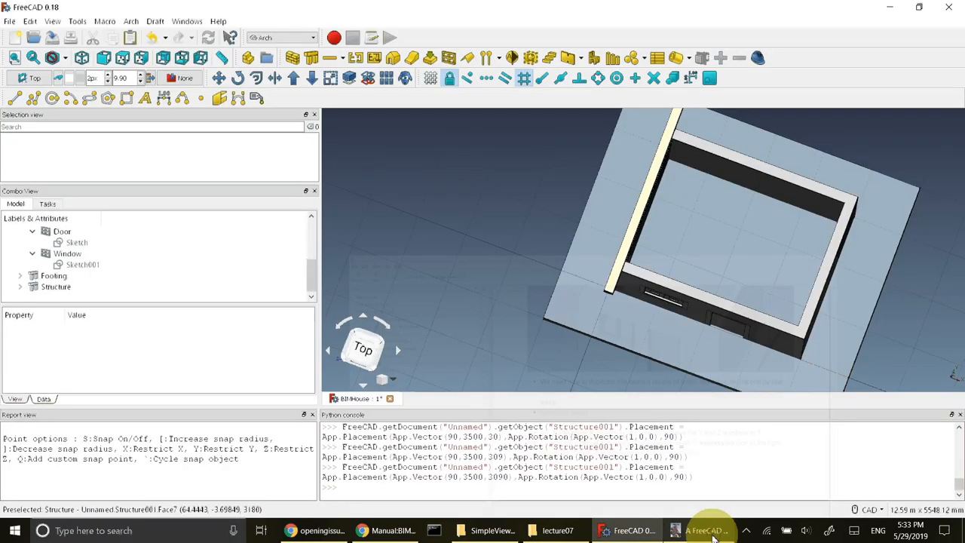
click(54, 287)
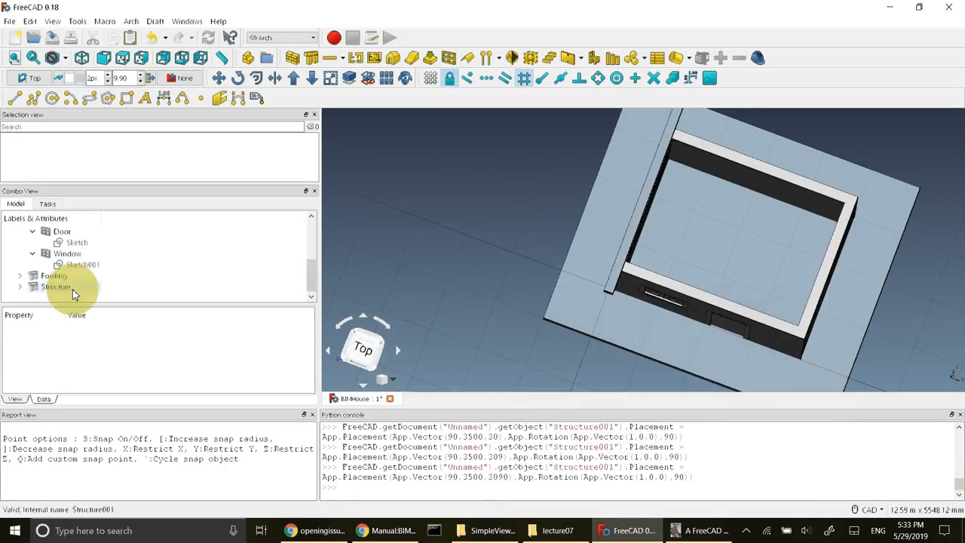
click(54, 286)
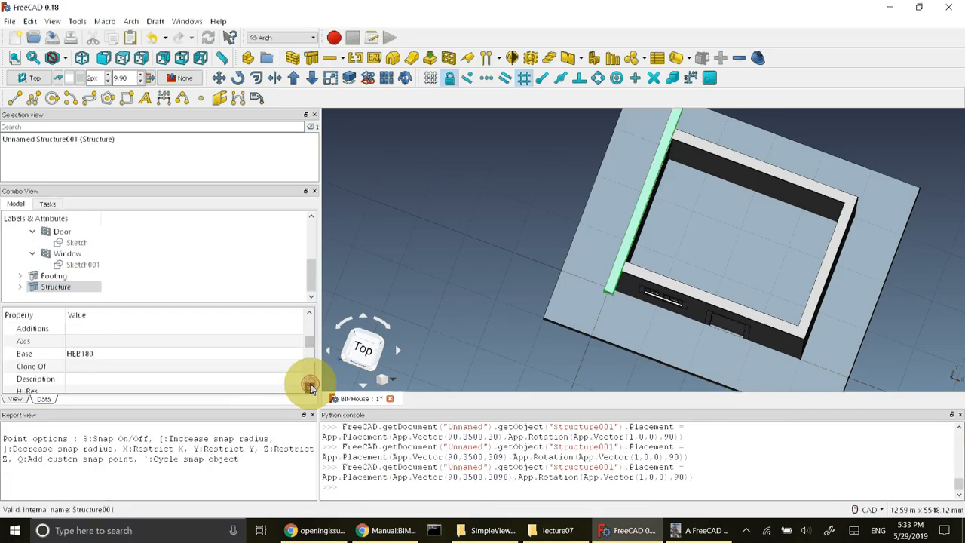
scroll(down, 3)
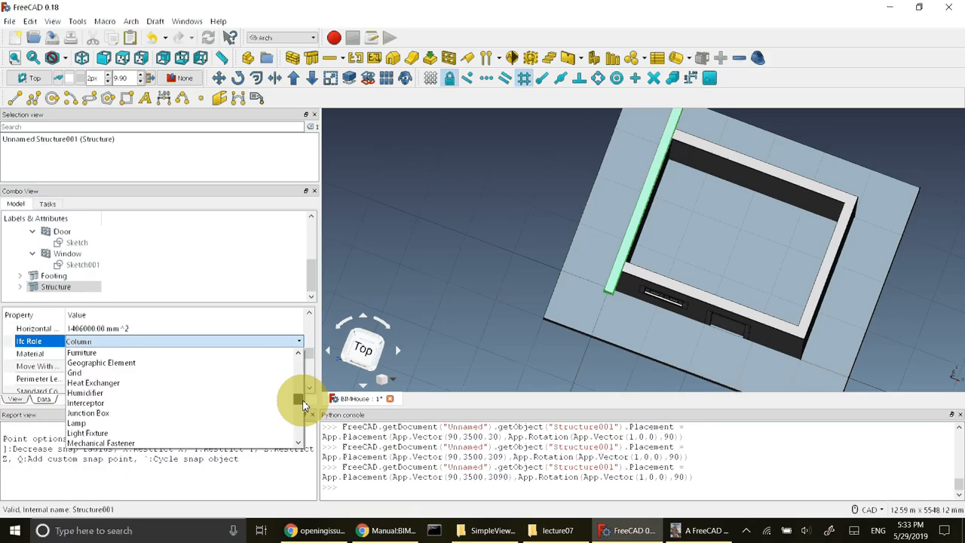
scroll(down, 3)
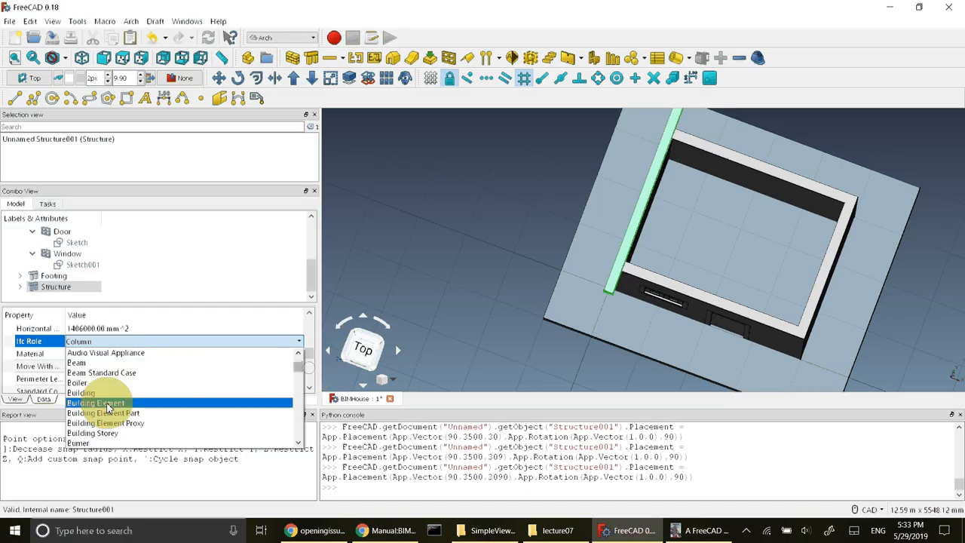
click(75, 362)
text(Girder)
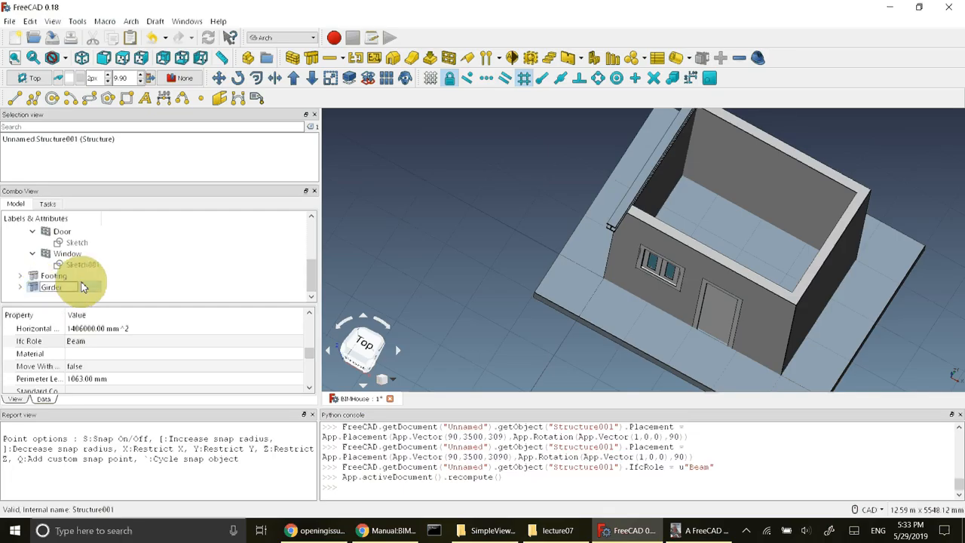
Step: Rename Structure to Girder and build a Draft Array from it, expanded in the tree
click(51, 287)
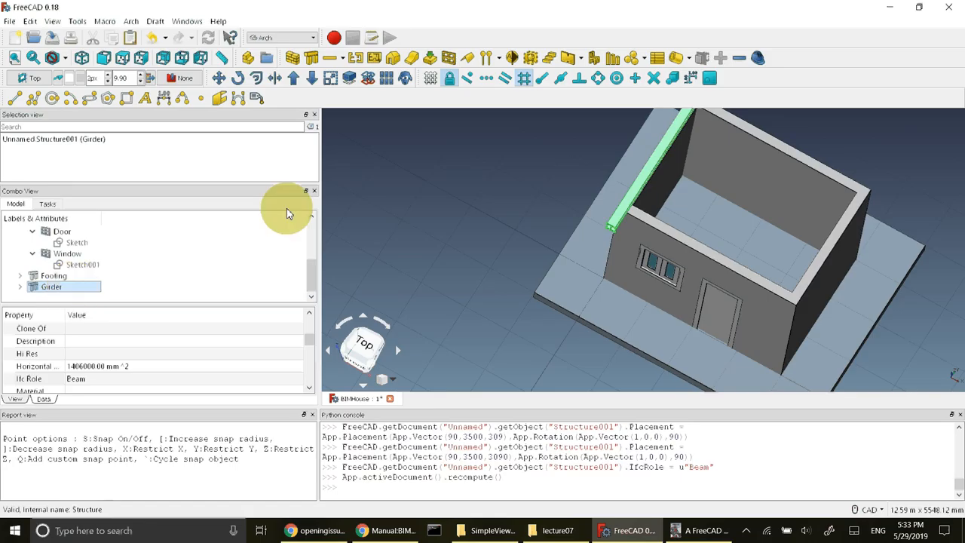
mouse_move(386, 78)
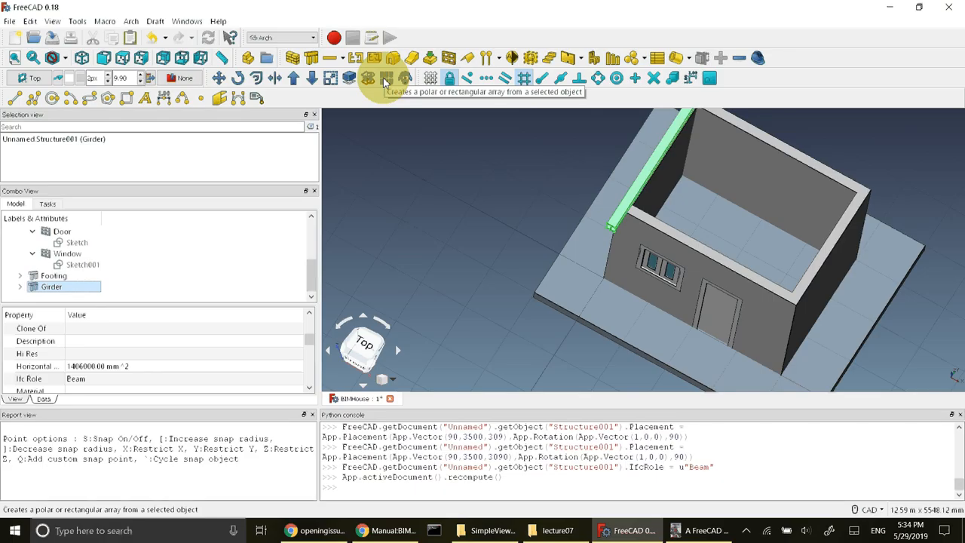
click(384, 79)
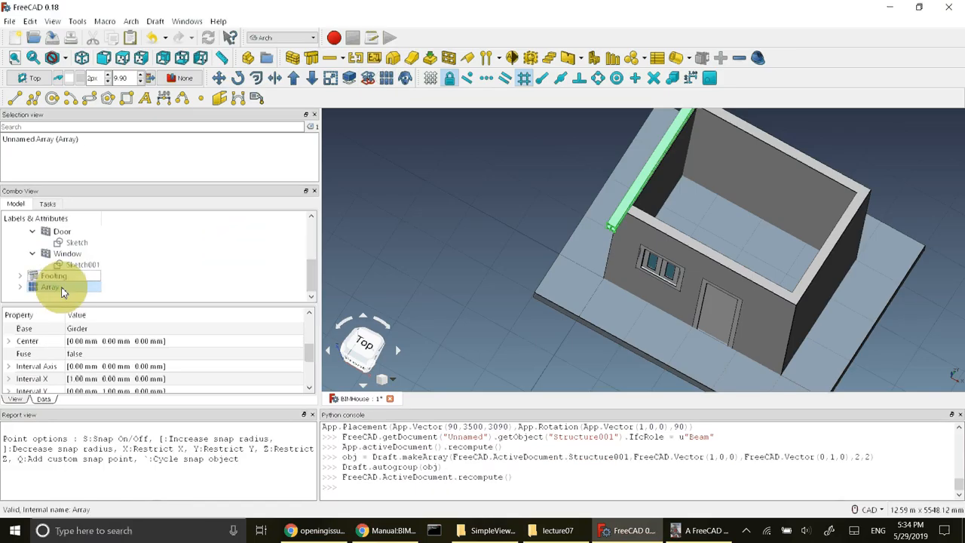
click(50, 287)
text(Girders)
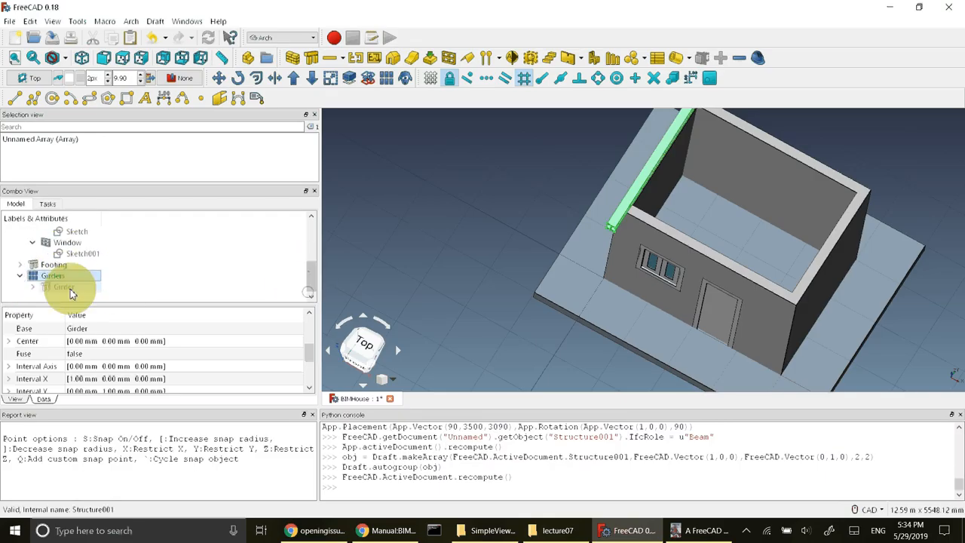
click(53, 274)
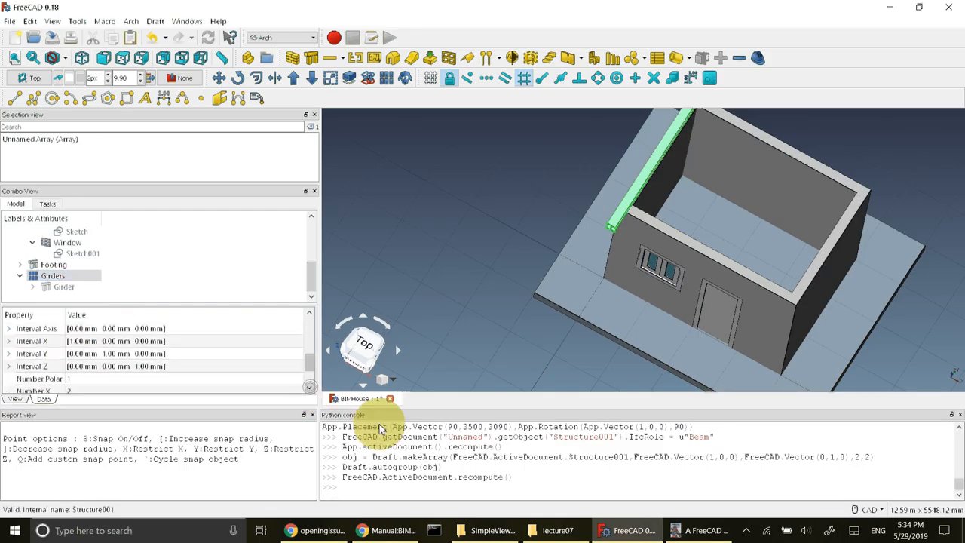
click(700, 531)
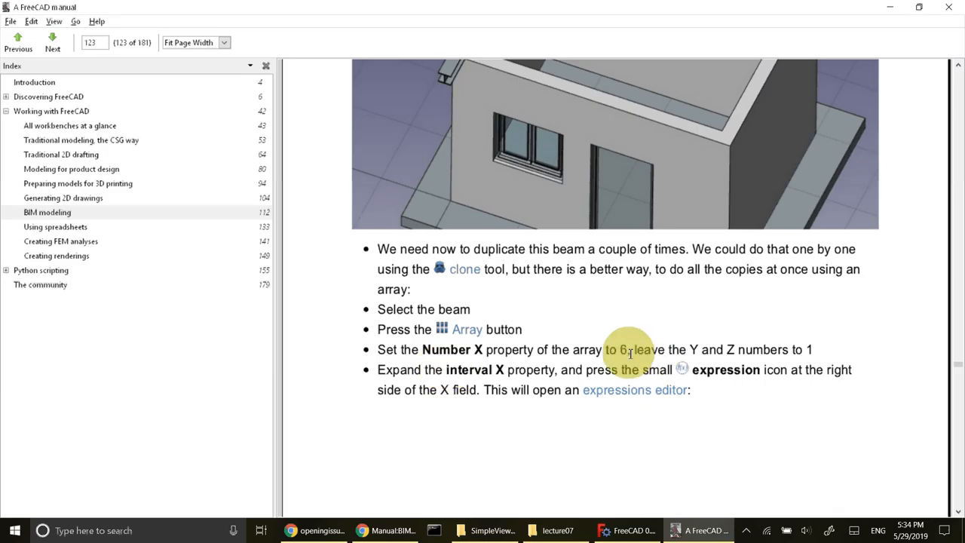
mouse_move(712, 453)
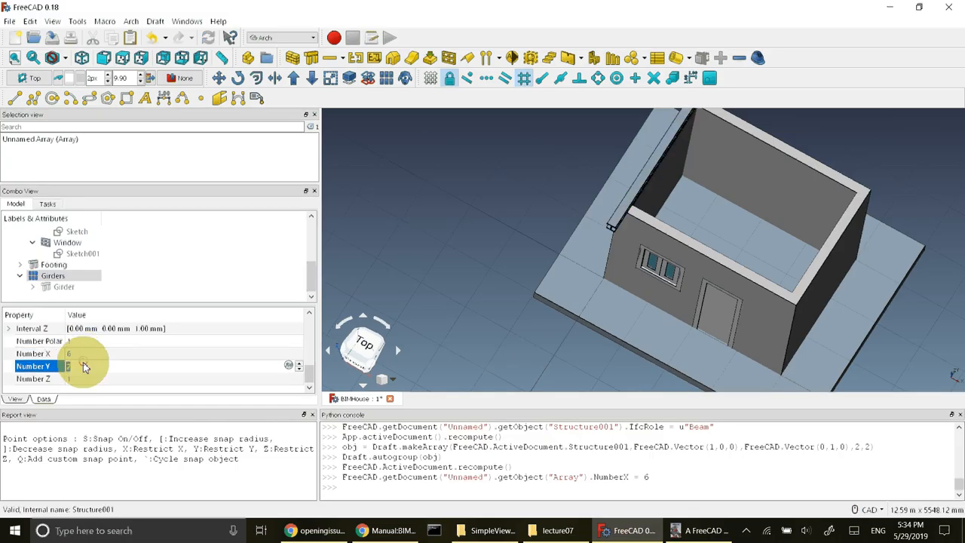
Step: Set the Girders array to 6 copies along X and 1 along Y
click(33, 378)
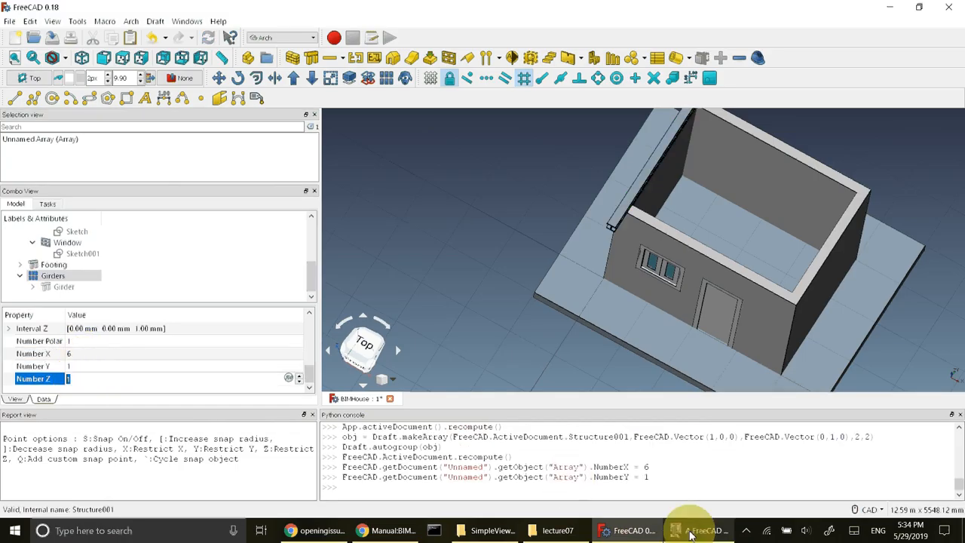
Step: Bring up manual page 124 with the (4m-180mm)/5 expression for Interval X
click(700, 531)
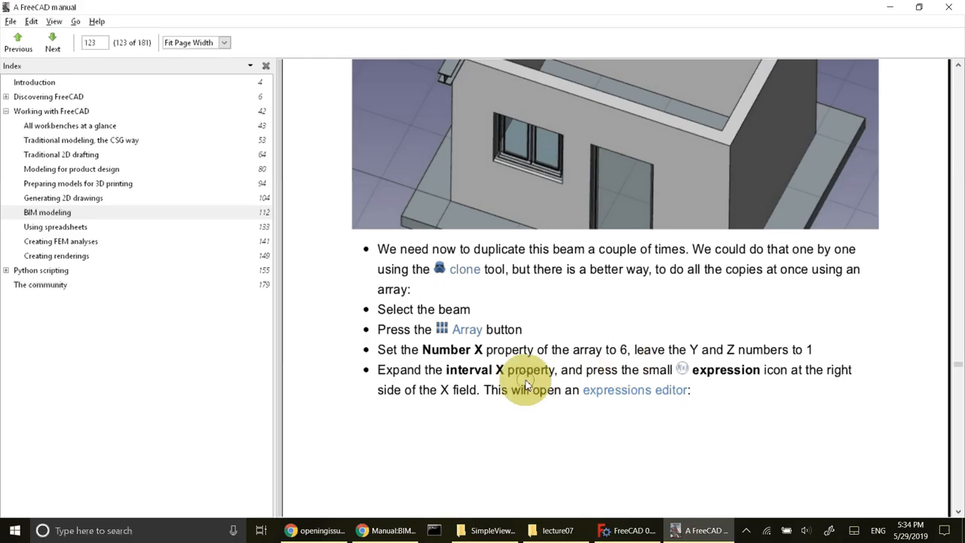
mouse_move(470, 389)
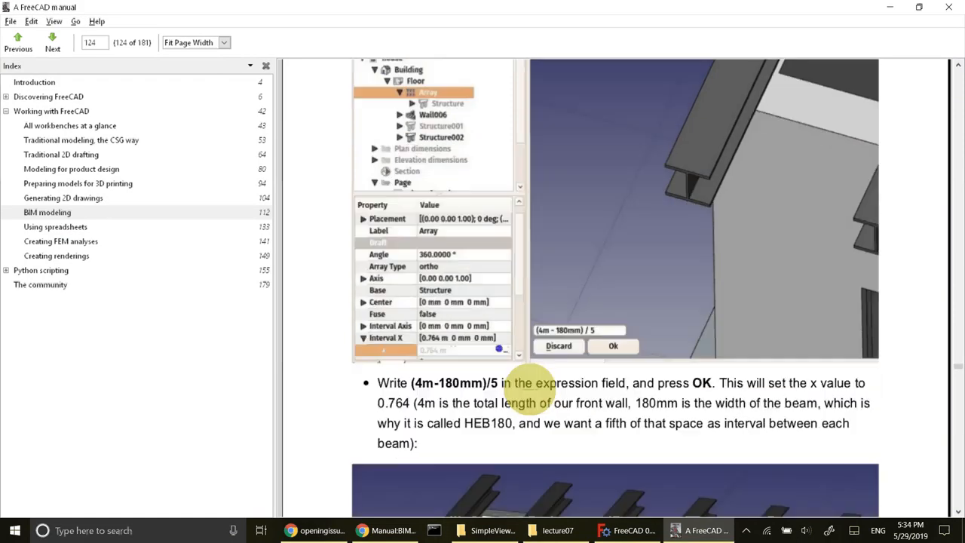
scroll(down, 3)
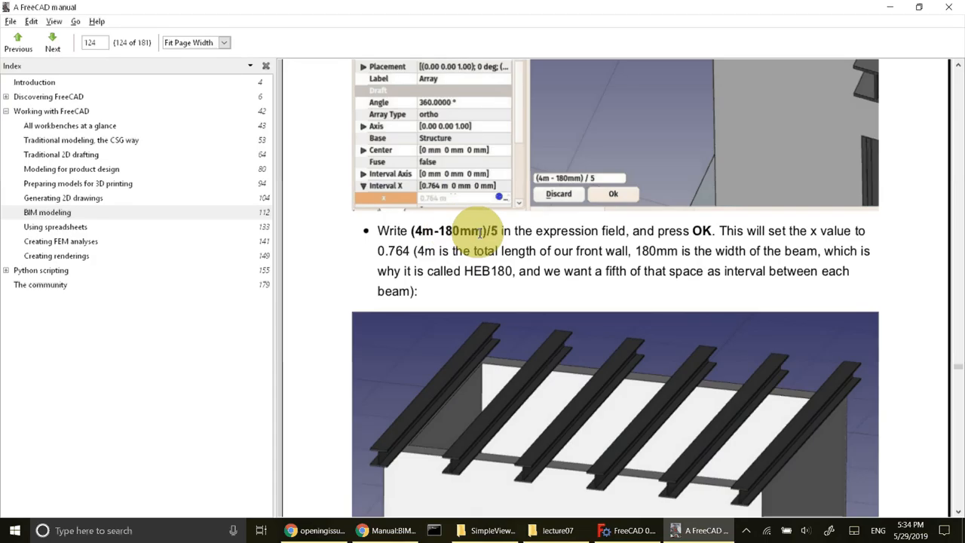
mouse_move(407, 450)
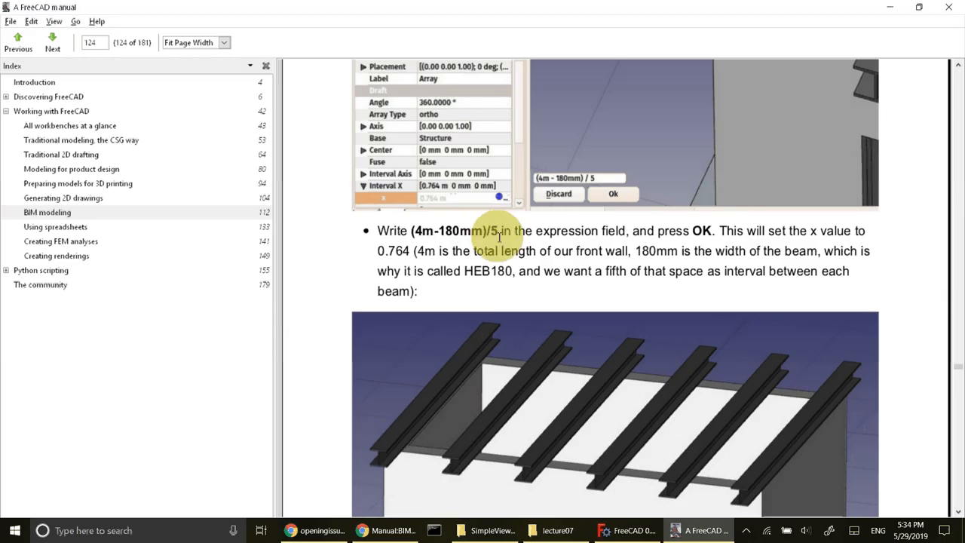
mouse_move(460, 480)
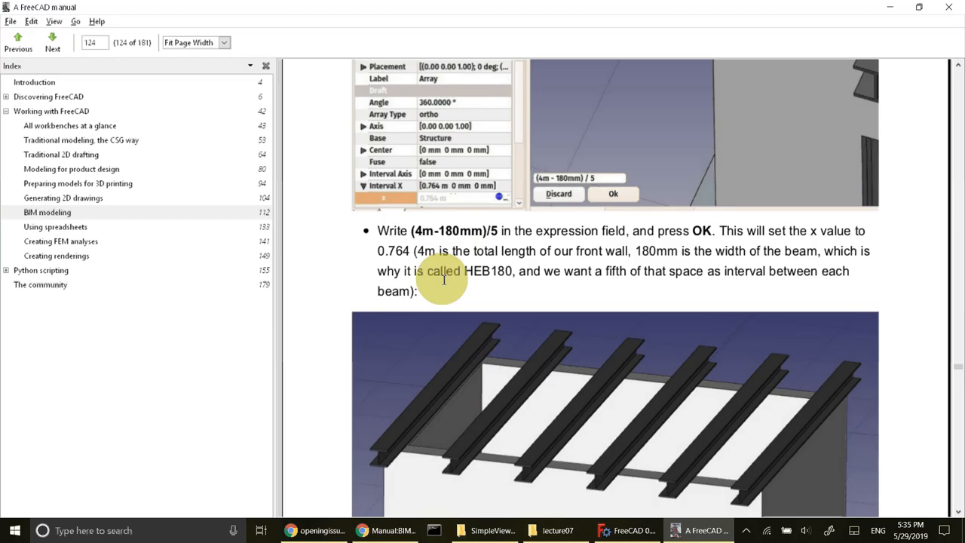
mouse_move(666, 482)
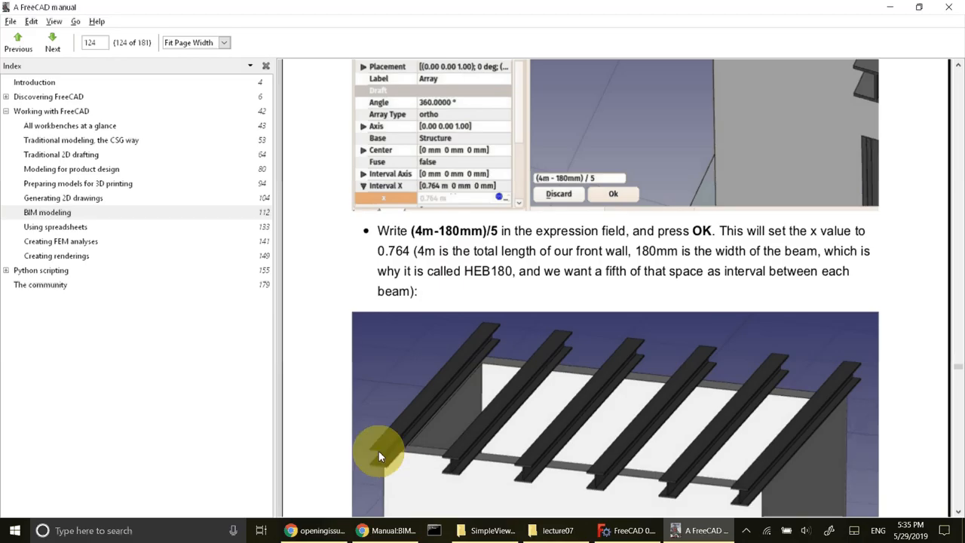
mouse_move(404, 450)
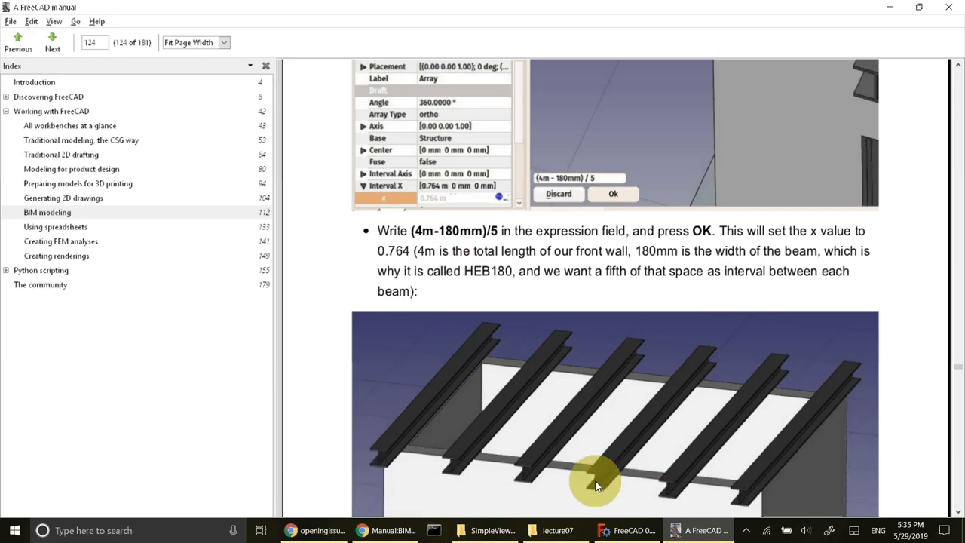
mouse_move(504, 405)
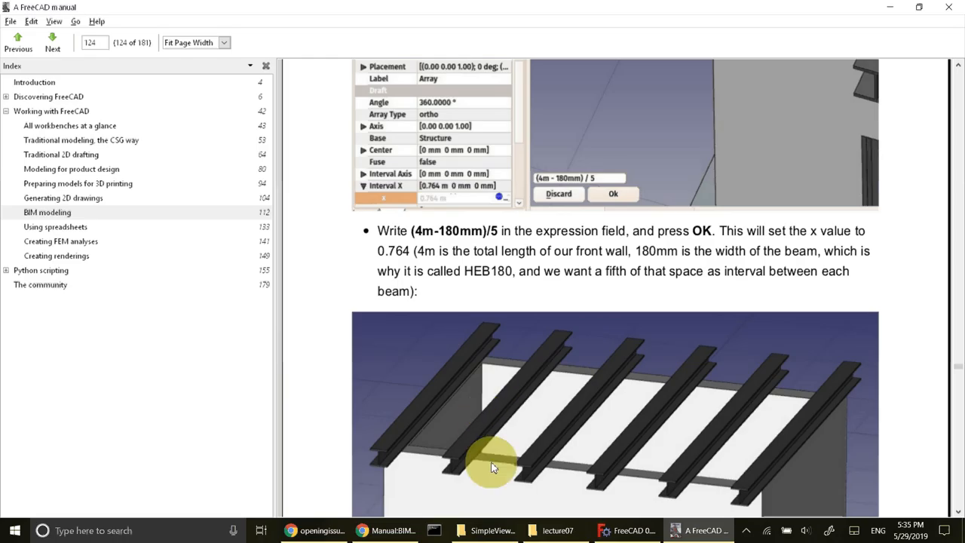
mouse_move(706, 483)
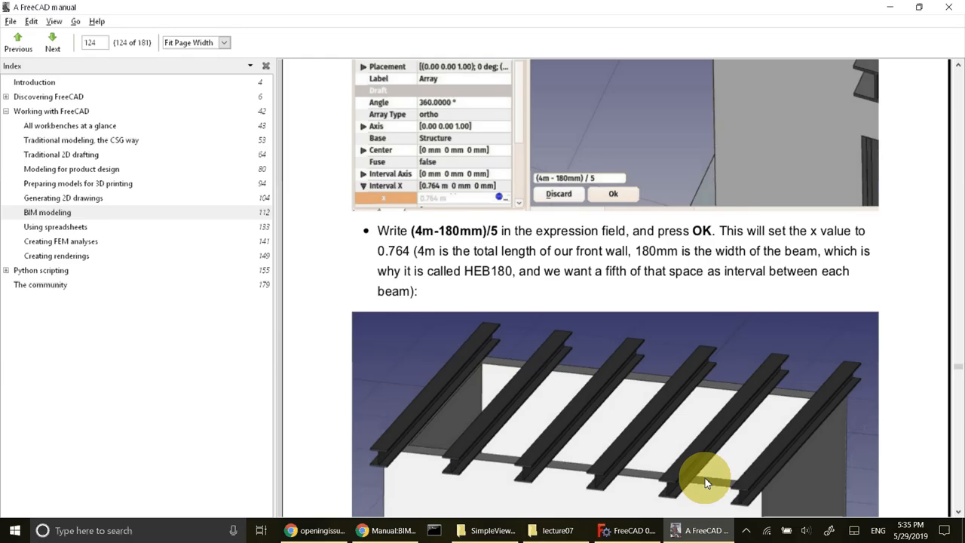
mouse_move(524, 318)
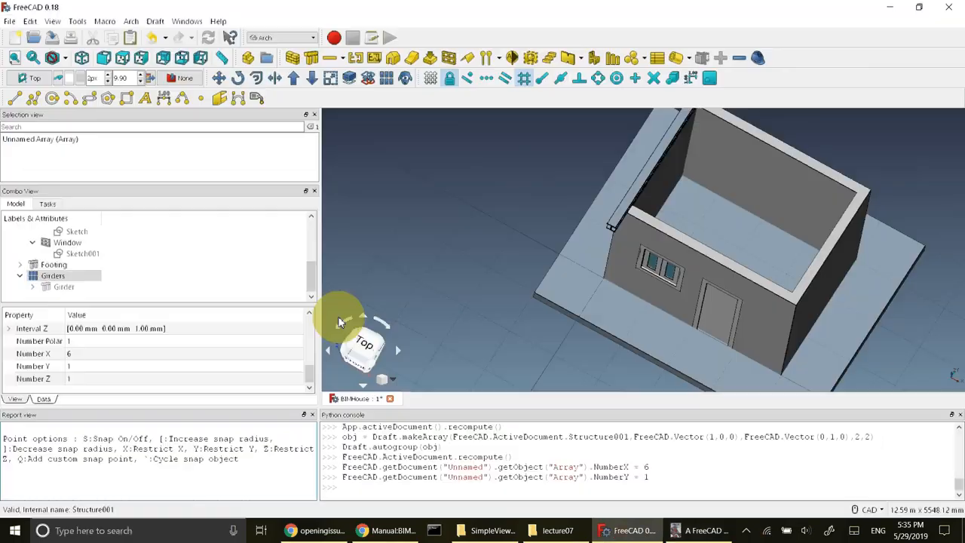
Step: Drive the array's Interval X by the formula (4m-180mm)/5, giving 764 mm spacing
click(52, 274)
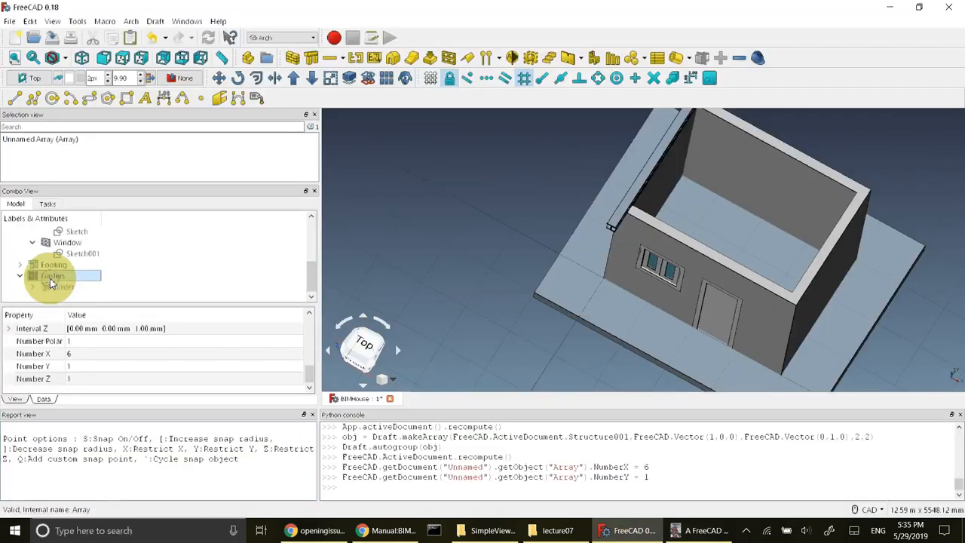
click(52, 275)
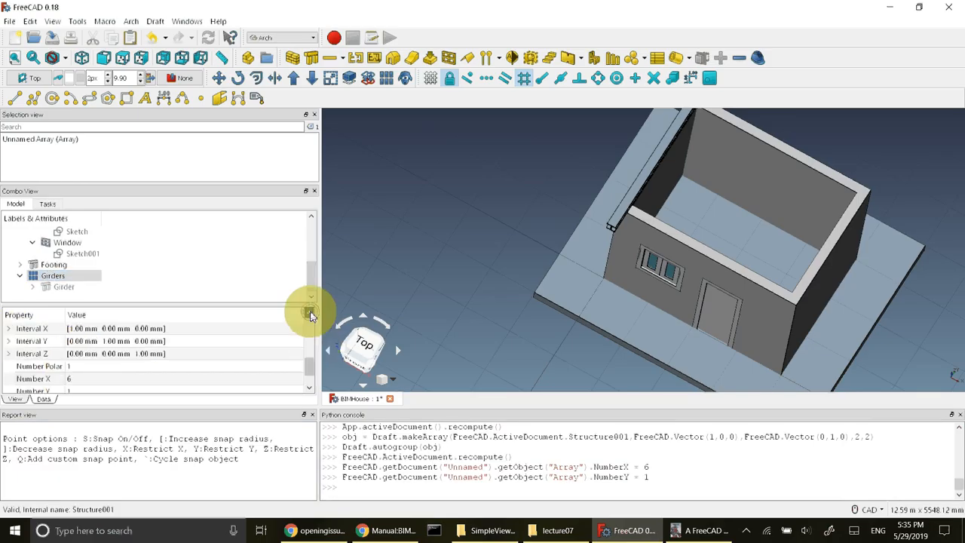
click(9, 340)
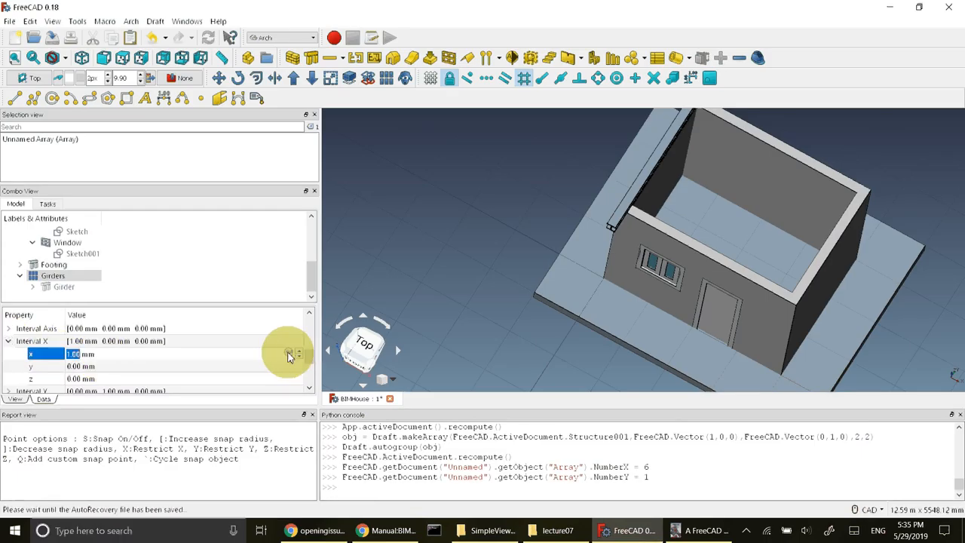
click(290, 352)
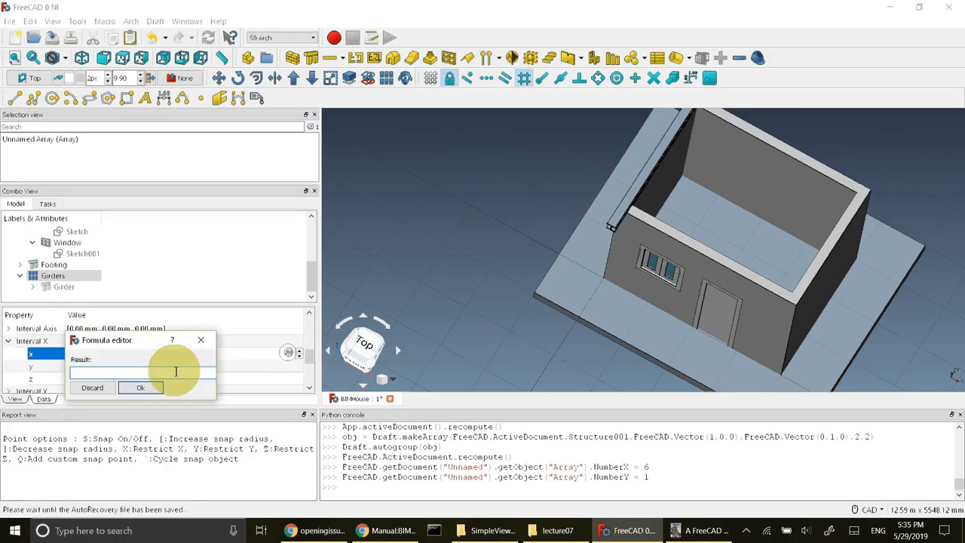
text(0)
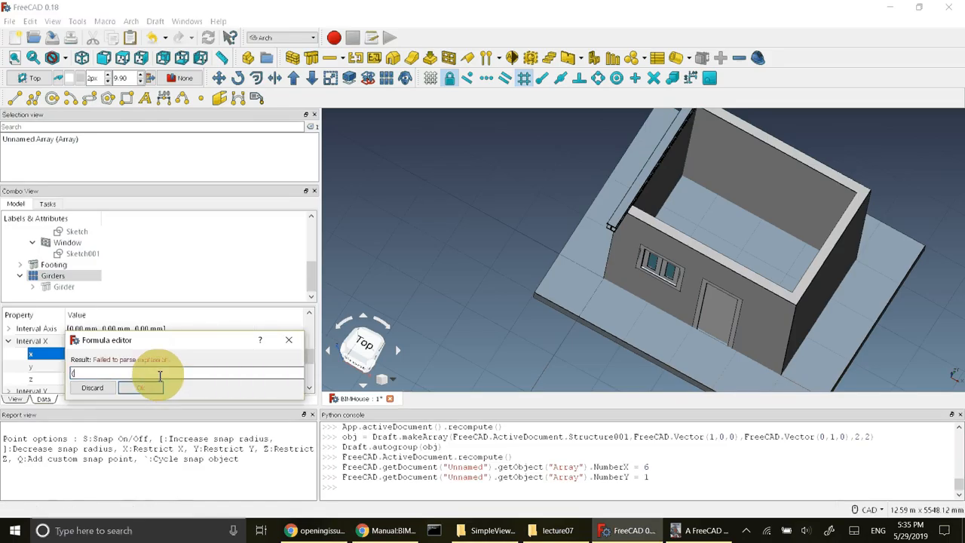
text((4m-180mm)/5)
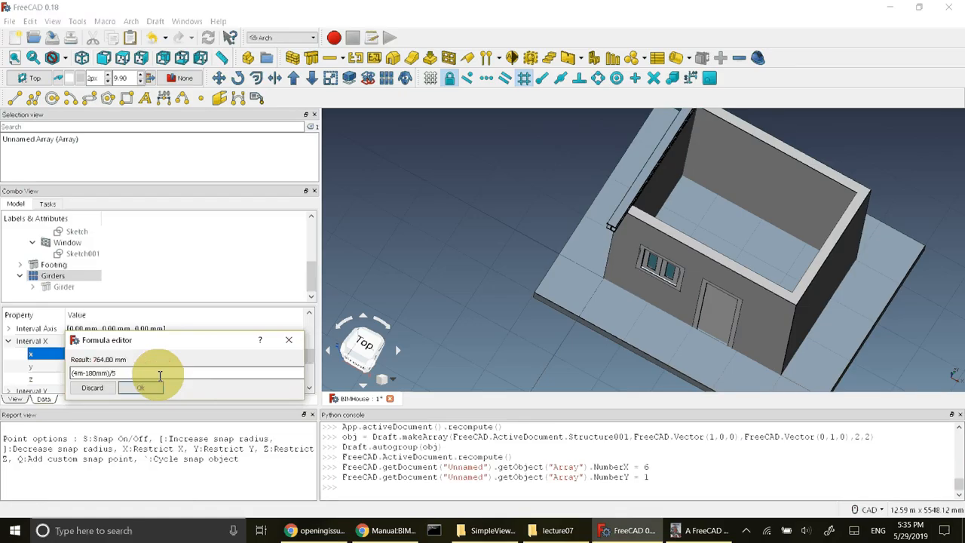
click(141, 386)
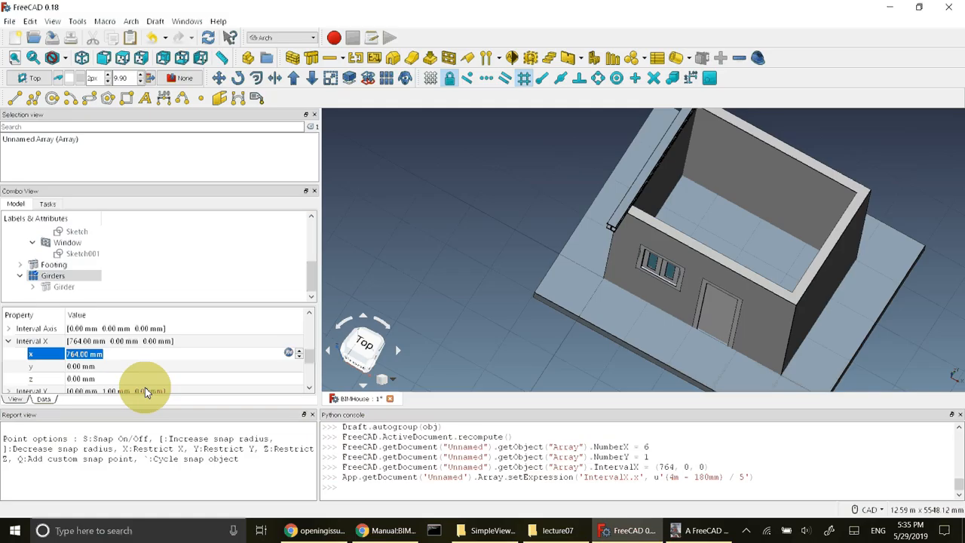
Step: Recompute the document and inspect the six evenly spaced girders atop the walls
click(53, 274)
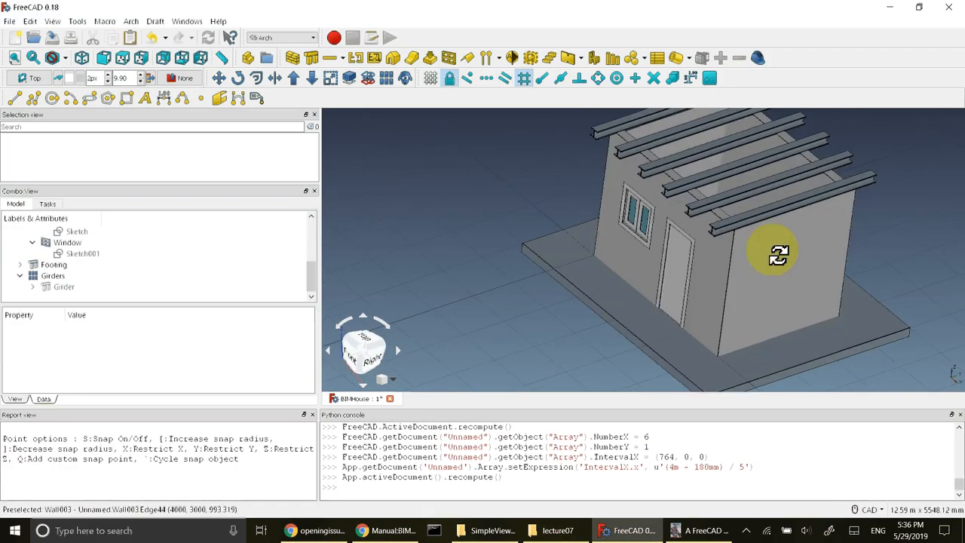
click(53, 274)
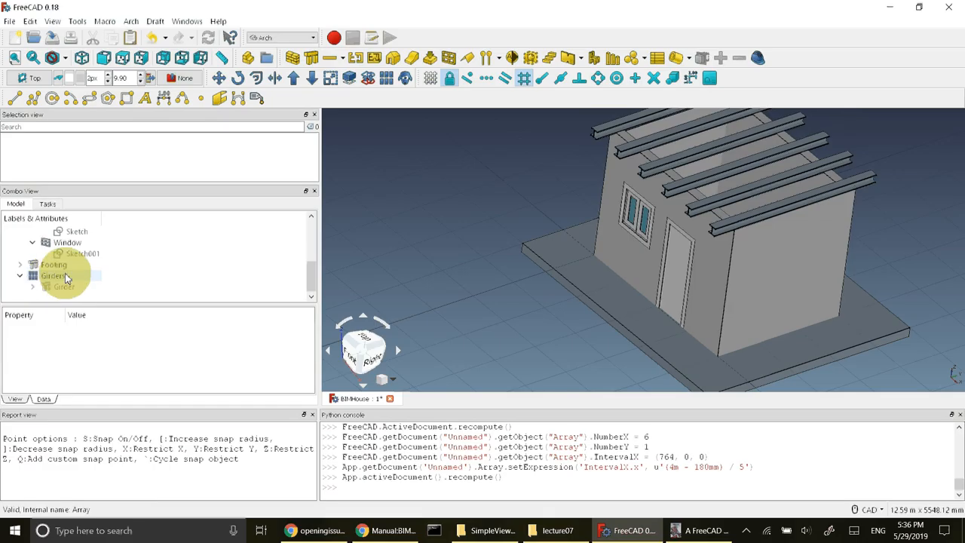
click(53, 274)
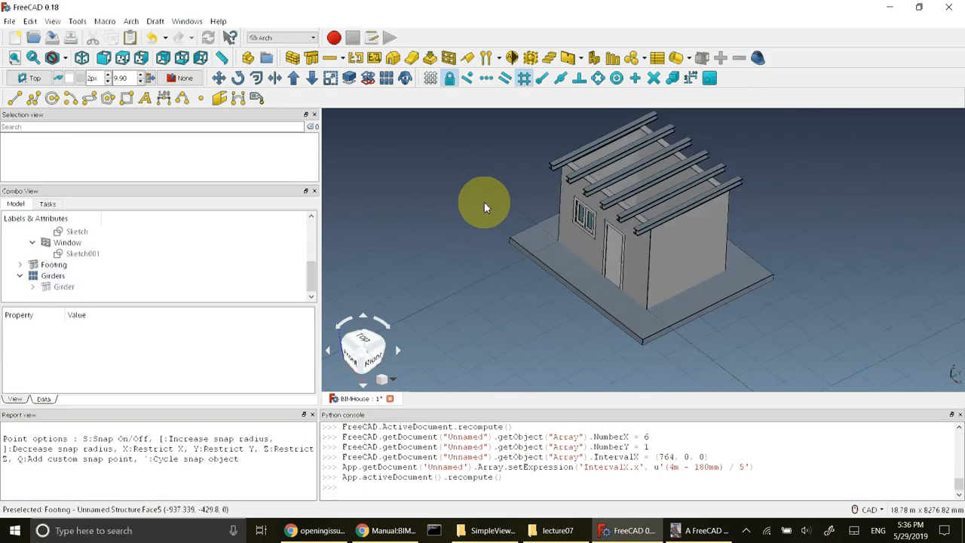
mouse_move(738, 211)
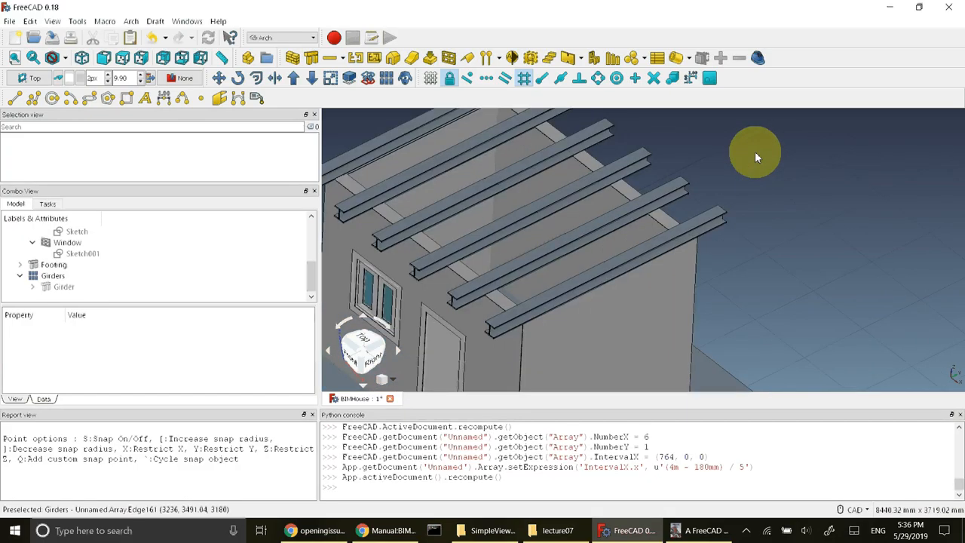
scroll(down, 3)
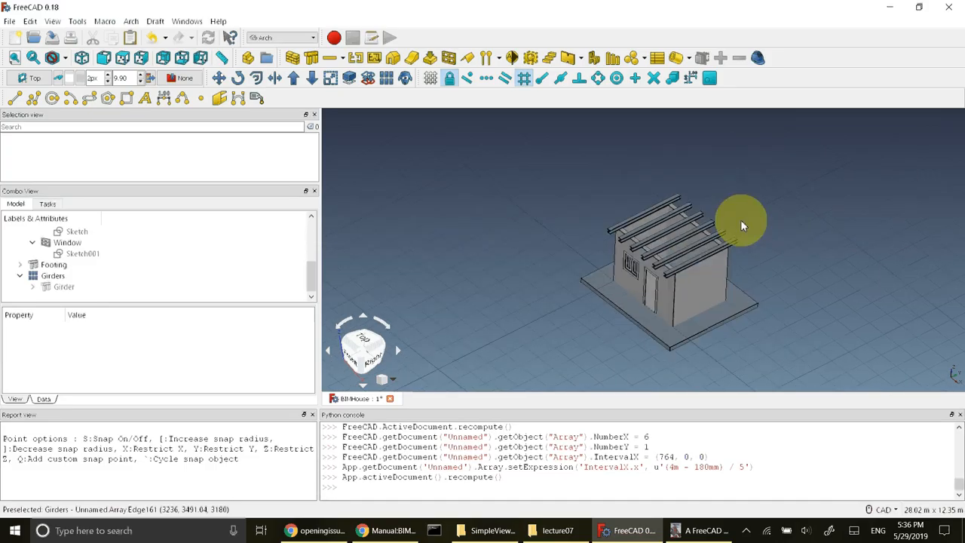
mouse_move(679, 204)
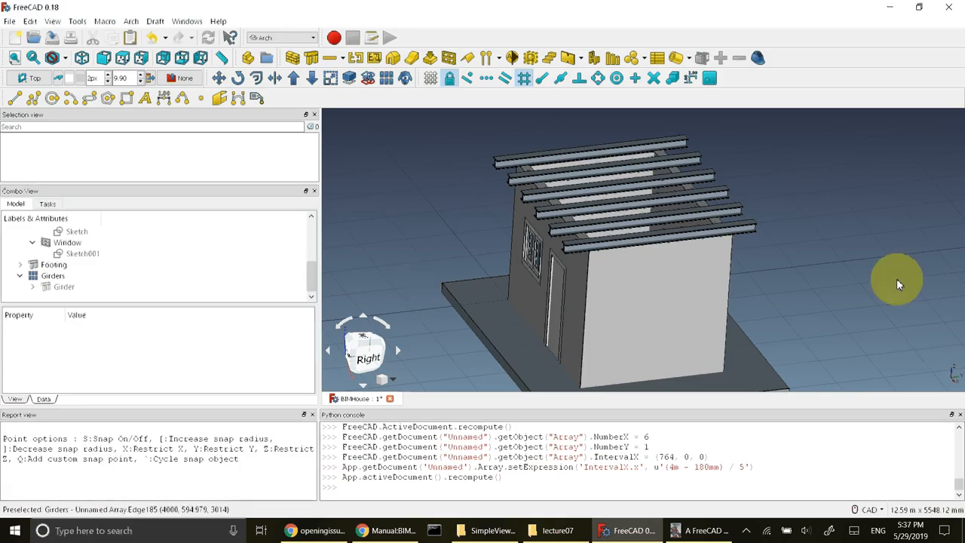
mouse_move(787, 286)
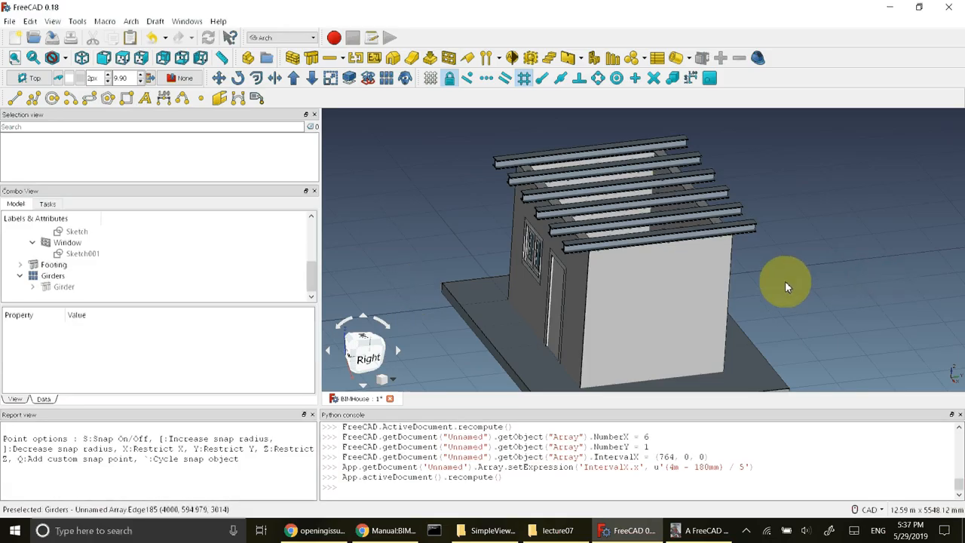
mouse_move(874, 274)
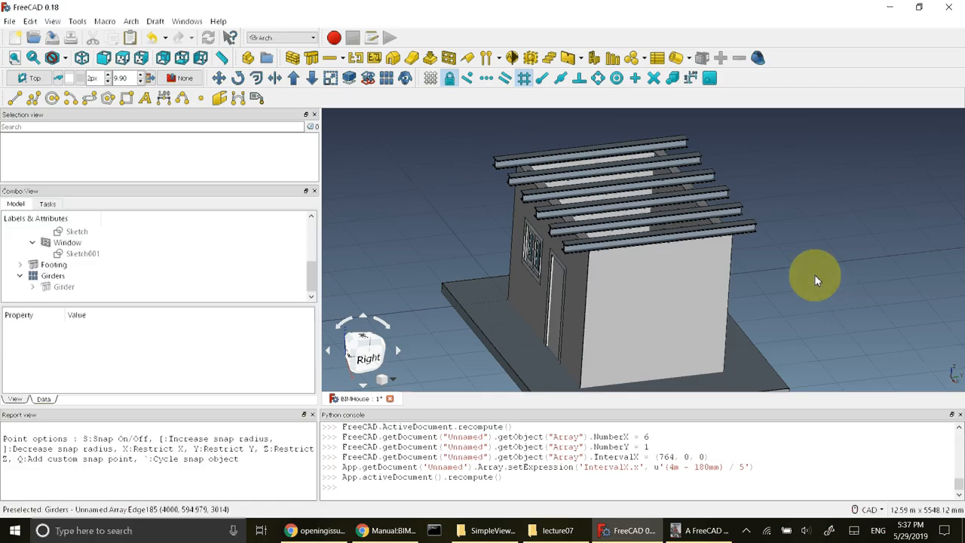
mouse_move(801, 280)
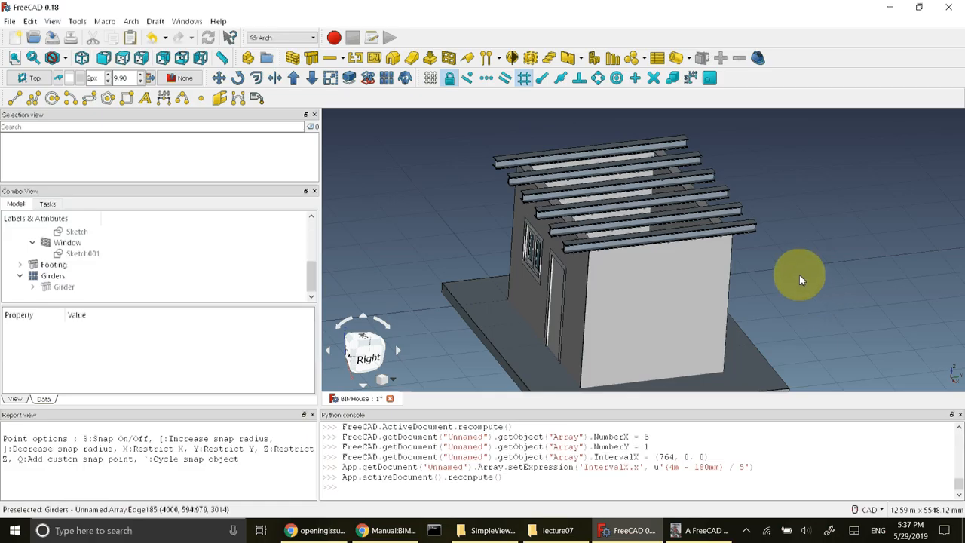
mouse_move(826, 282)
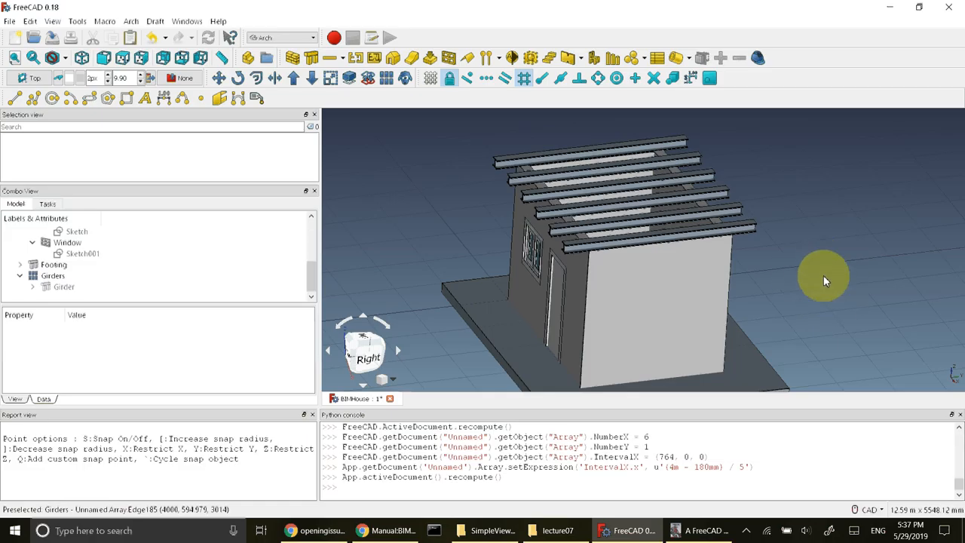
mouse_move(754, 227)
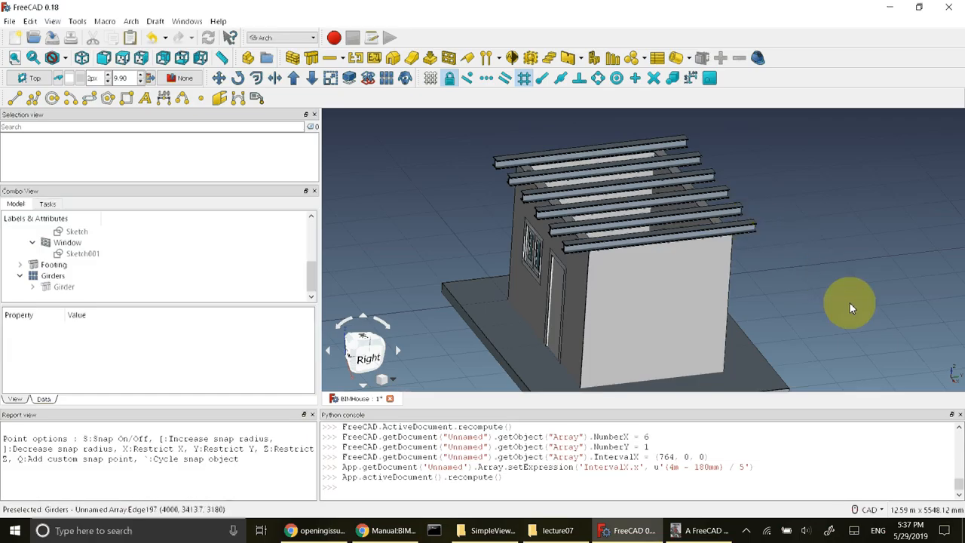
mouse_move(820, 277)
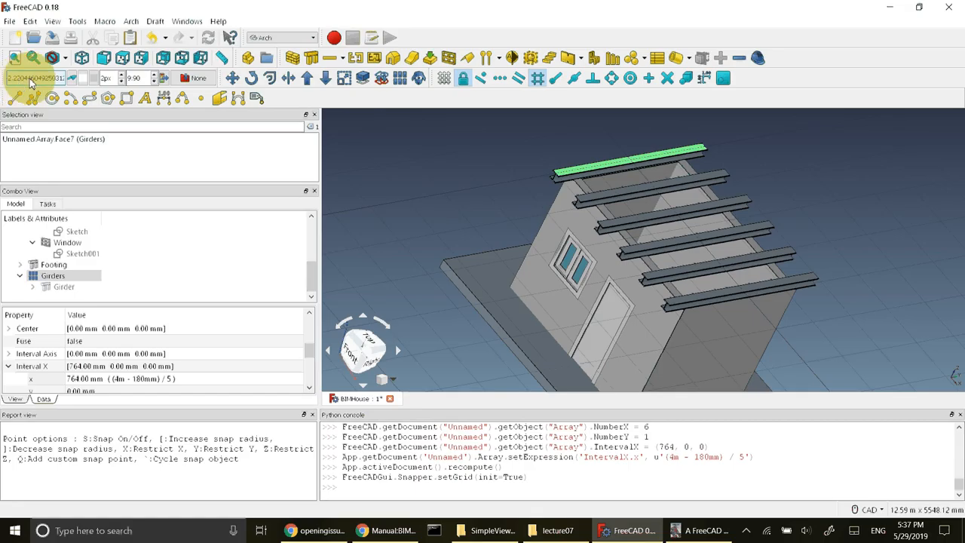
mouse_move(30, 78)
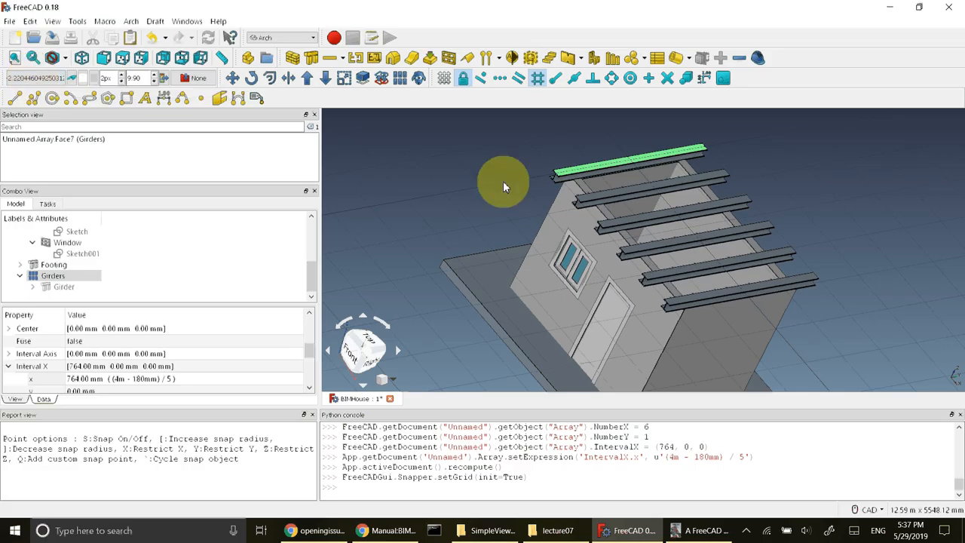
mouse_move(426, 202)
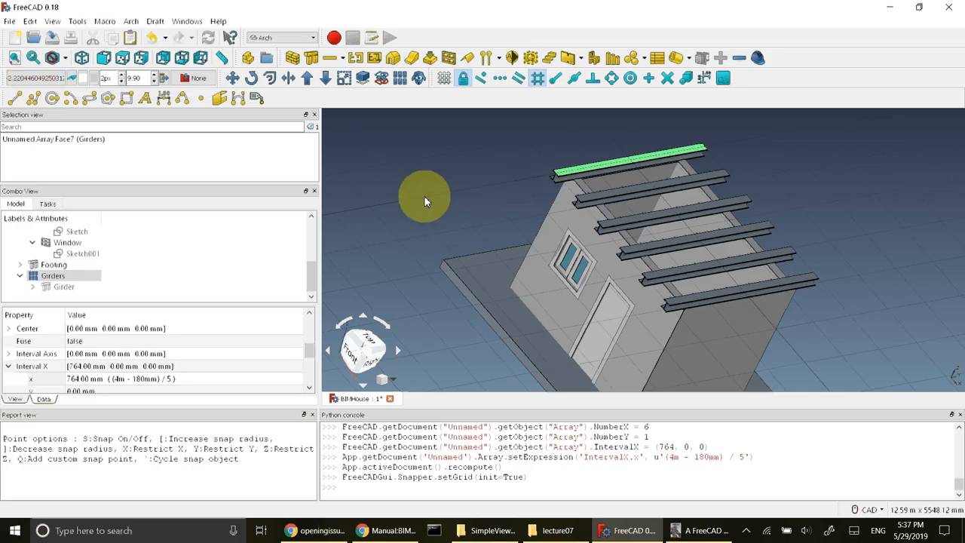
mouse_move(525, 219)
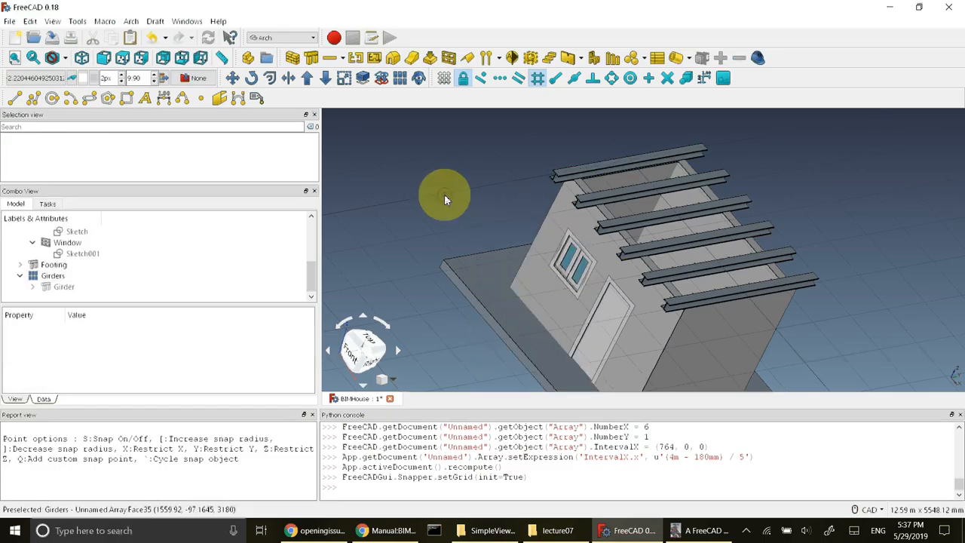
scroll(down, 3)
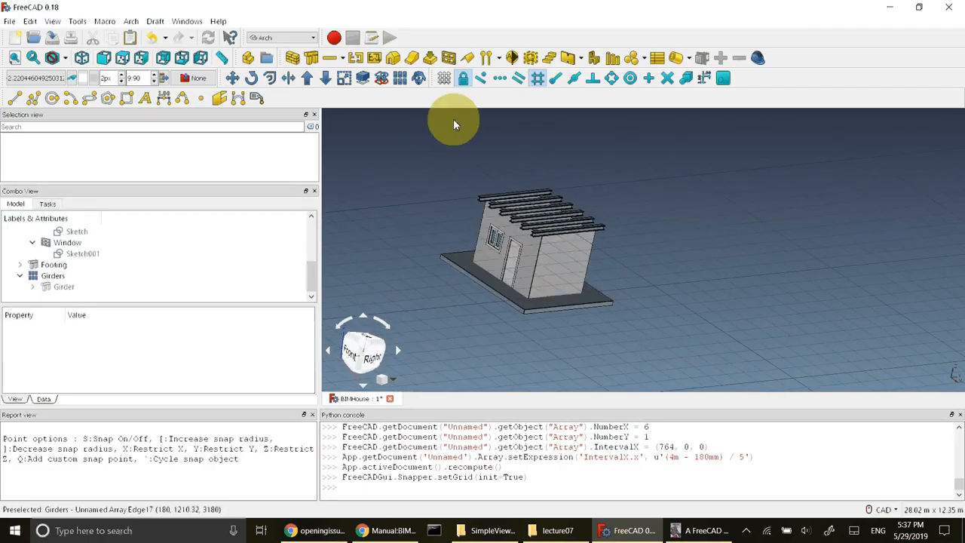
mouse_move(440, 199)
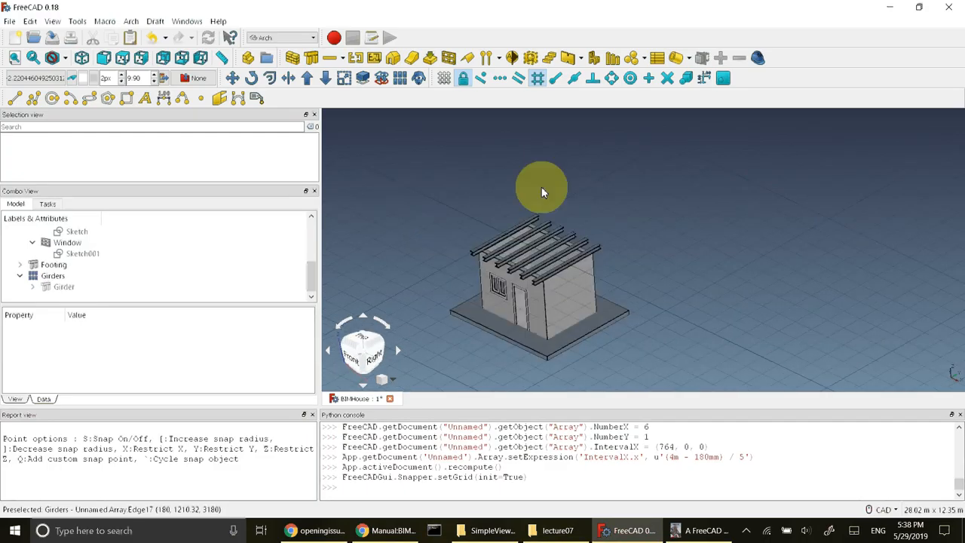
scroll(up, 3)
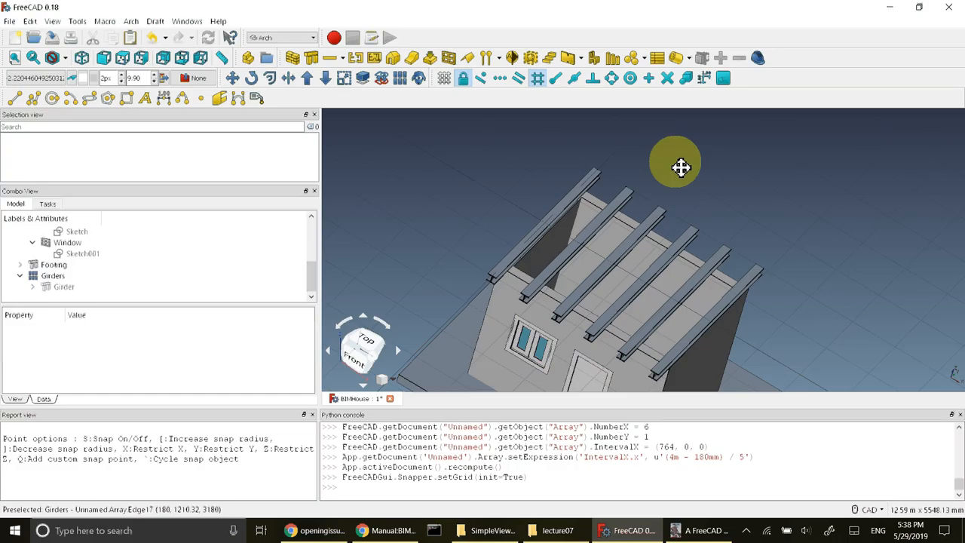
mouse_move(498, 187)
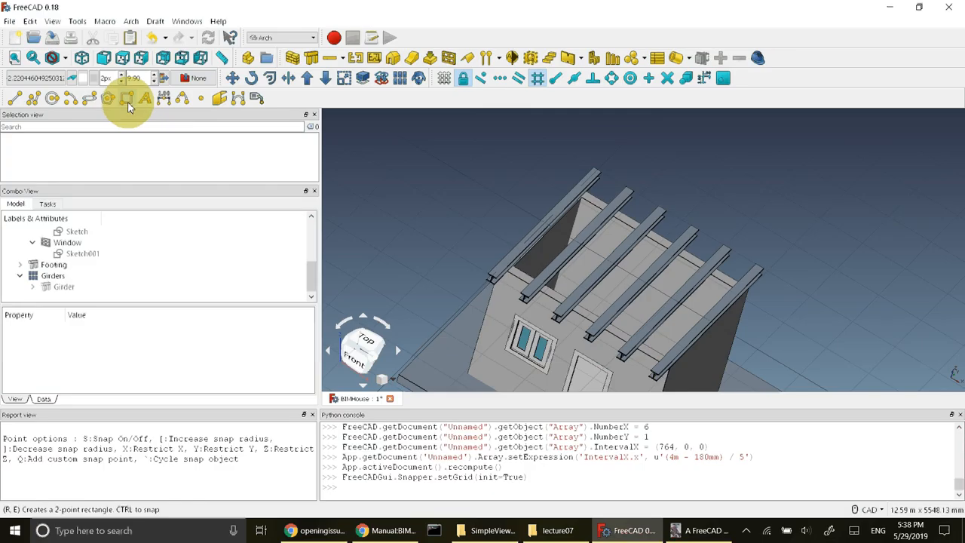
Step: Start a Draft rectangle with its first corner snapped to a girder end
click(127, 99)
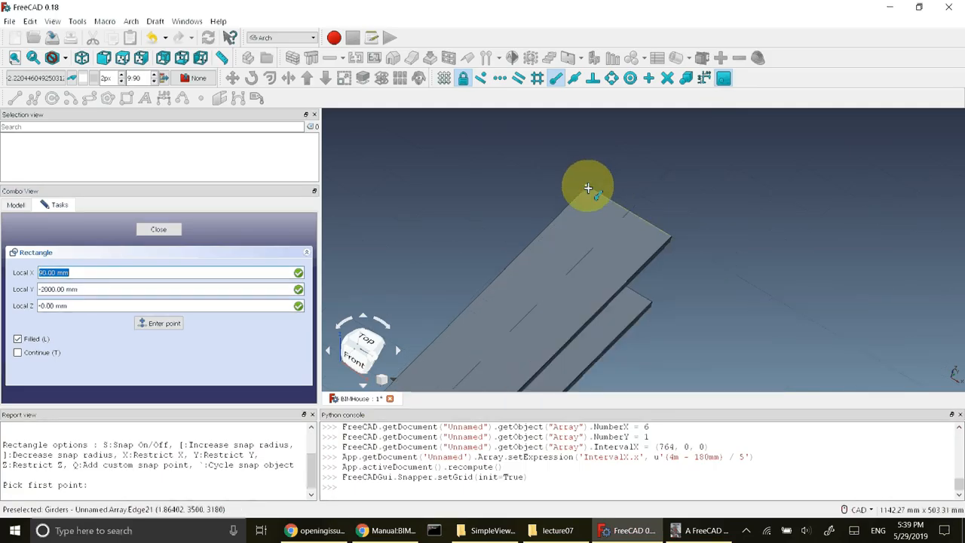
mouse_move(588, 187)
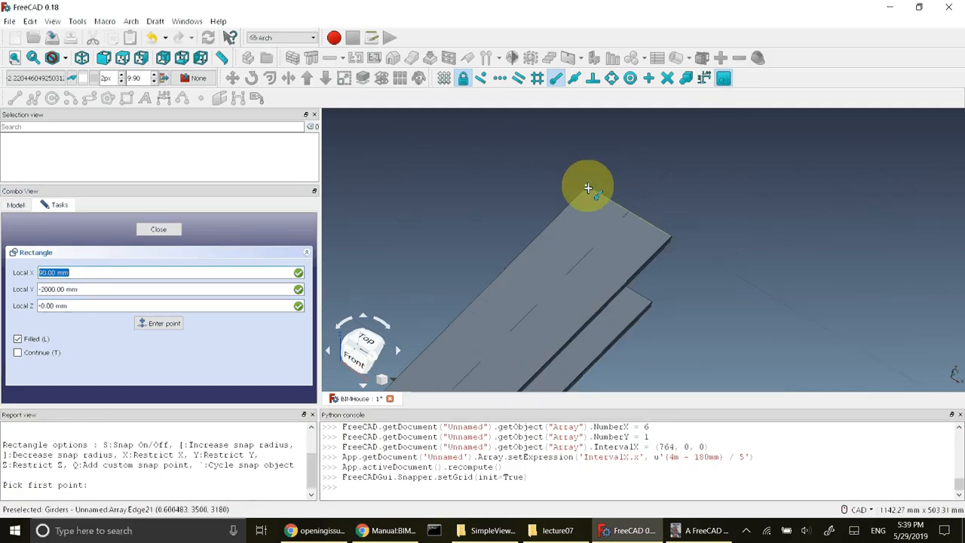
click(588, 187)
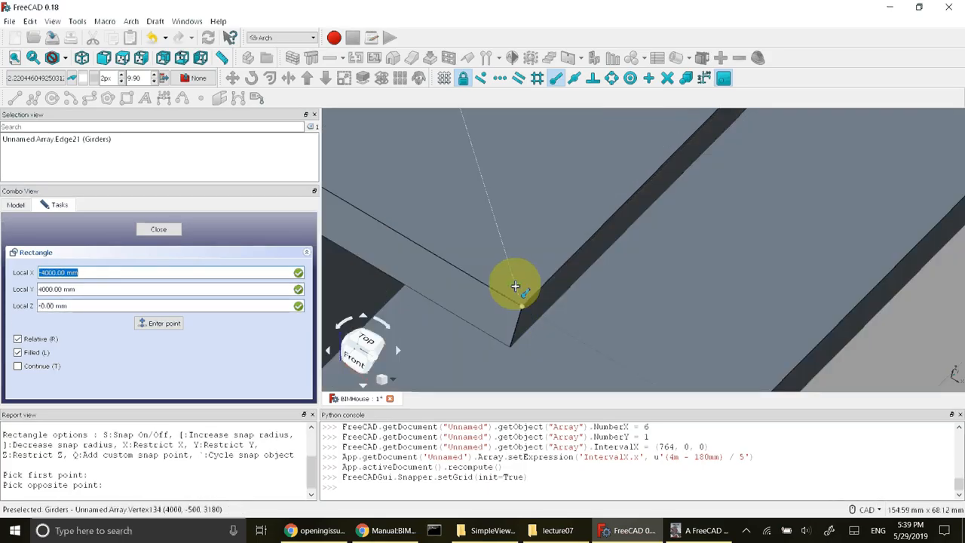
mouse_move(524, 307)
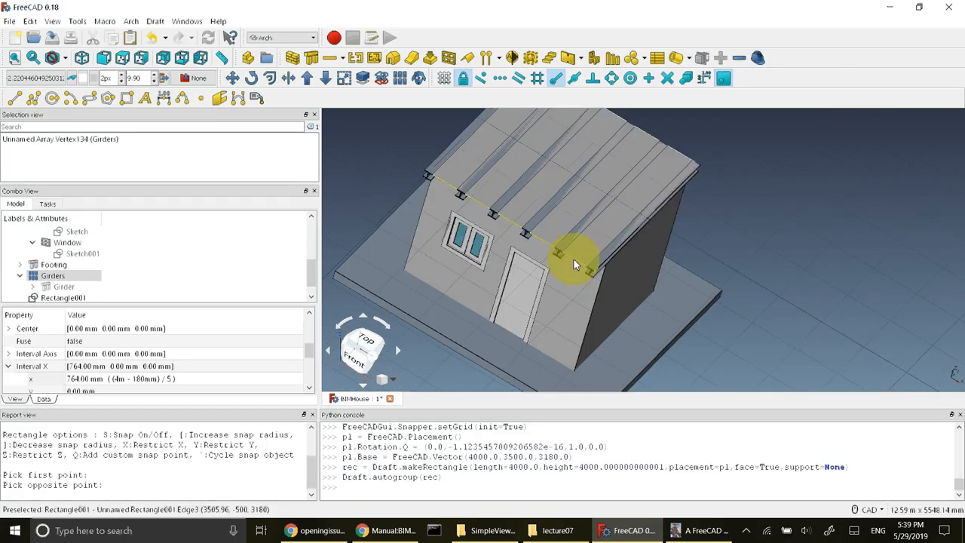
mouse_move(751, 273)
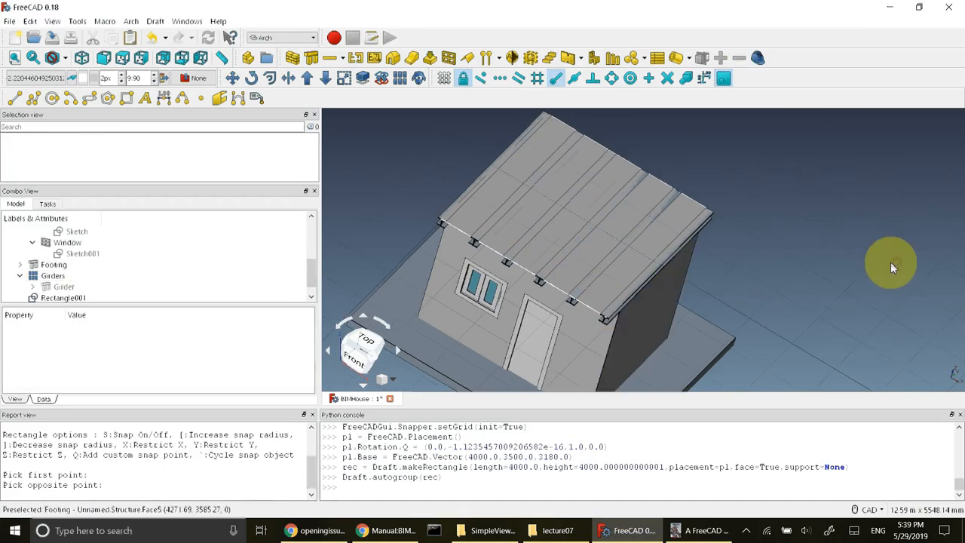
mouse_move(607, 292)
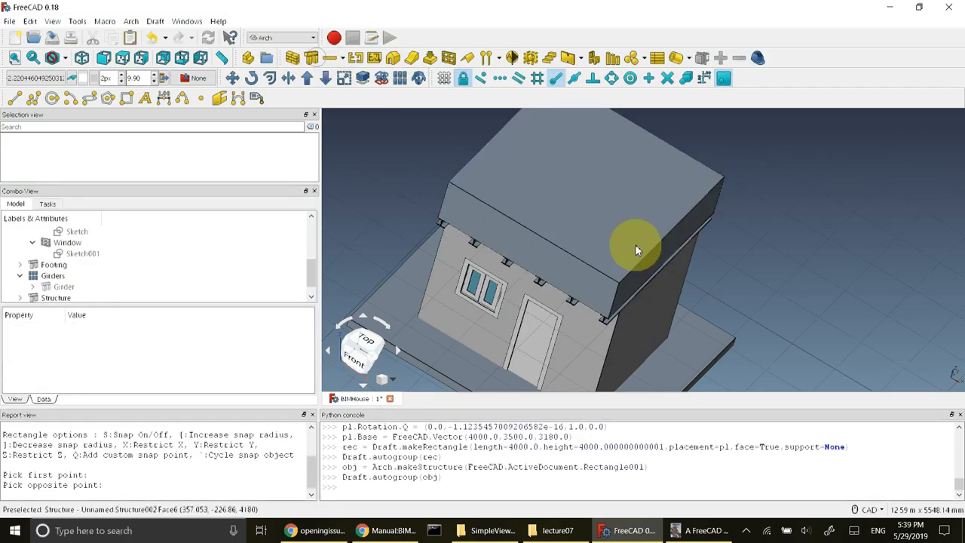
mouse_move(731, 264)
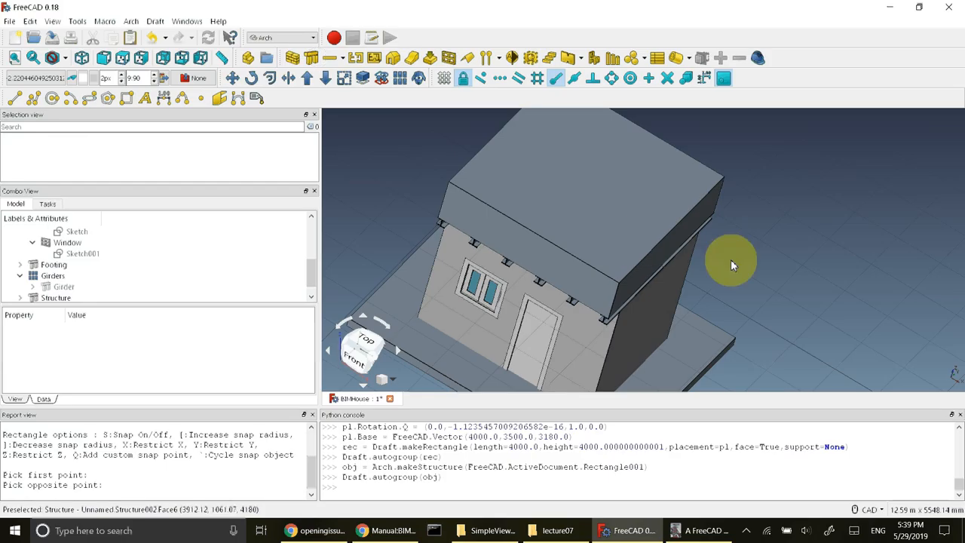
Step: Turn the 4000 mm roof rectangle into an Arch slab structure over the house
scroll(down, 3)
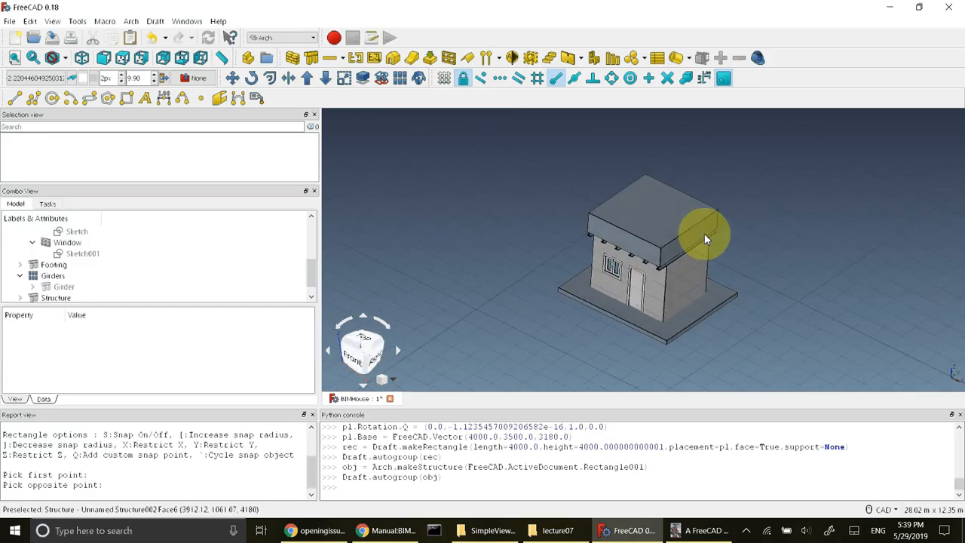
Step: Give the roof structure a 200 mm height and the IFC role Slab
click(57, 297)
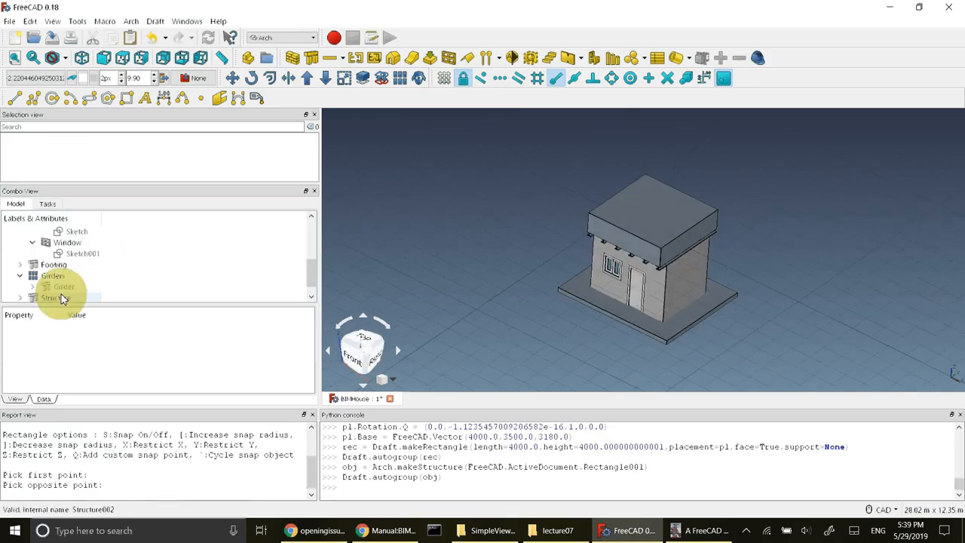
click(56, 286)
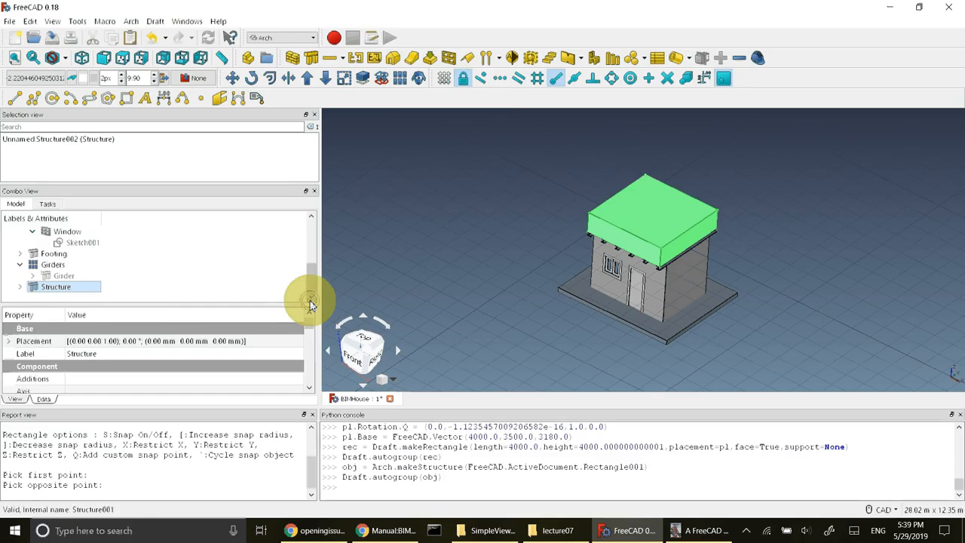
scroll(down, 3)
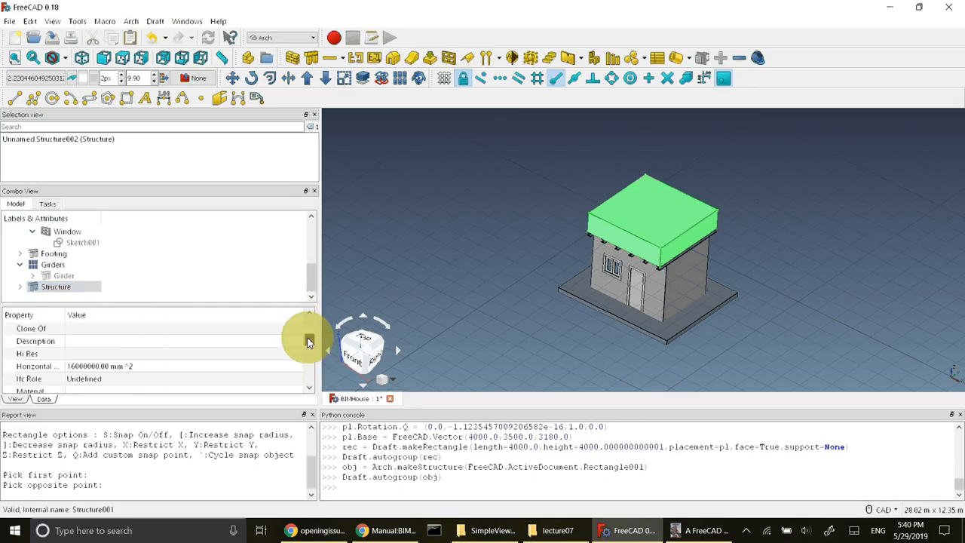
scroll(down, 3)
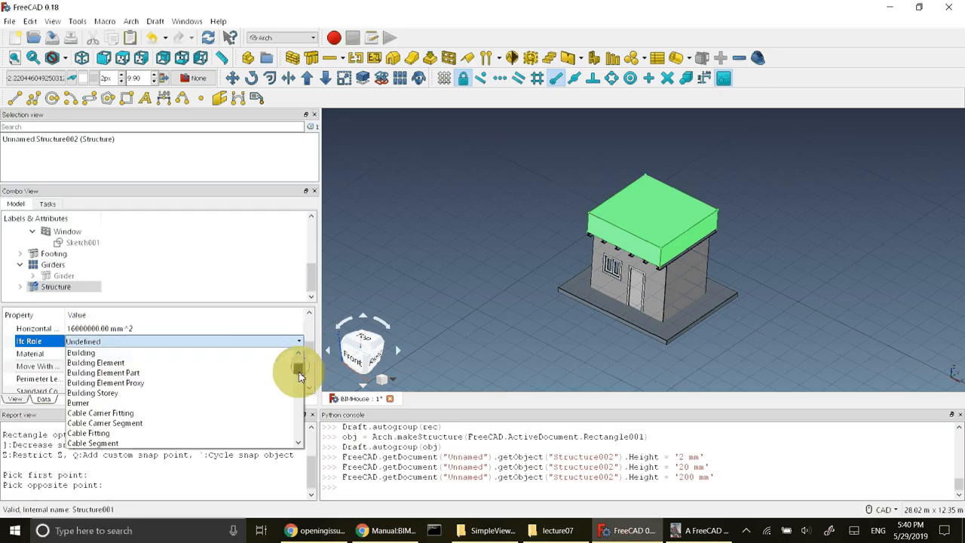
scroll(down, 3)
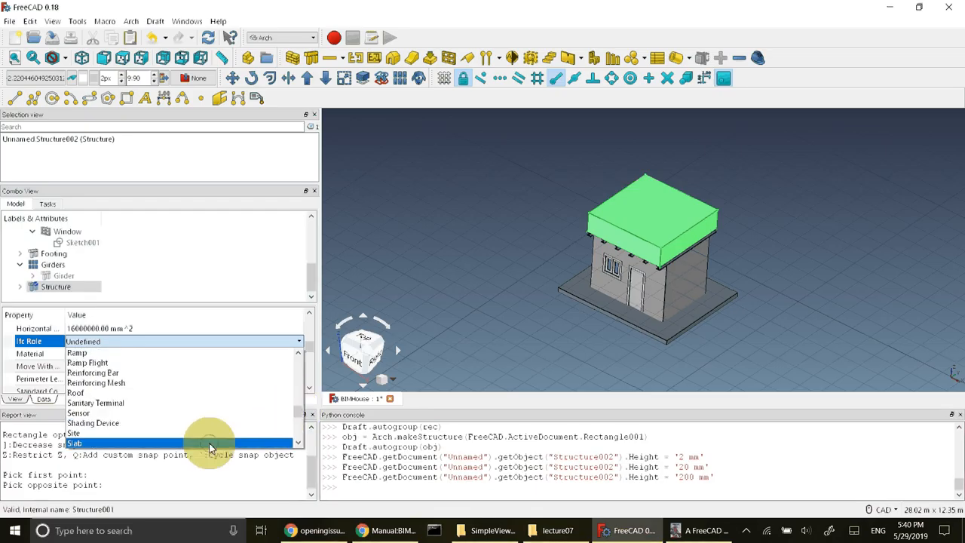
click(74, 443)
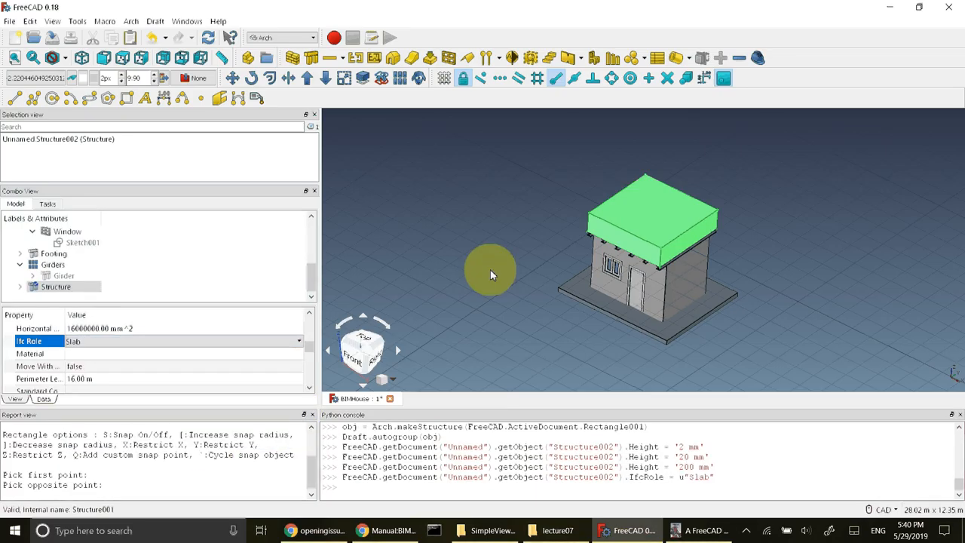
Step: Deselect the roof structure so the model can be recomputed with the new slab thickness
click(57, 287)
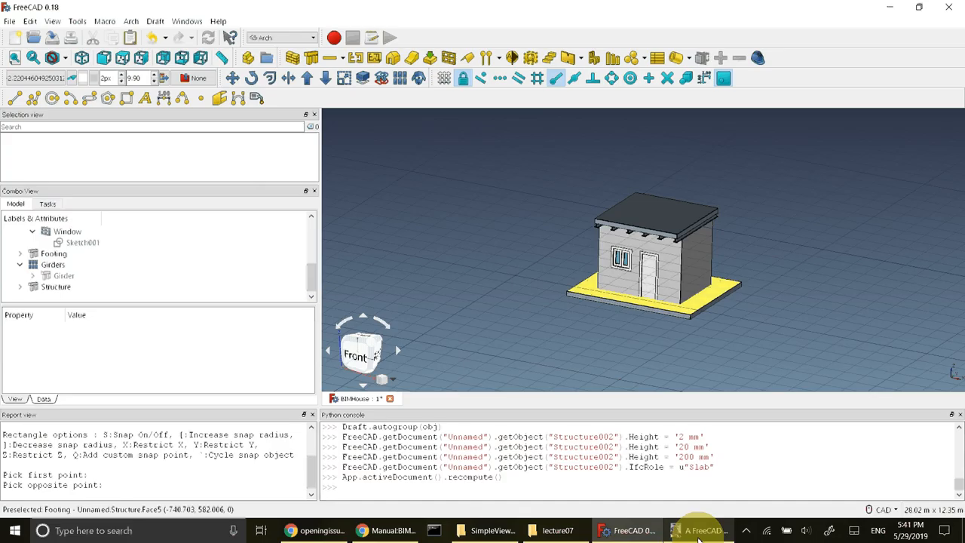
click(700, 531)
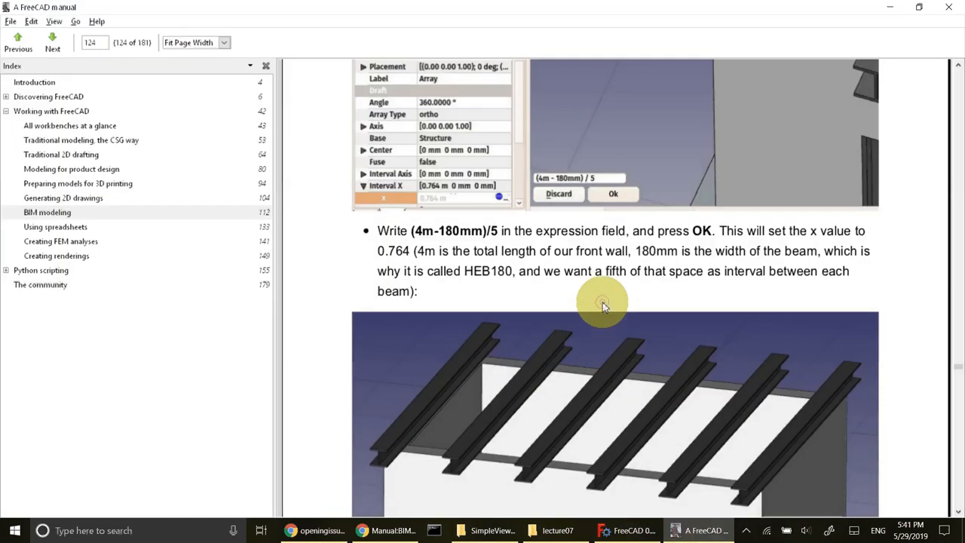
scroll(down, 3)
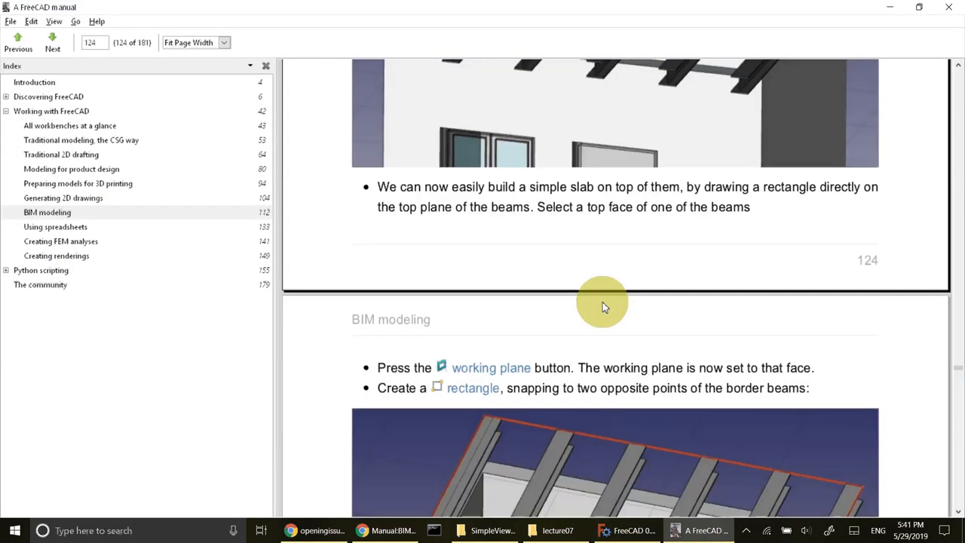
scroll(down, 3)
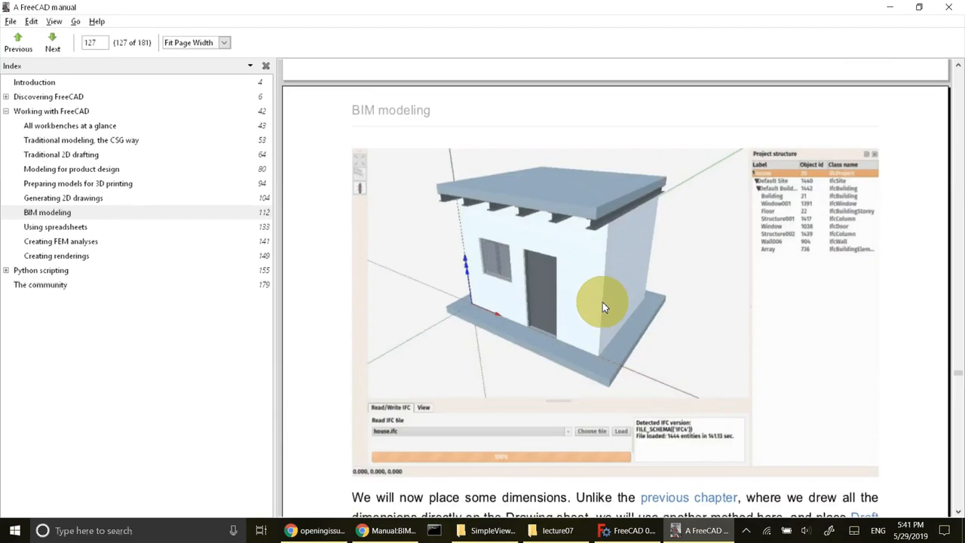
click(18, 42)
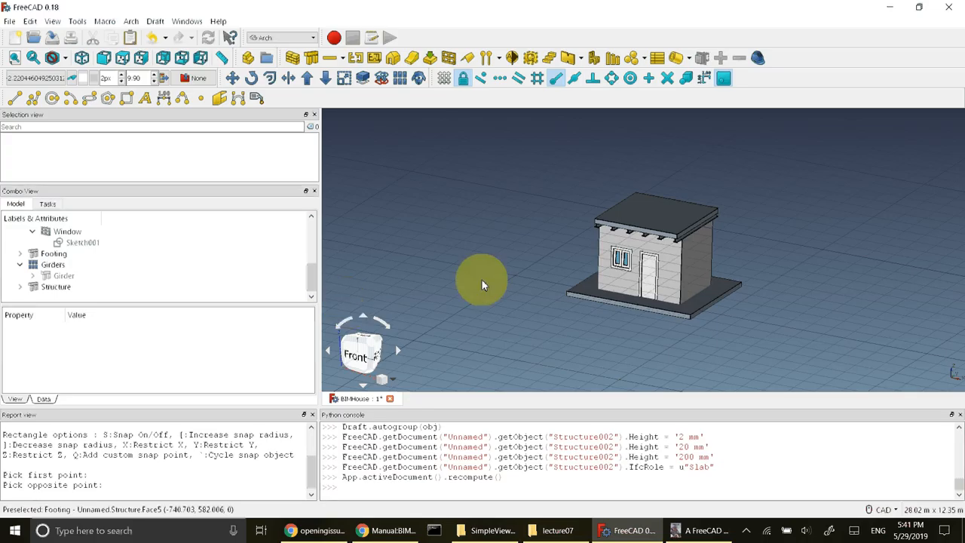
Step: Collapse the wall's branch under BIMHouse before renaming the roof Structure to Slab
click(55, 286)
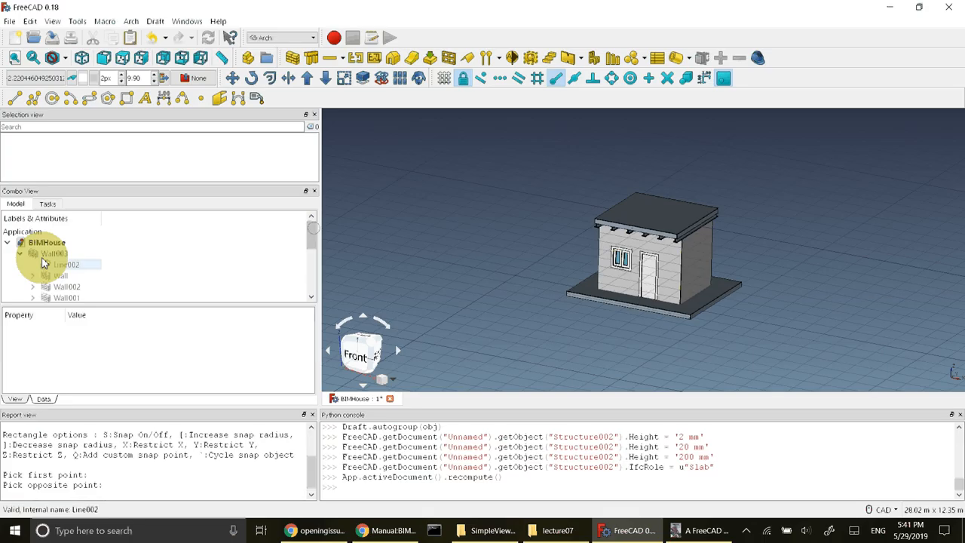
click(21, 253)
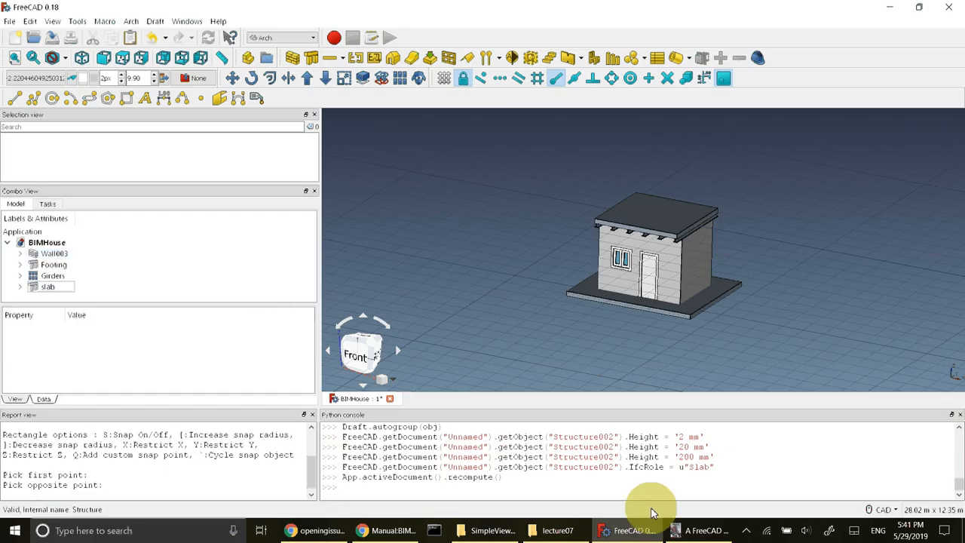
click(697, 531)
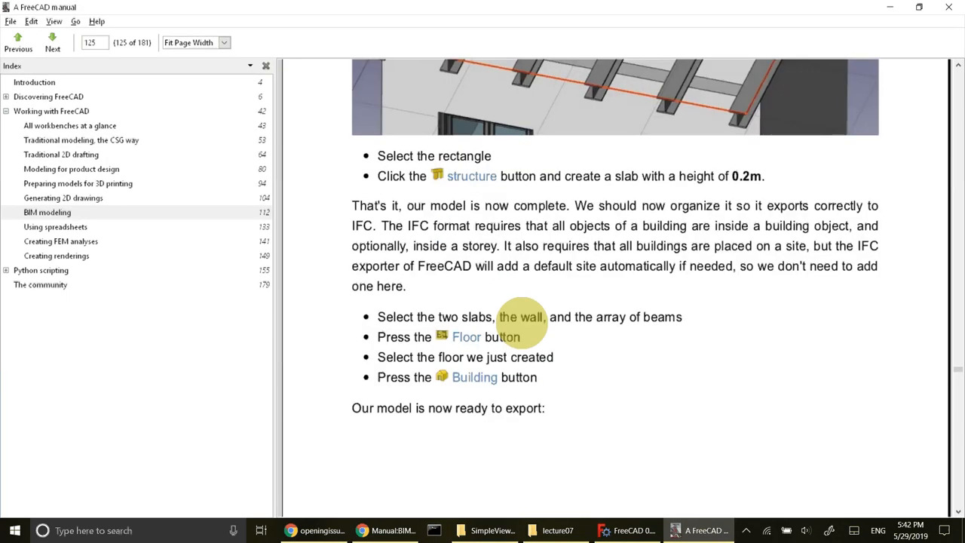
mouse_move(534, 326)
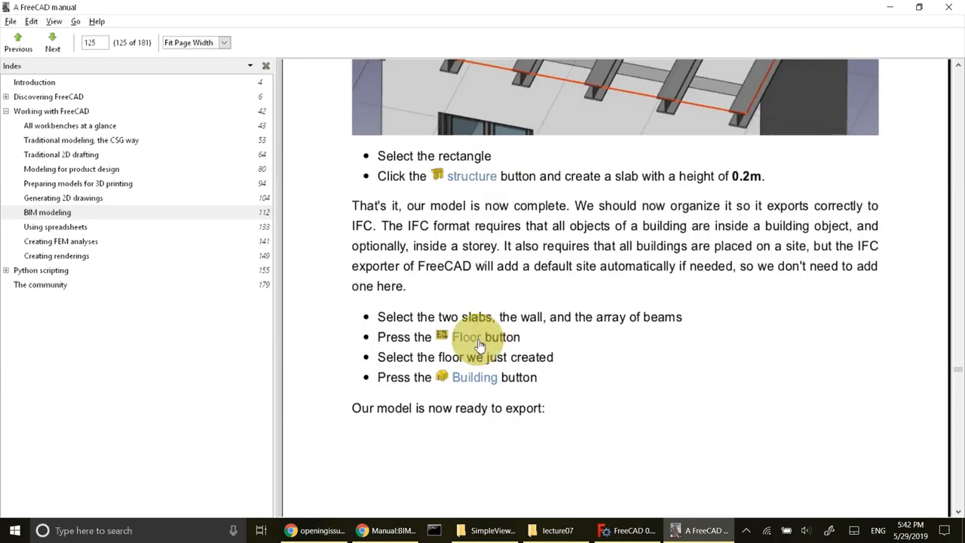
mouse_move(468, 380)
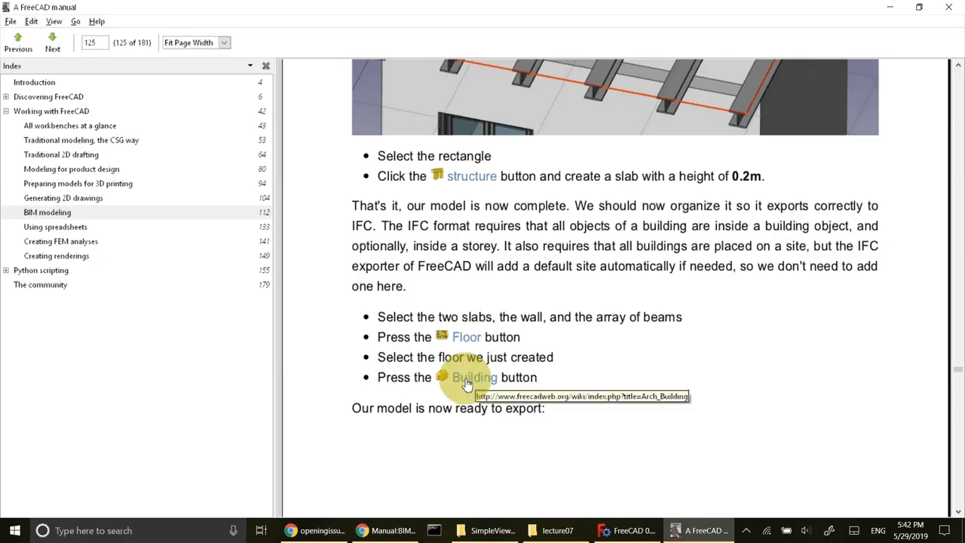
mouse_move(550, 360)
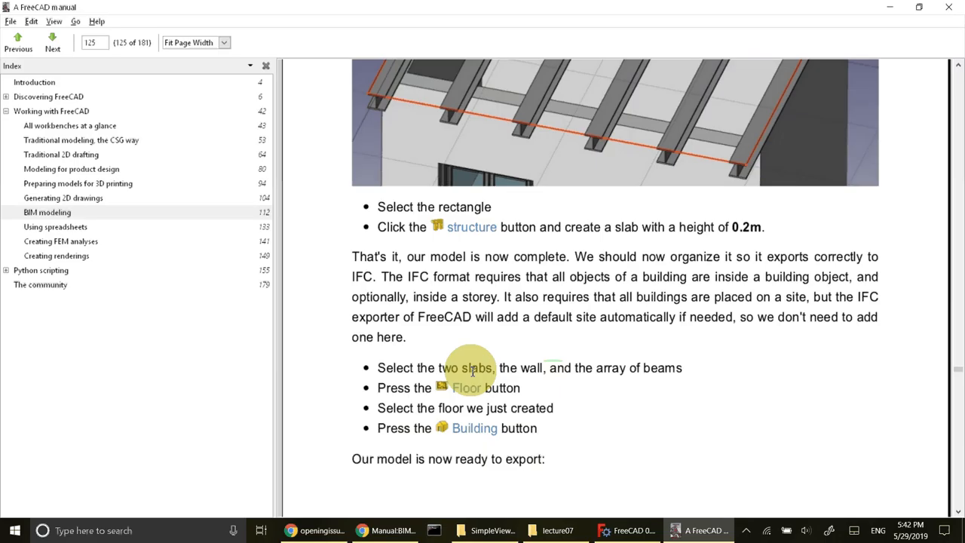
mouse_move(642, 368)
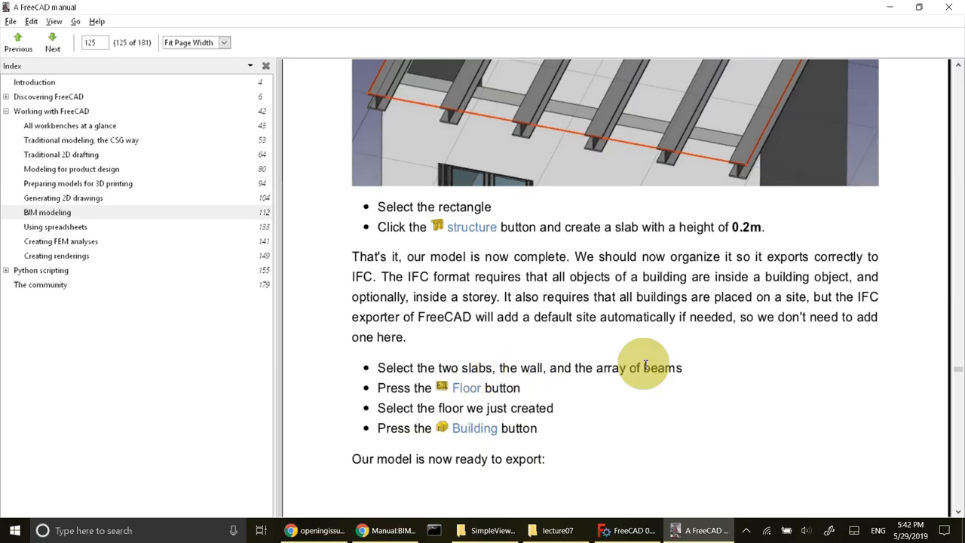
mouse_move(466, 388)
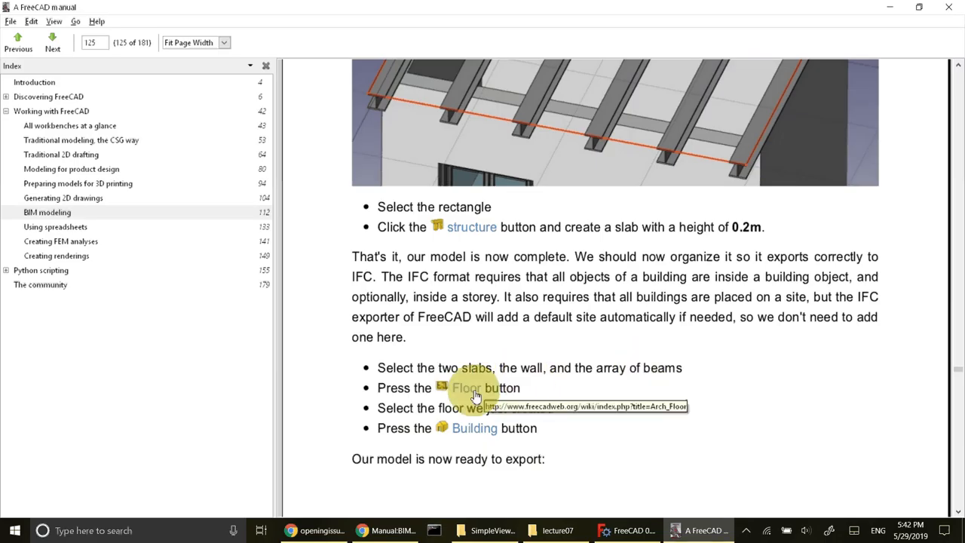
mouse_move(513, 369)
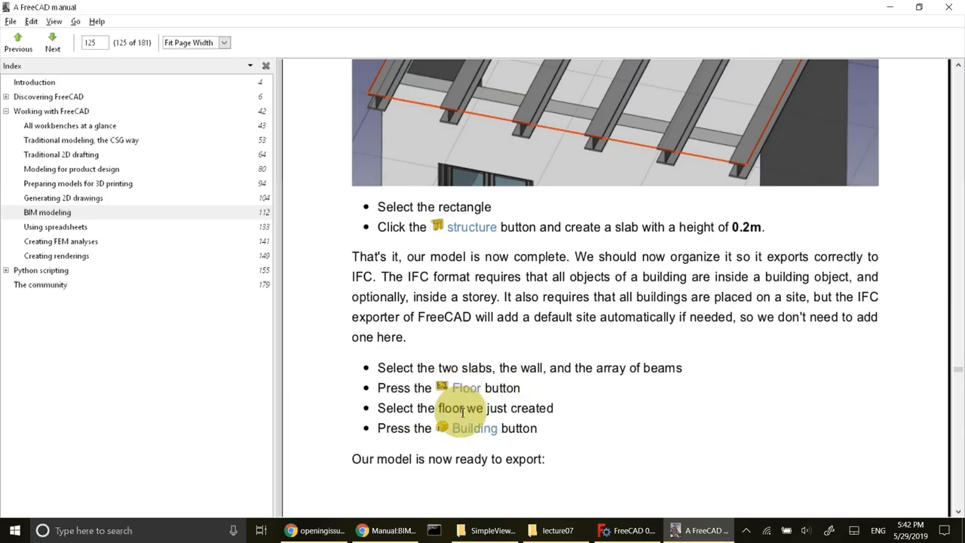
mouse_move(474, 440)
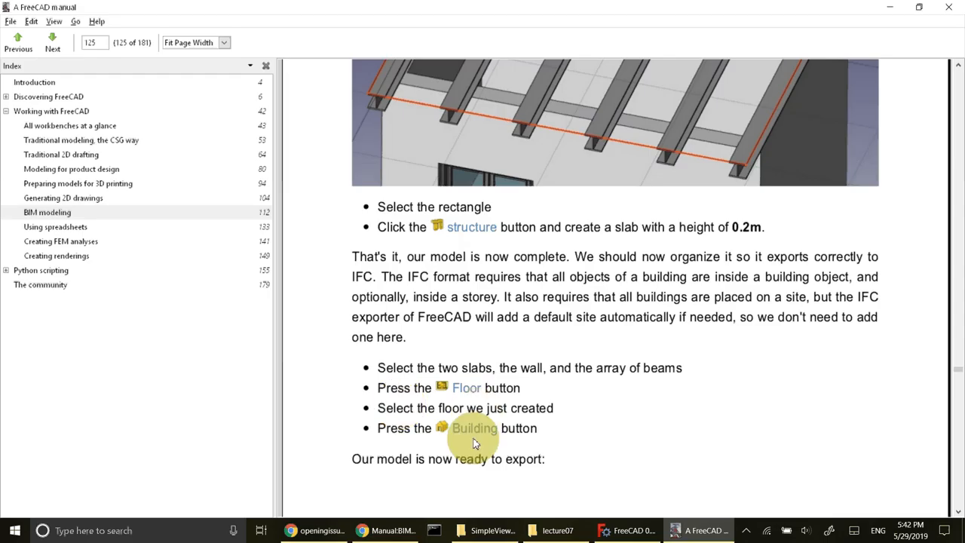
scroll(down, 3)
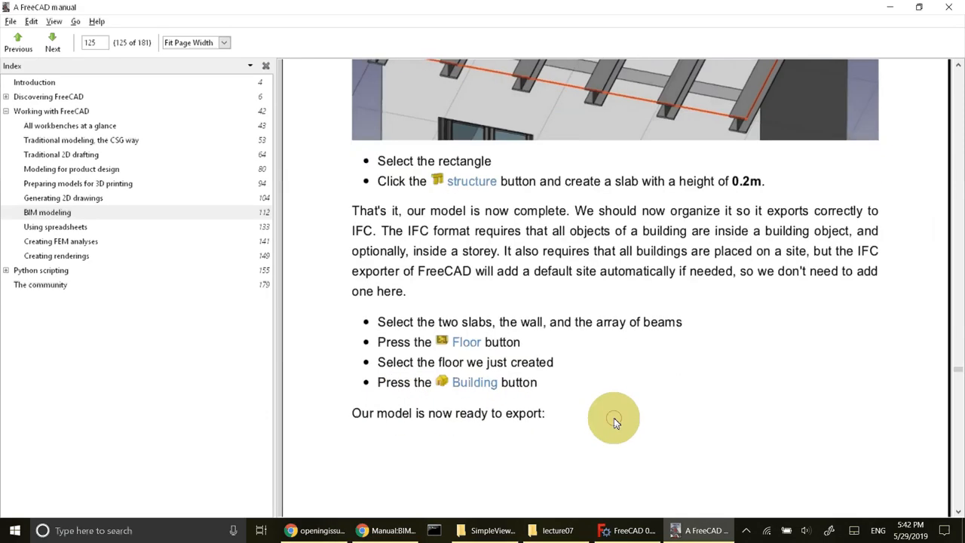
scroll(down, 3)
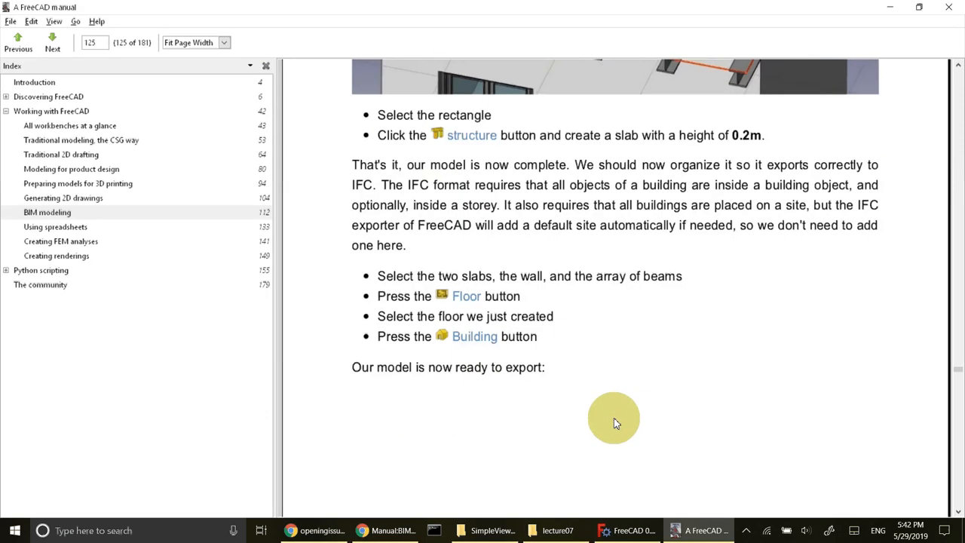
mouse_move(716, 293)
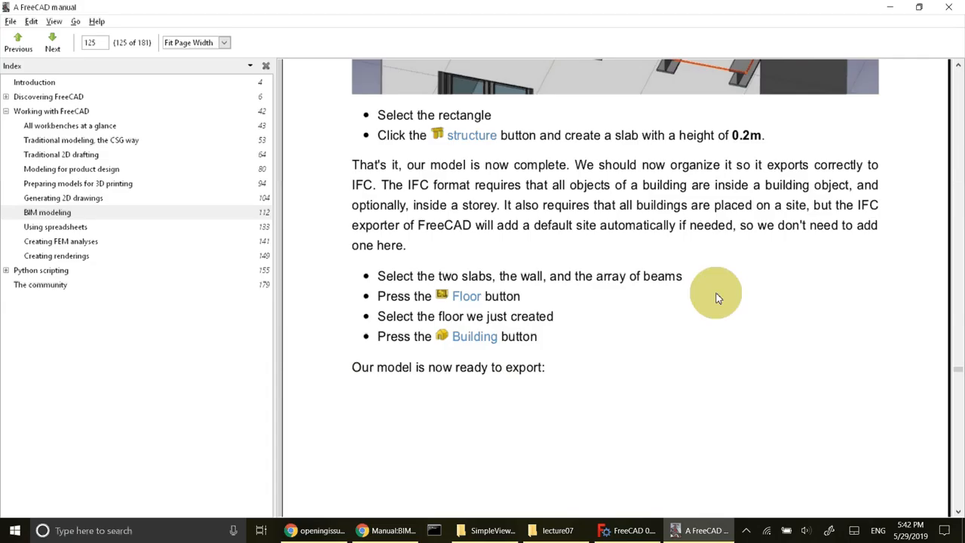
mouse_move(730, 250)
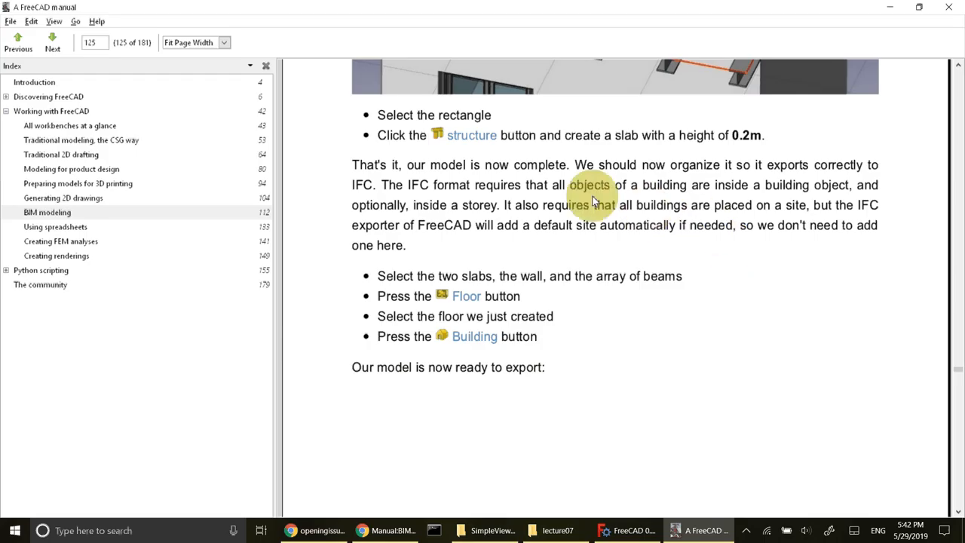
mouse_move(419, 188)
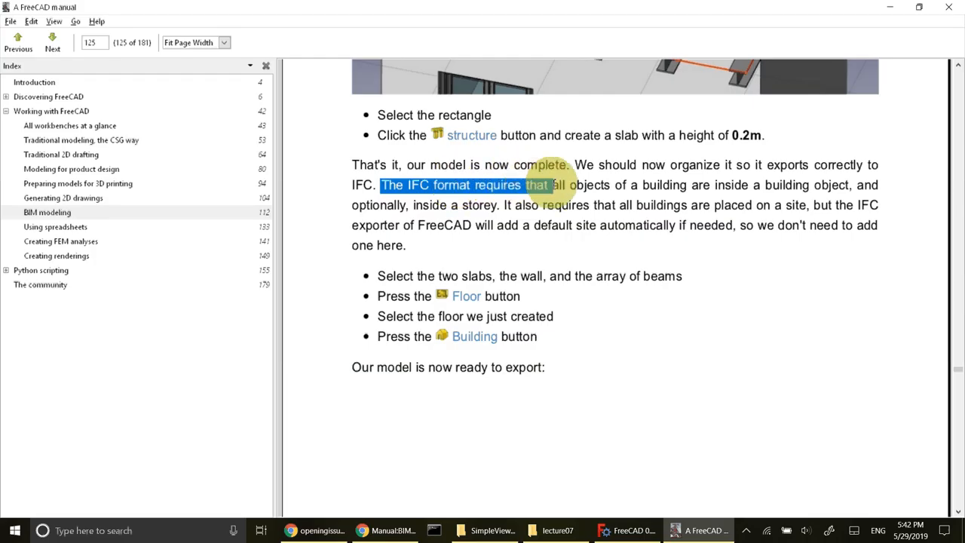
drag(550, 184, 769, 184)
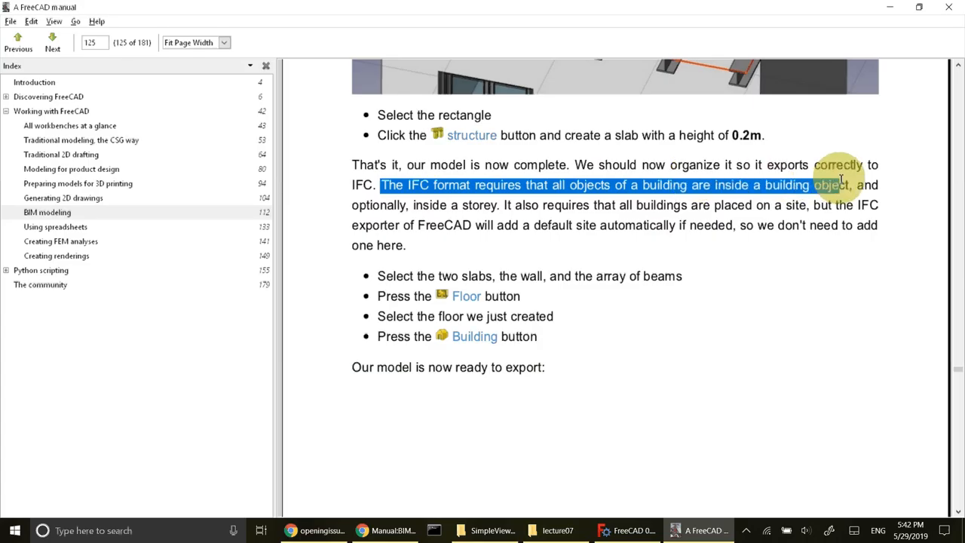
mouse_move(546, 413)
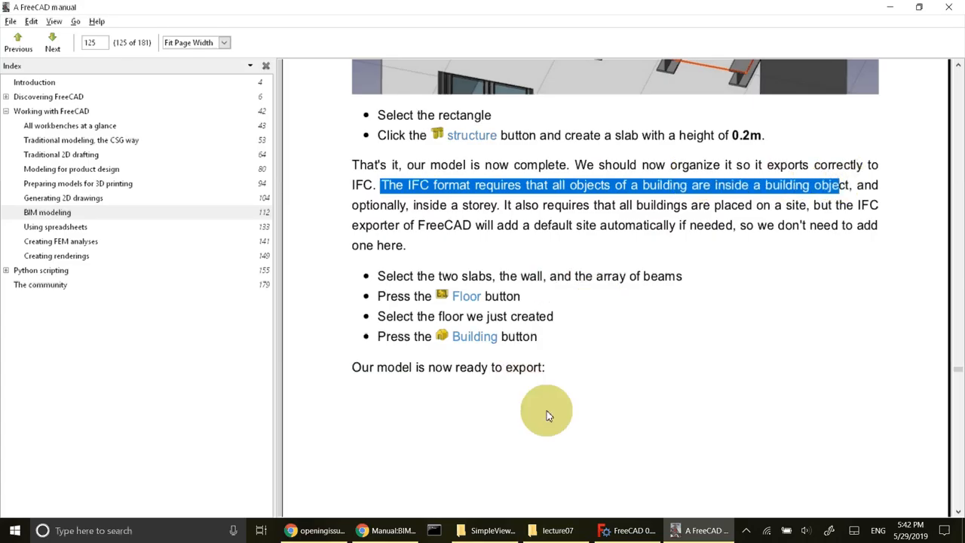
click(628, 531)
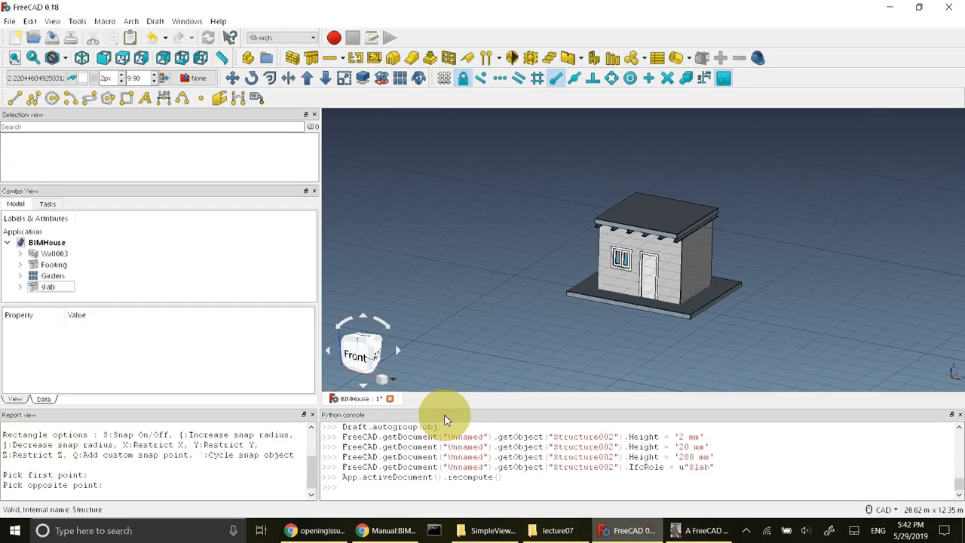
Step: Rename the floor to Ground Floor and create an Arch Building containing it
click(54, 253)
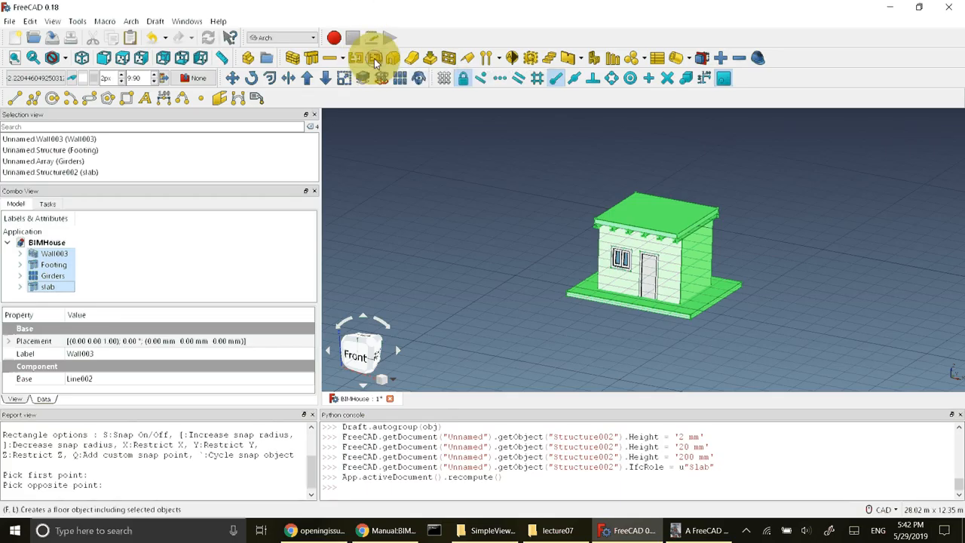
click(374, 57)
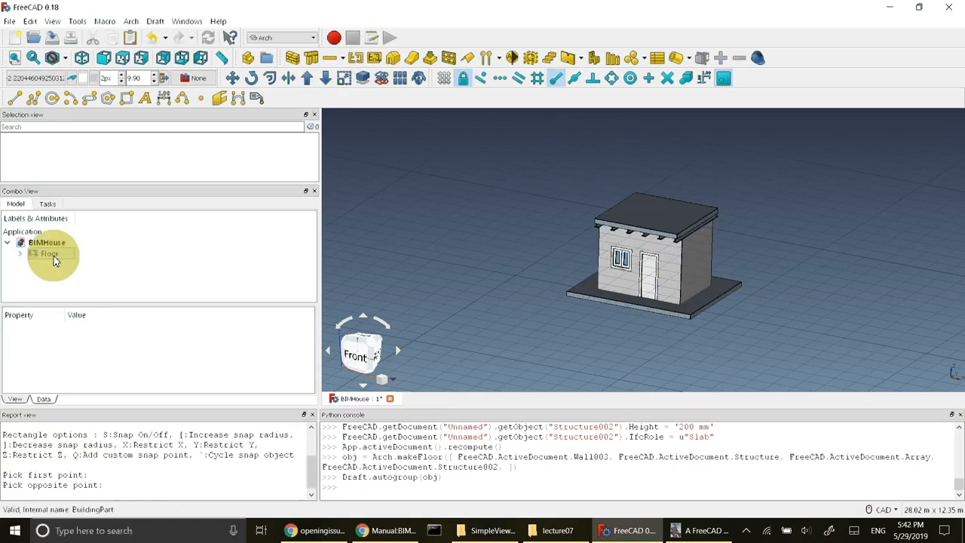
click(49, 254)
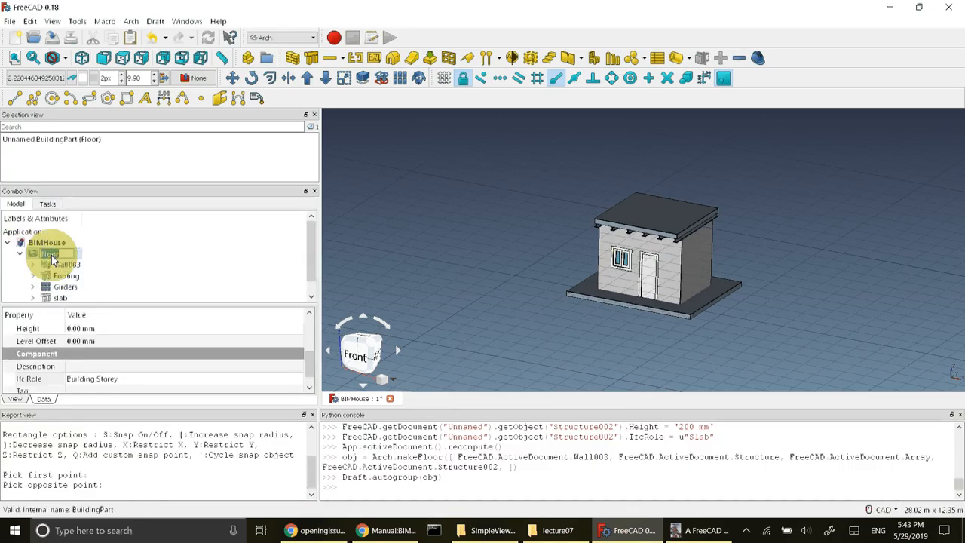
double_click(48, 254)
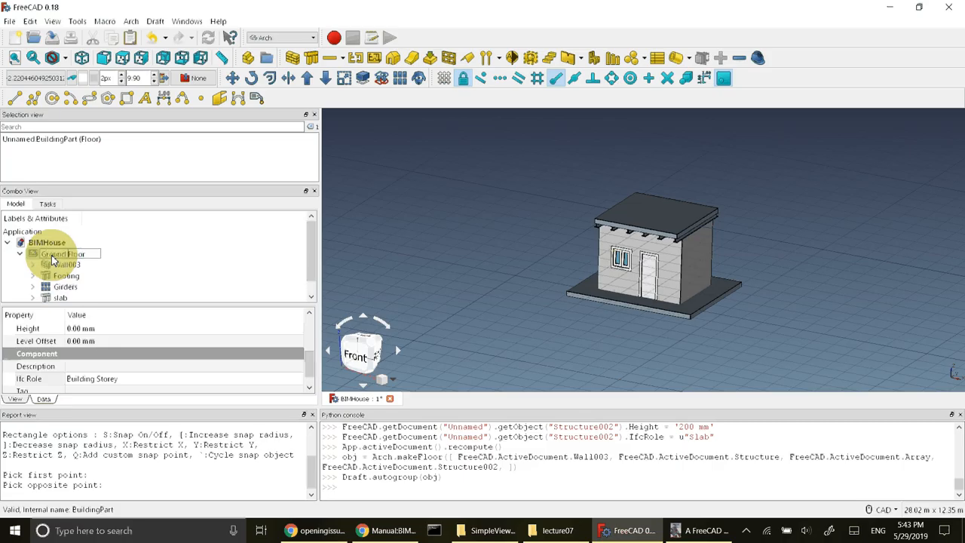
click(68, 253)
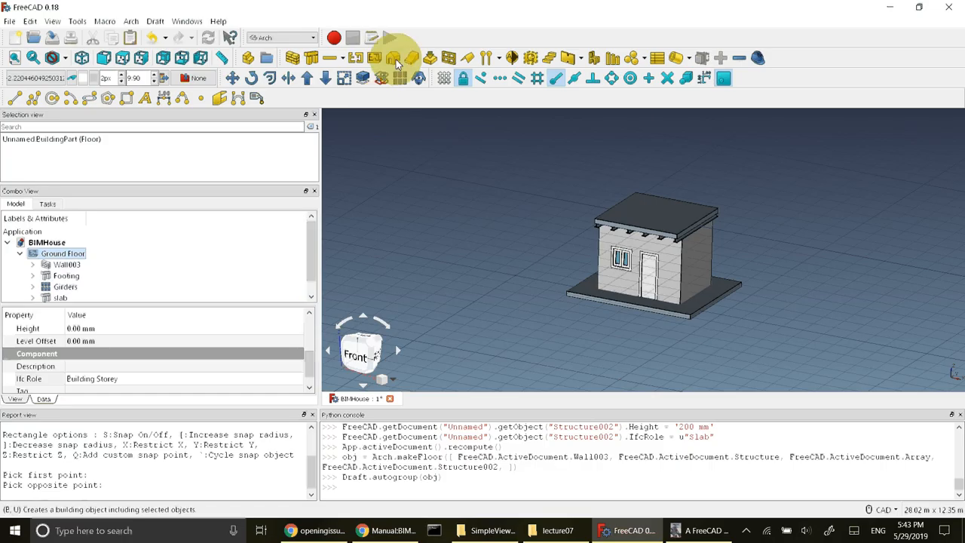
mouse_move(395, 57)
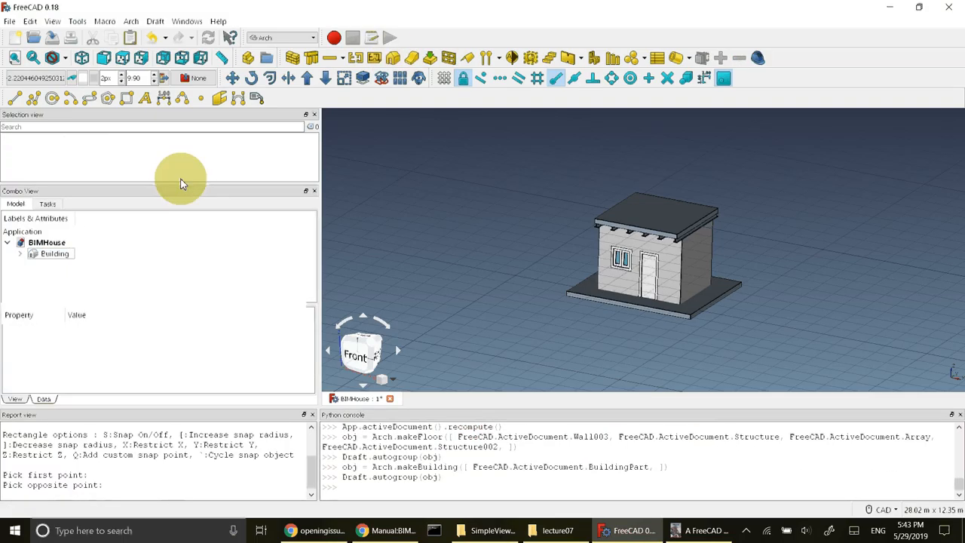
Step: Rename the new building object to BIM House
click(20, 254)
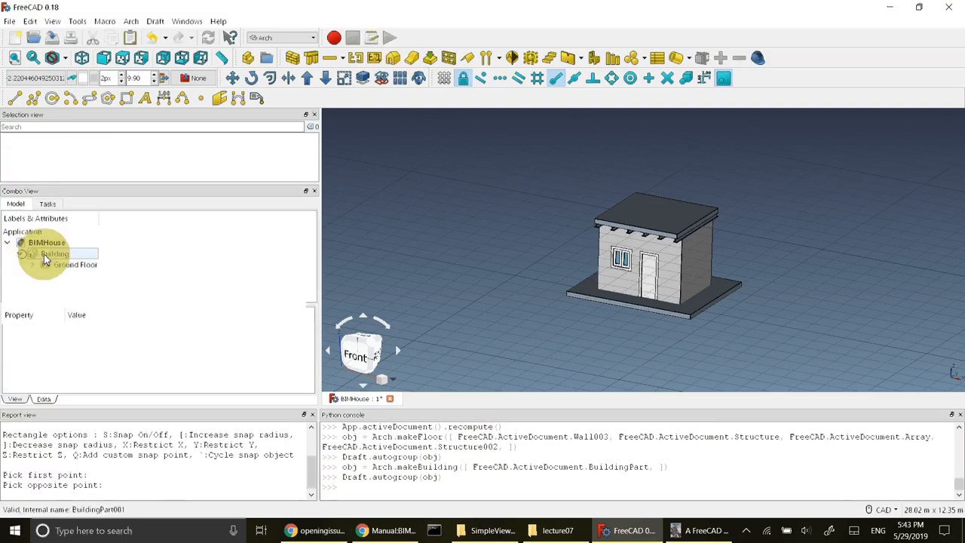
click(54, 253)
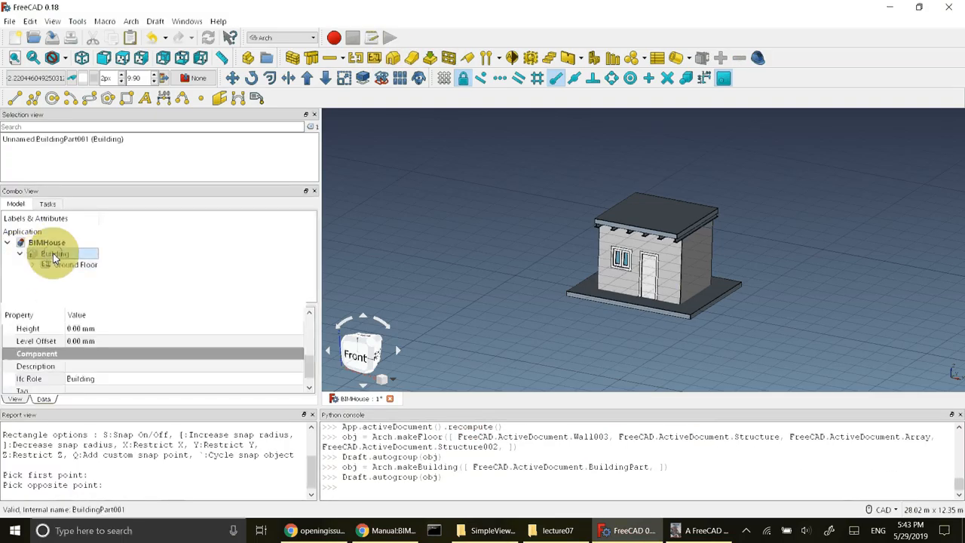
double_click(54, 253)
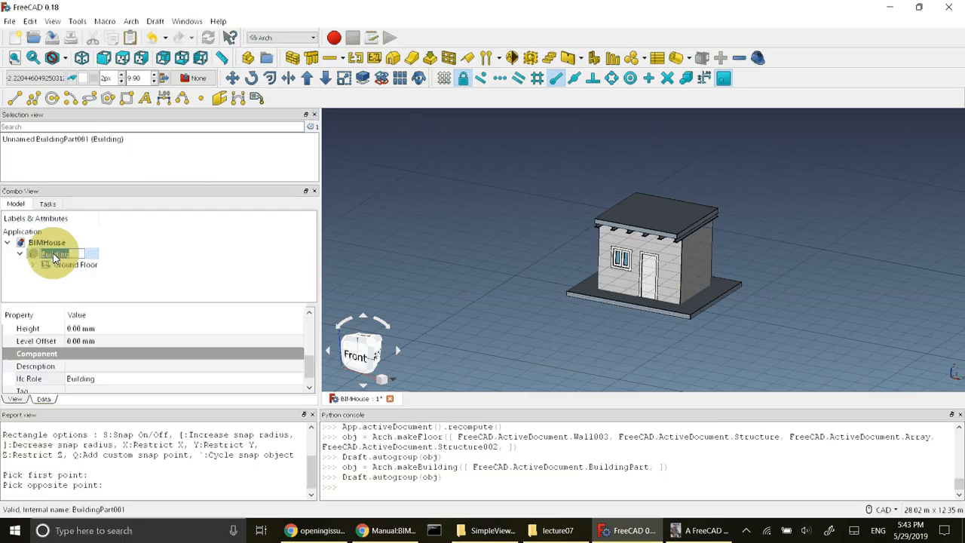
double_click(54, 254)
text(BIMHouse)
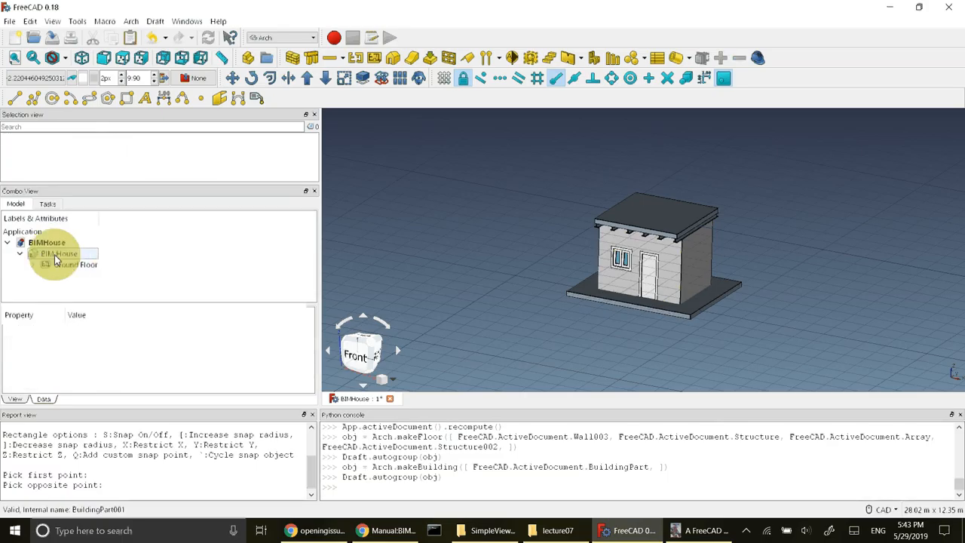
Step: Expand Ground Floor under BIM House to show its wall, footing, garden and slab
click(75, 264)
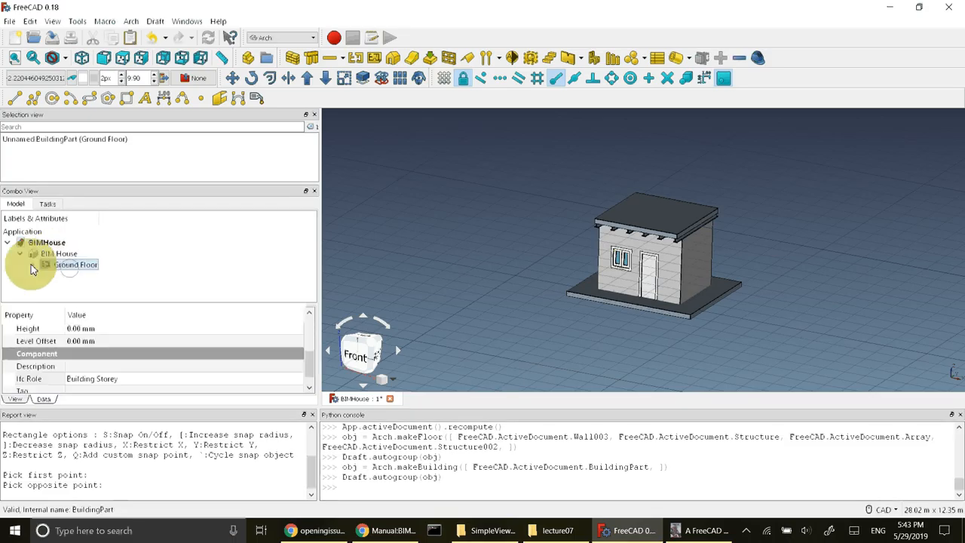
click(20, 264)
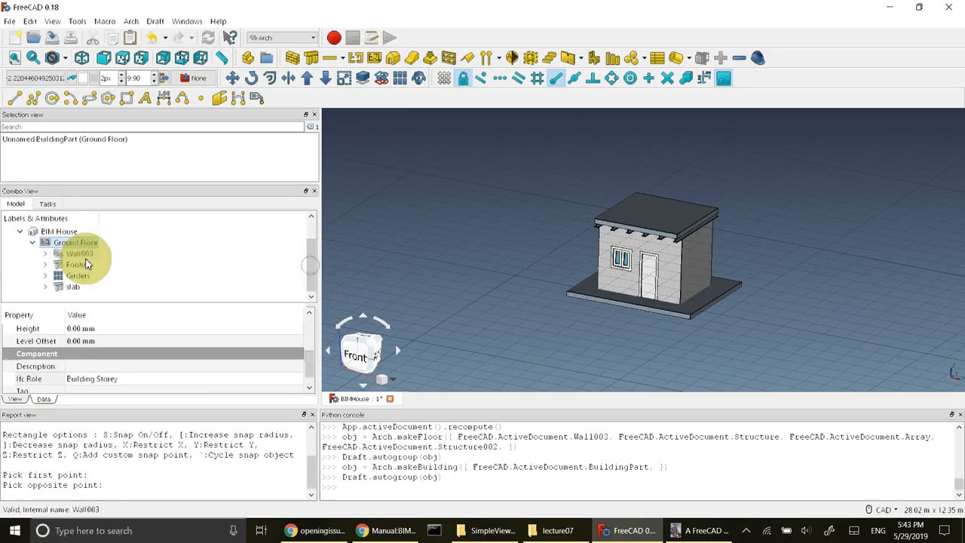
click(697, 531)
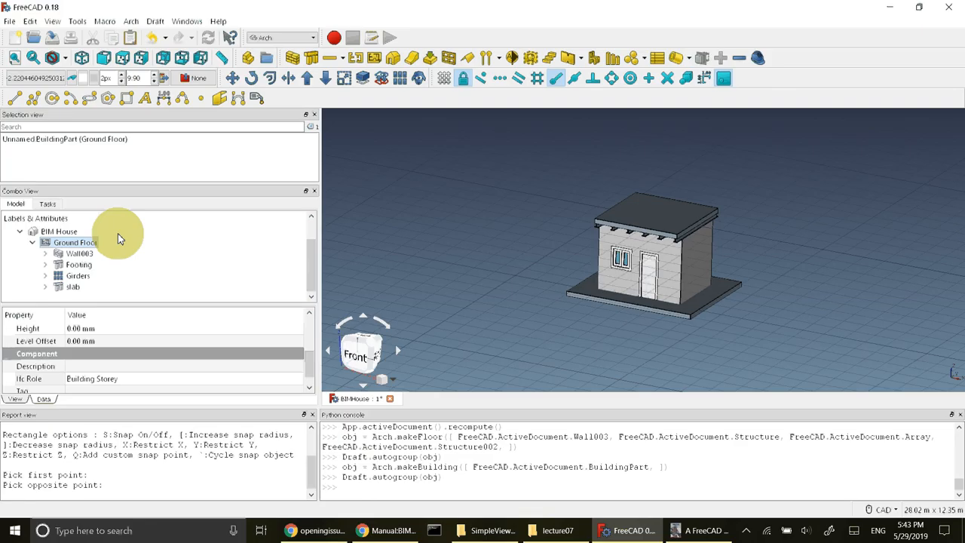
mouse_move(195, 253)
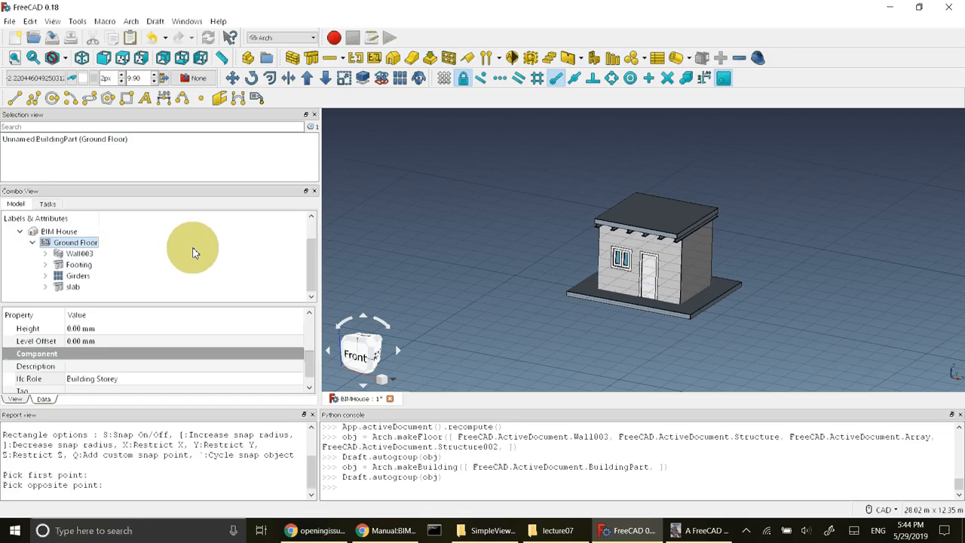
mouse_move(189, 197)
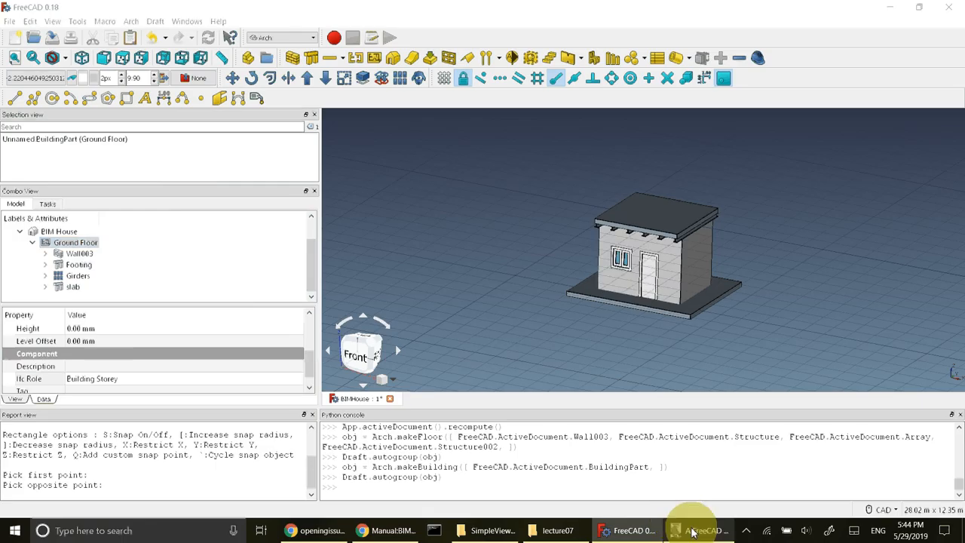
Step: Scroll the FreeCAD manual to page 126's steps for exporting the Building to IFC
click(698, 530)
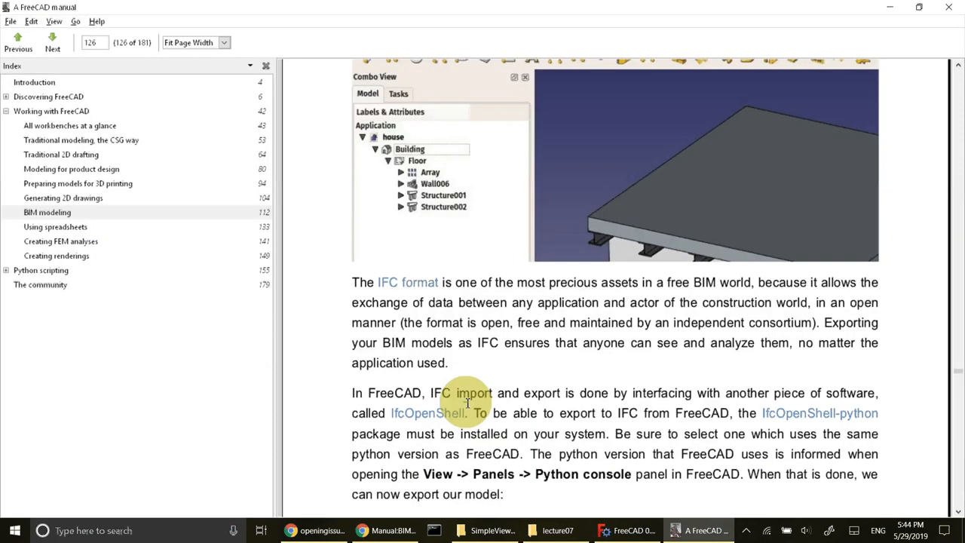
scroll(down, 3)
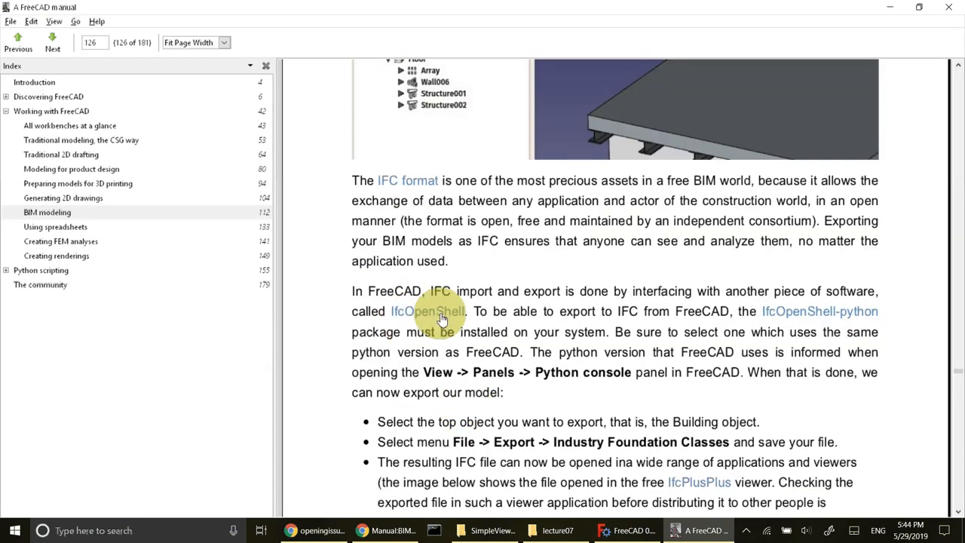
mouse_move(513, 340)
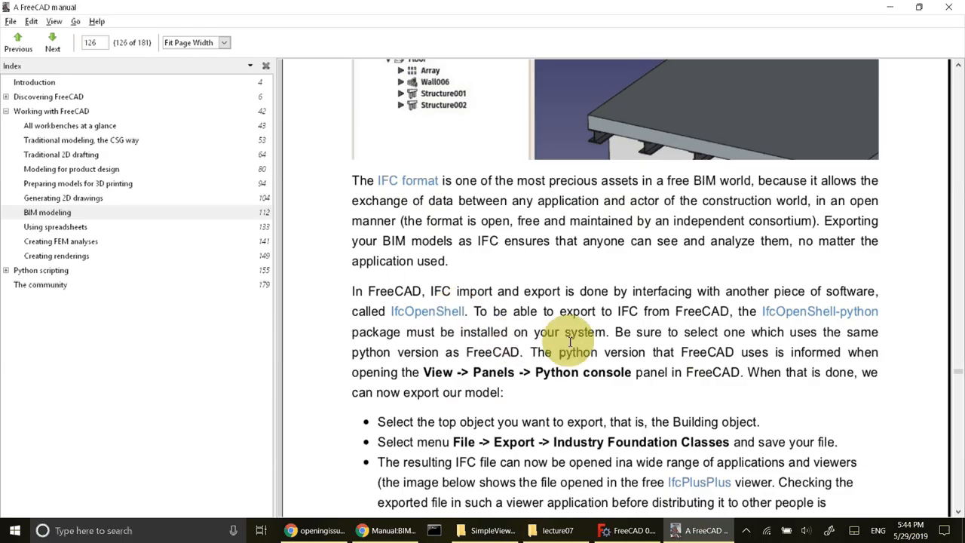
scroll(down, 3)
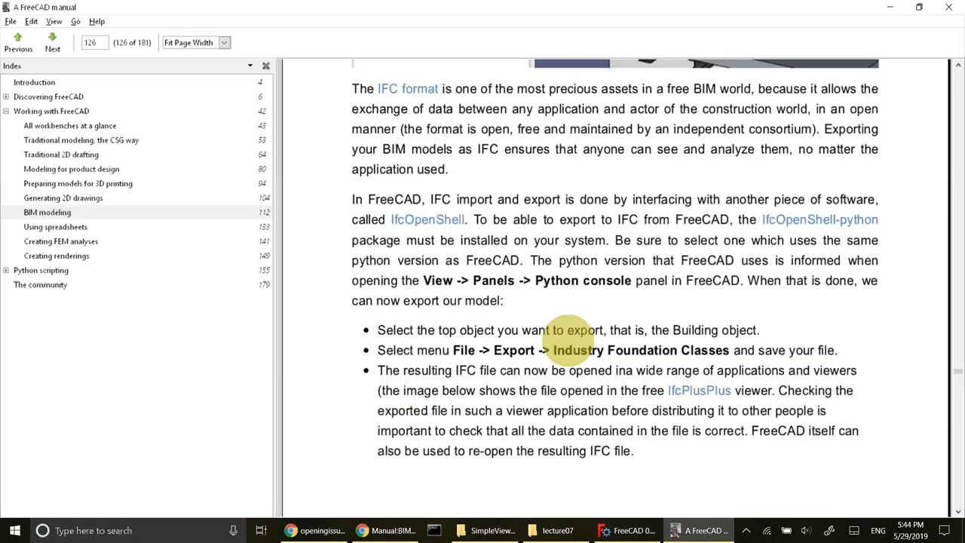
scroll(down, 3)
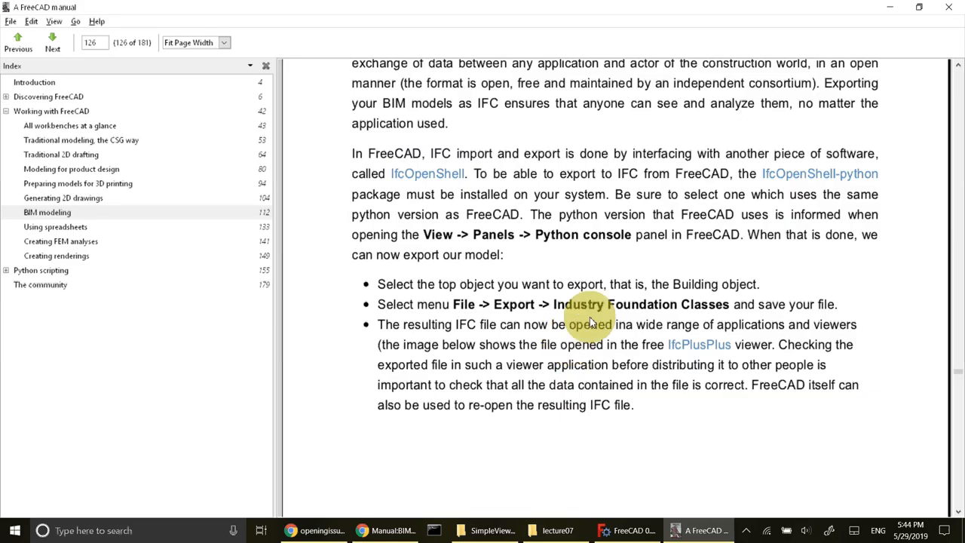
mouse_move(697, 350)
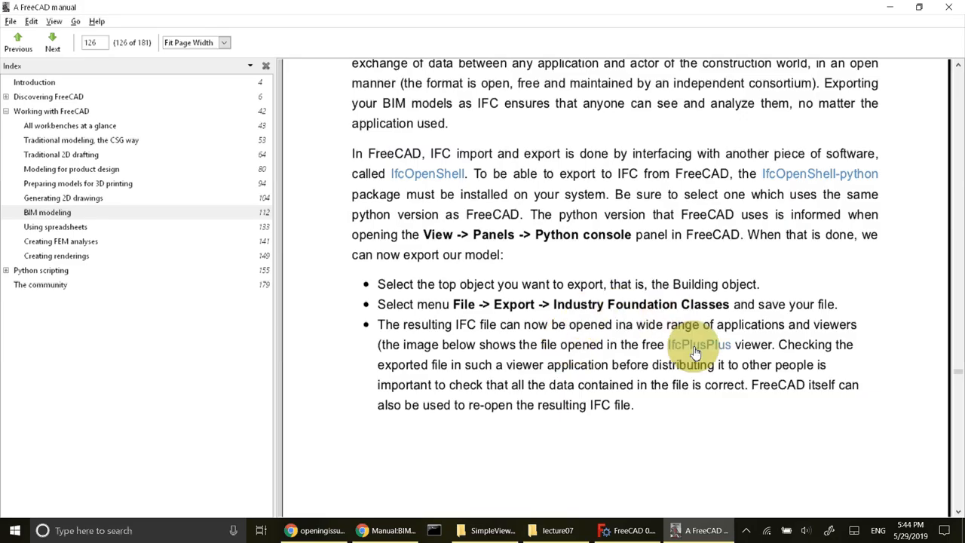
mouse_move(694, 344)
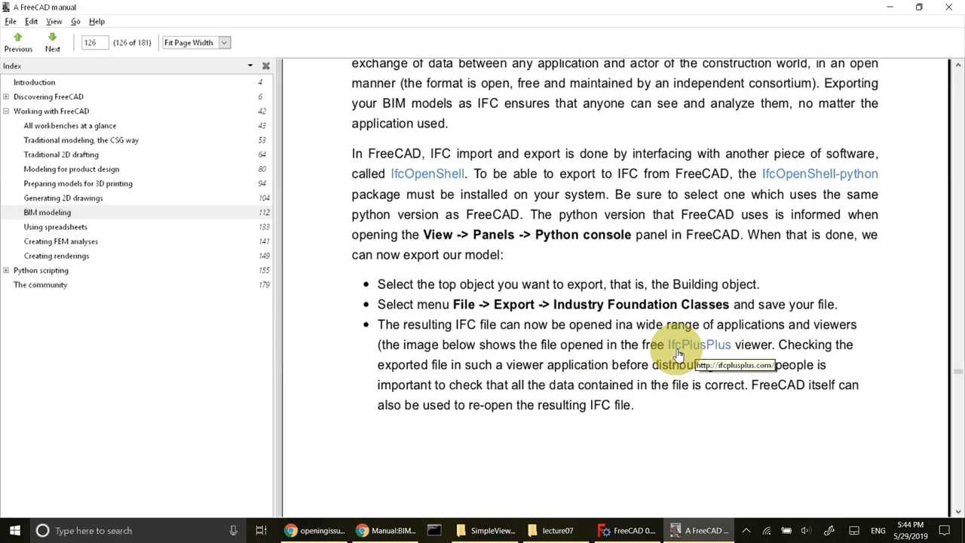
mouse_move(377, 531)
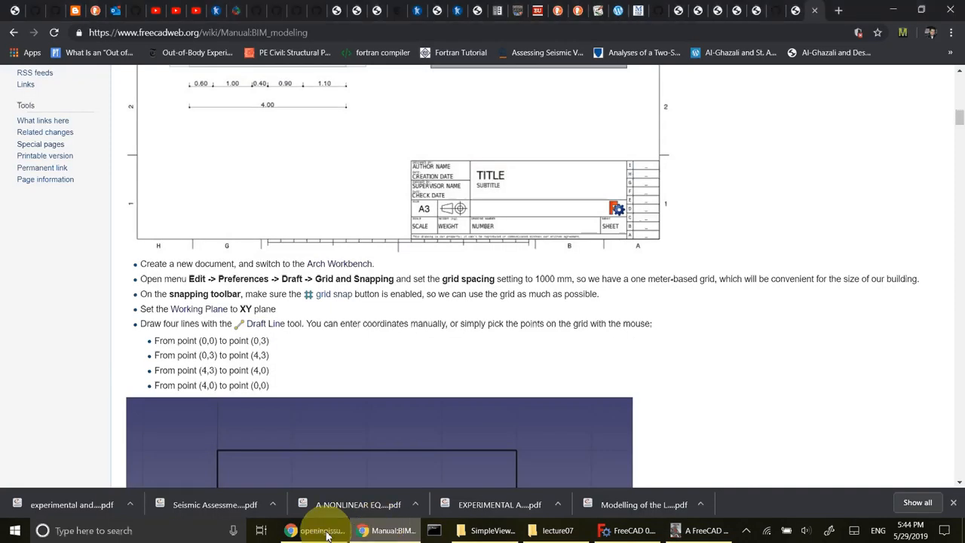
Step: View the IFC++ downloads page in Chrome, then bring up the SimpleViewerExampleQt folder
click(317, 531)
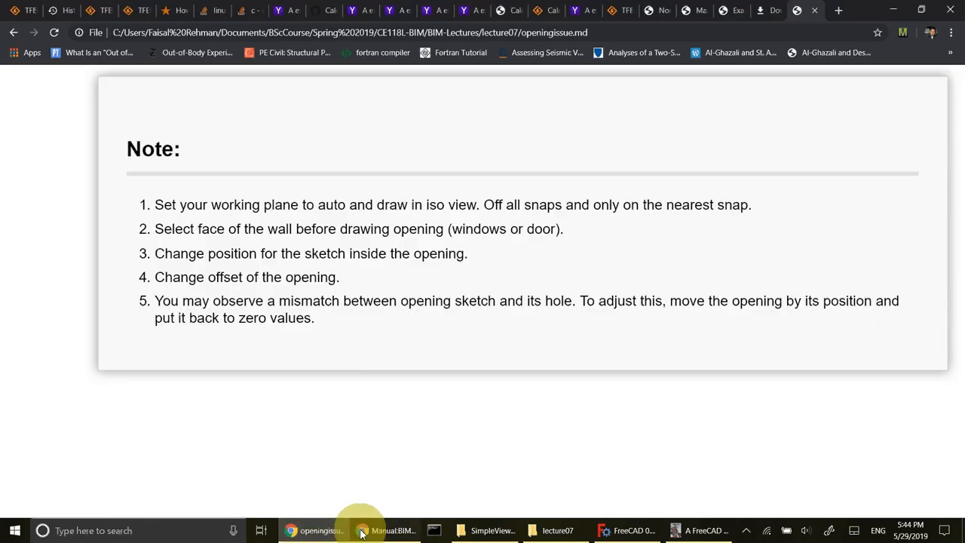
click(385, 531)
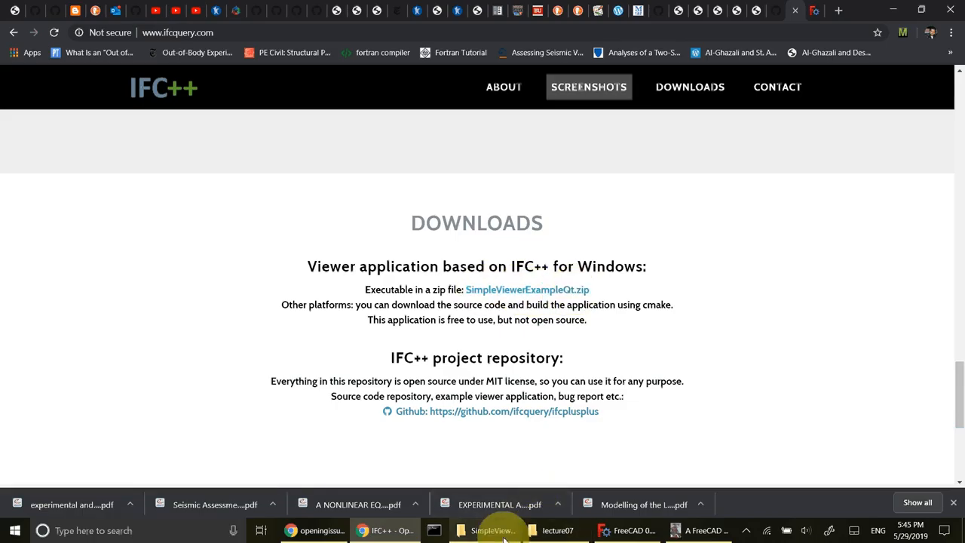
click(486, 531)
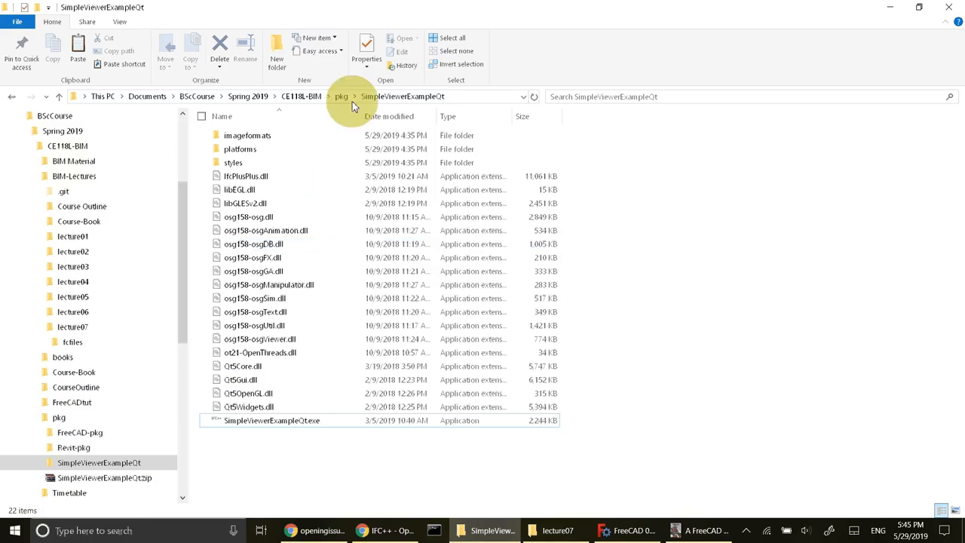
mouse_move(430, 100)
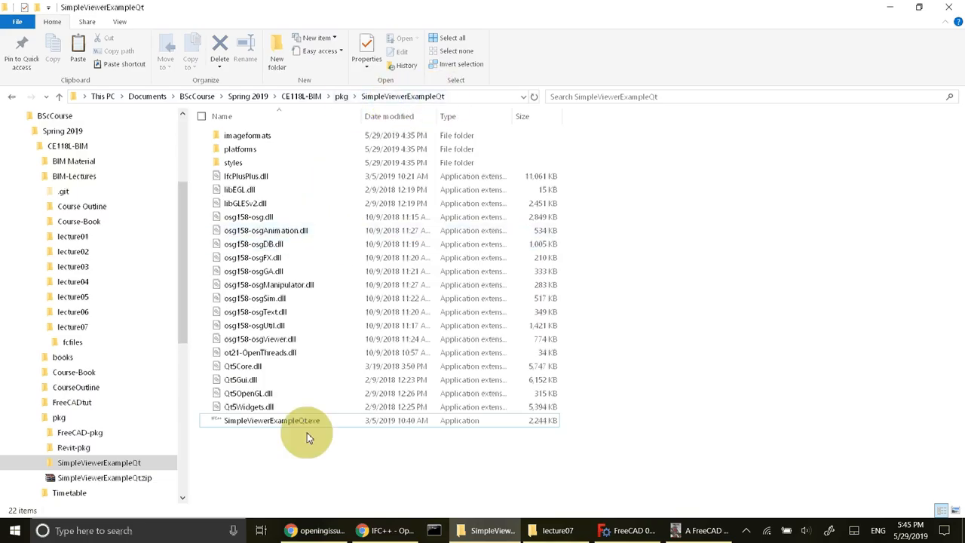
Step: Launch SimpleViewerExampleQt.exe and return to the BIM House model in FreeCAD
double_click(272, 420)
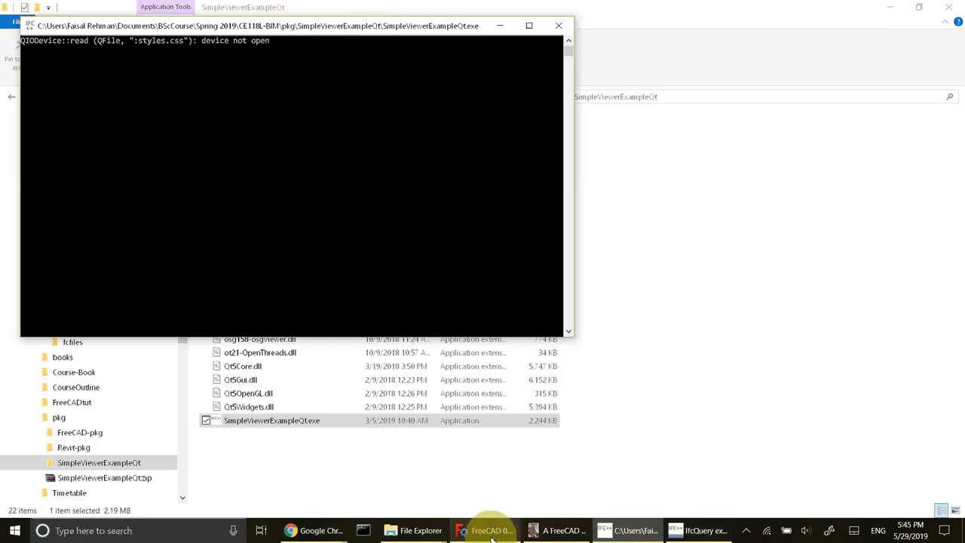
click(485, 531)
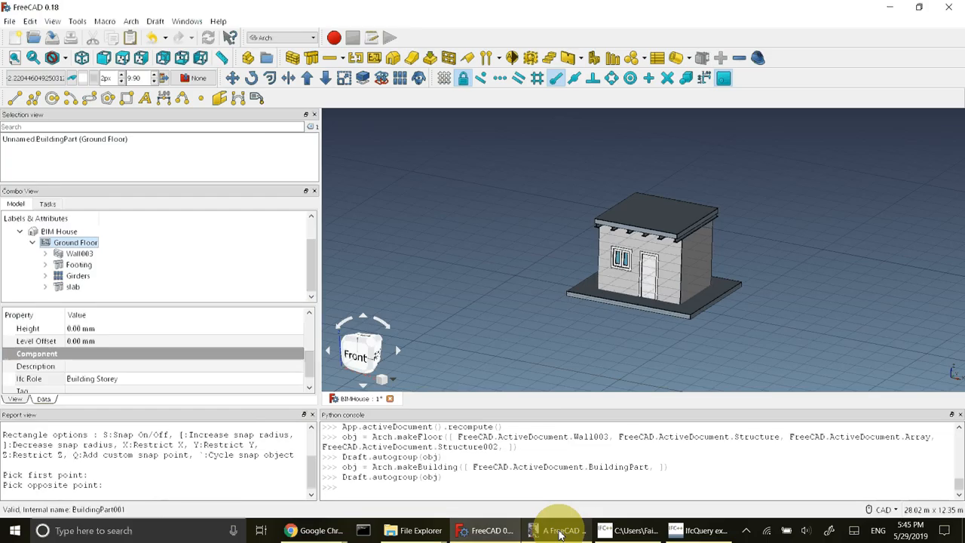
Step: Highlight the manual's IFC export instruction, then return to FreeCAD's BIM House model
click(558, 531)
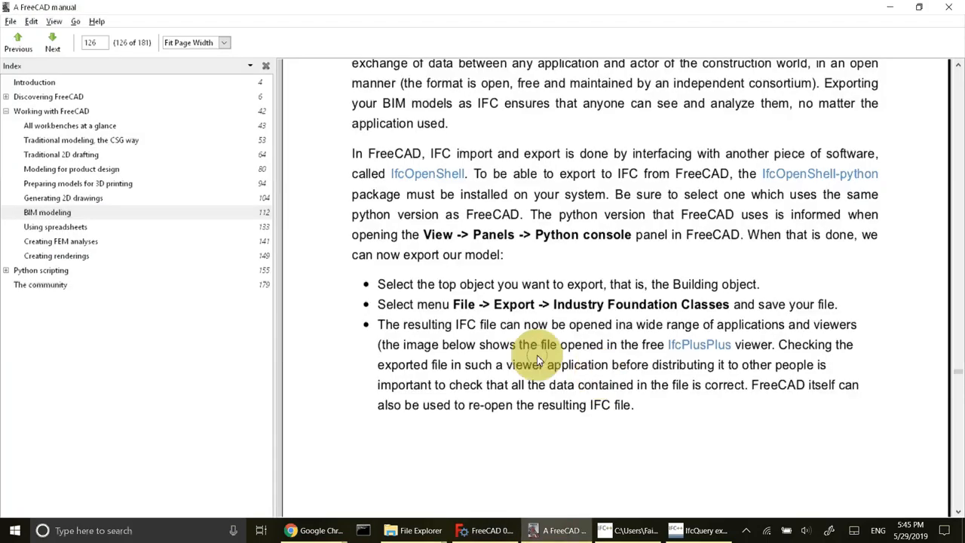
mouse_move(444, 286)
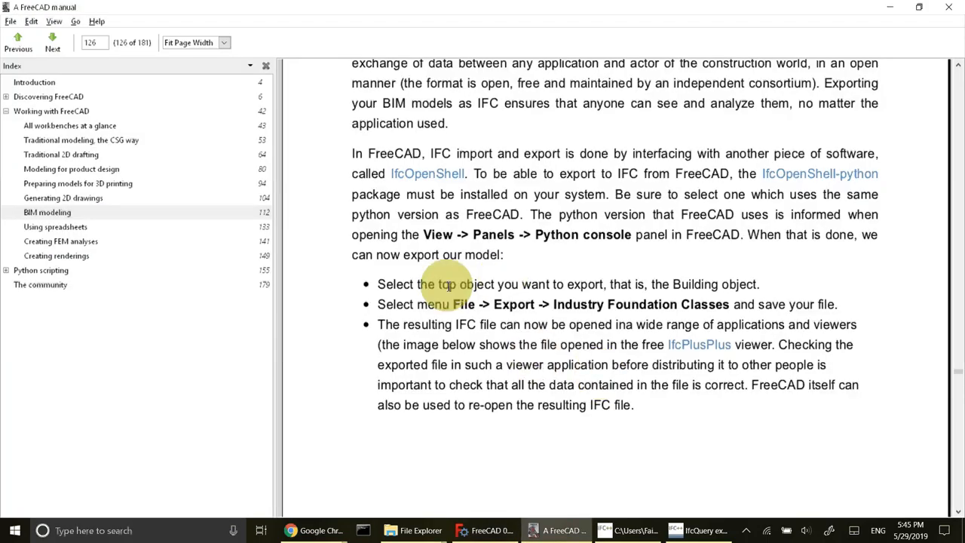
drag(446, 283, 519, 284)
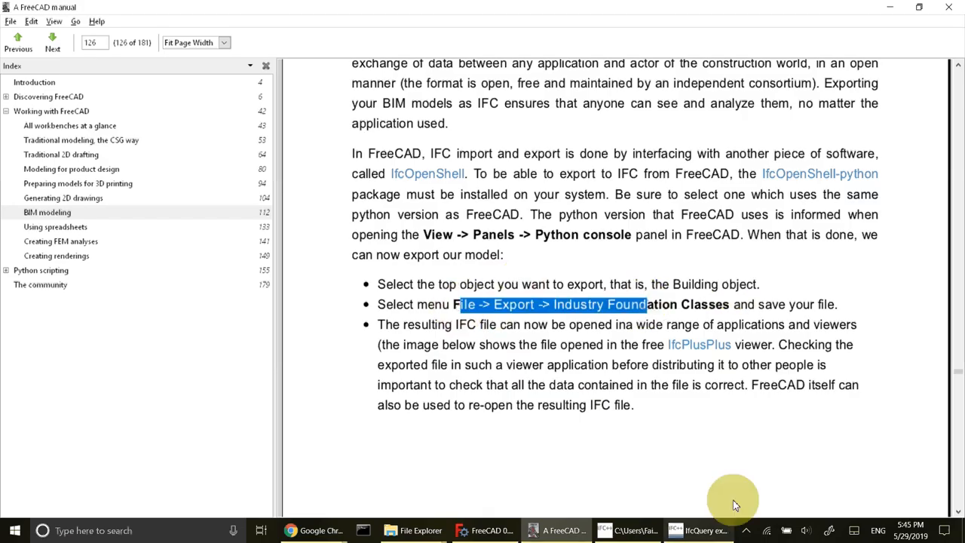
click(485, 531)
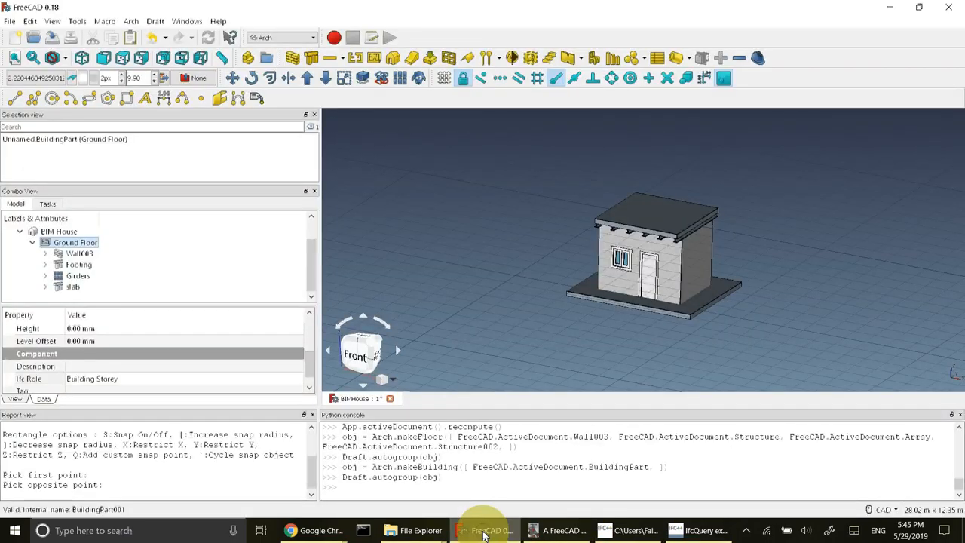
Step: Select BIM House and choose the Industry Foundation Classes (*.ifc) export format
click(58, 231)
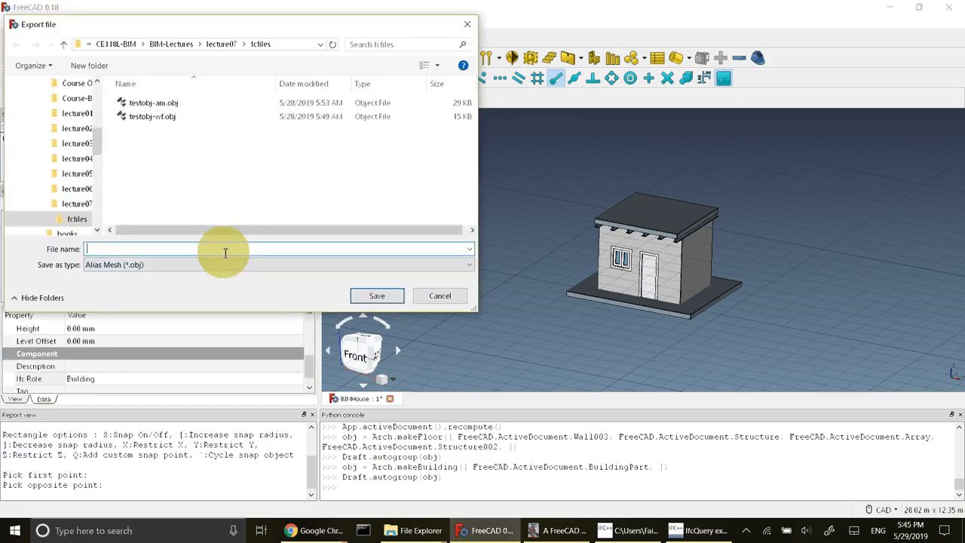
click(467, 264)
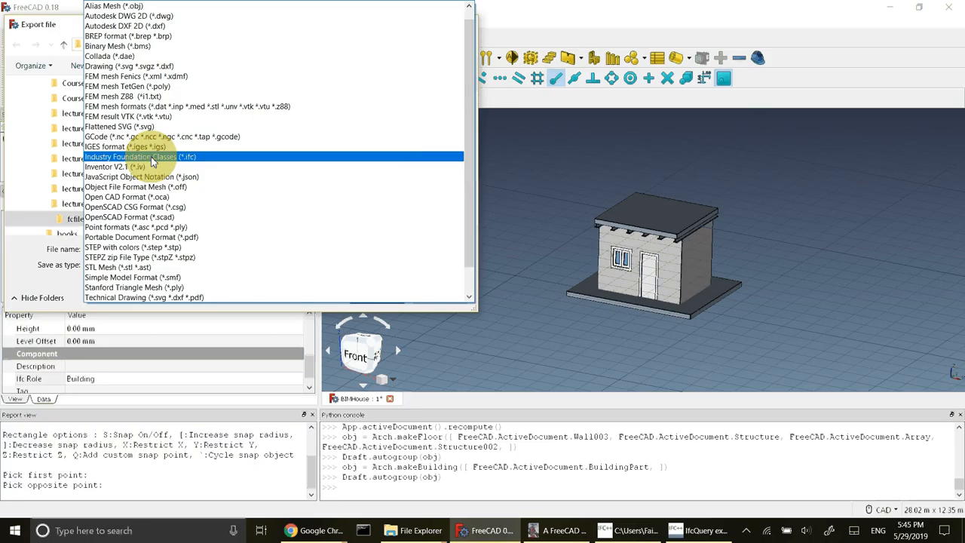
click(140, 155)
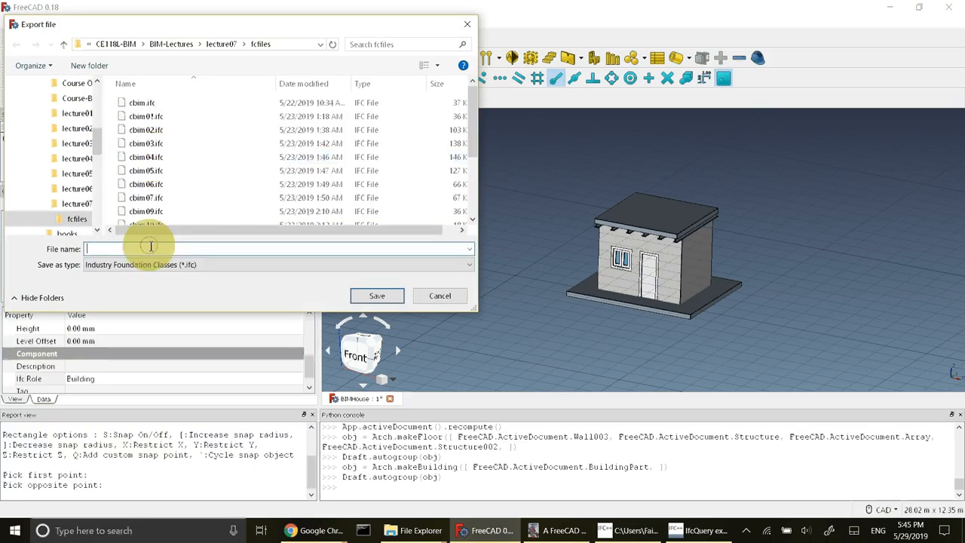
Step: Save the export as BIMHouse.ifc in the ifcfiles folder
text(BIM)
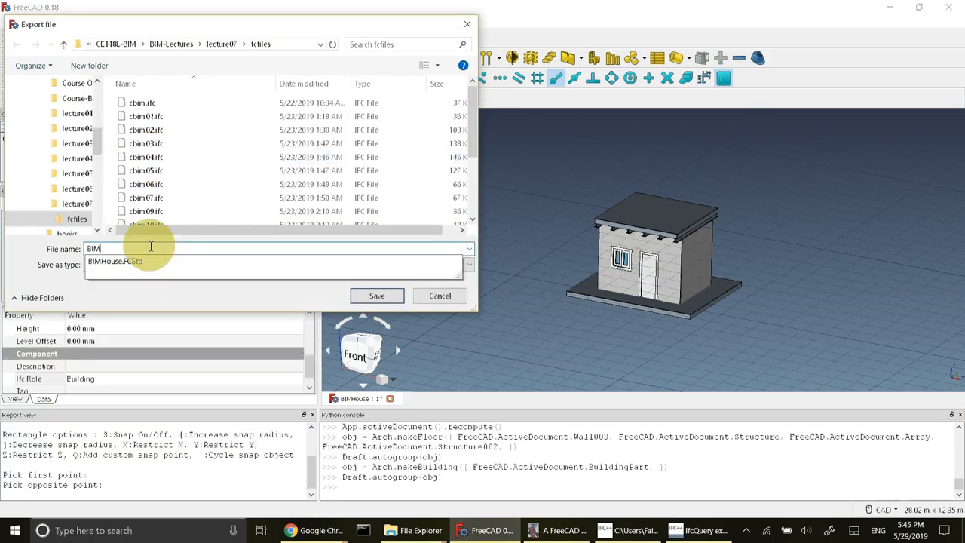
text(HOUSE)
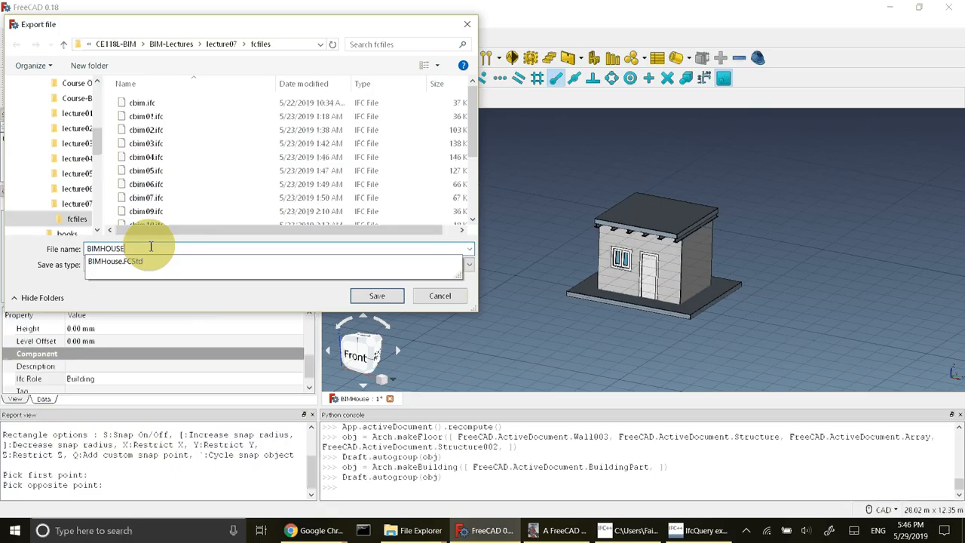
key(BackSpace)
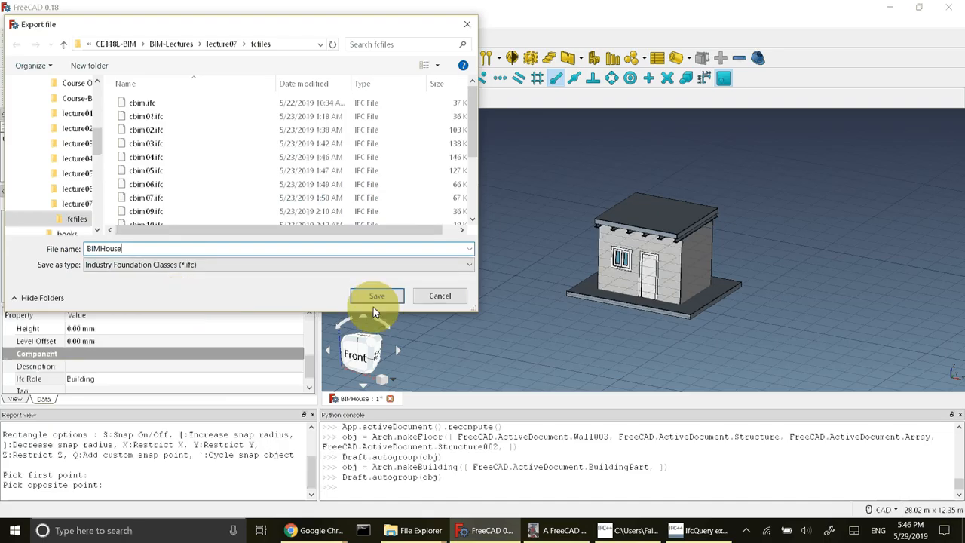
click(377, 295)
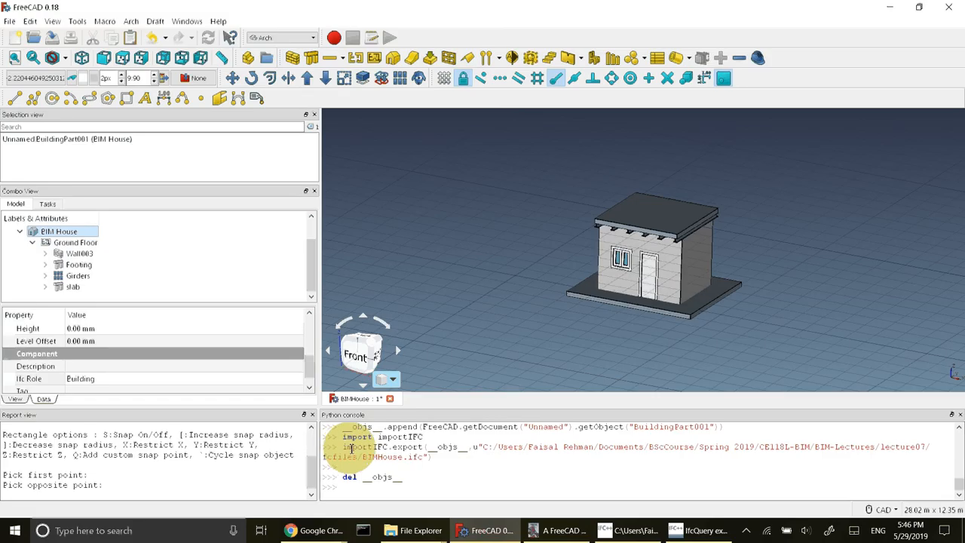
drag(350, 446, 466, 446)
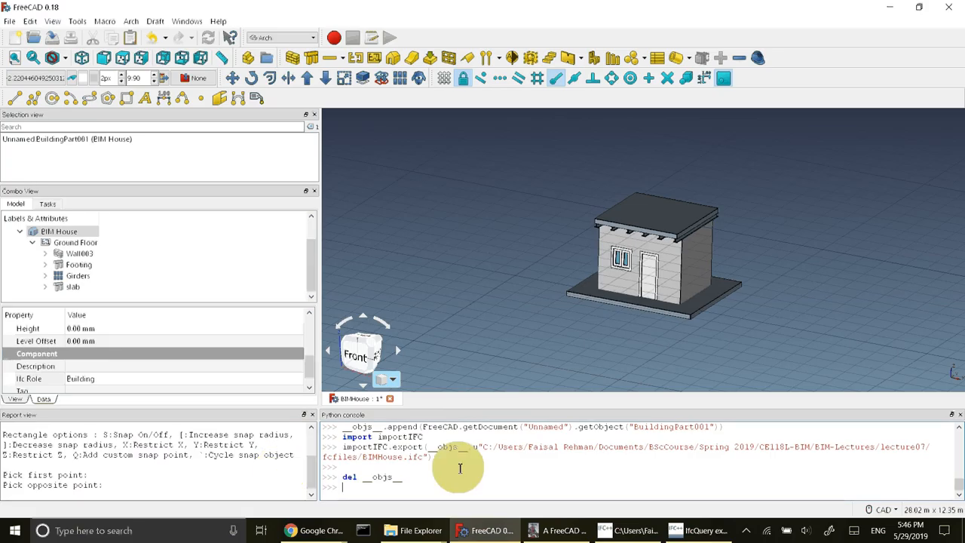
mouse_move(561, 475)
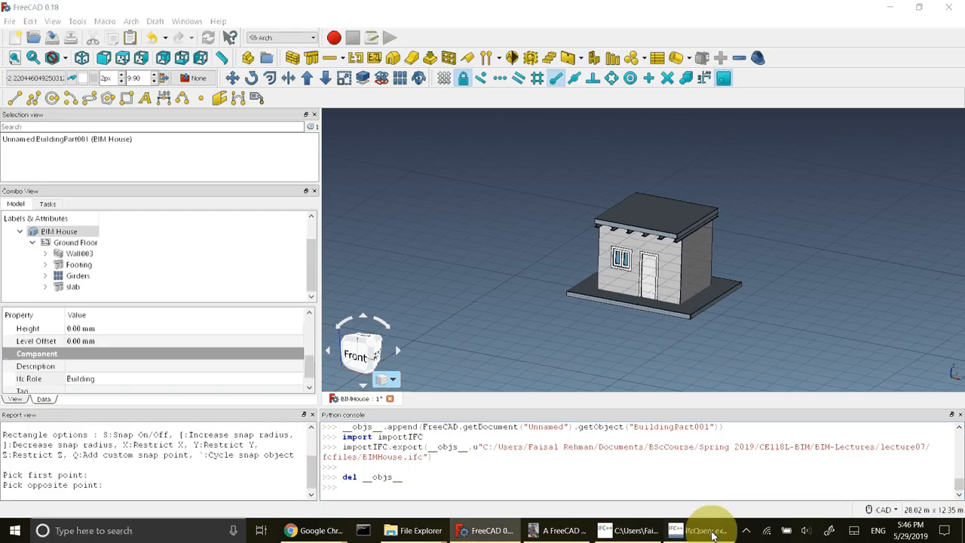
Step: Load BIMHouse.ifc into the IfcQuery viewer
click(709, 531)
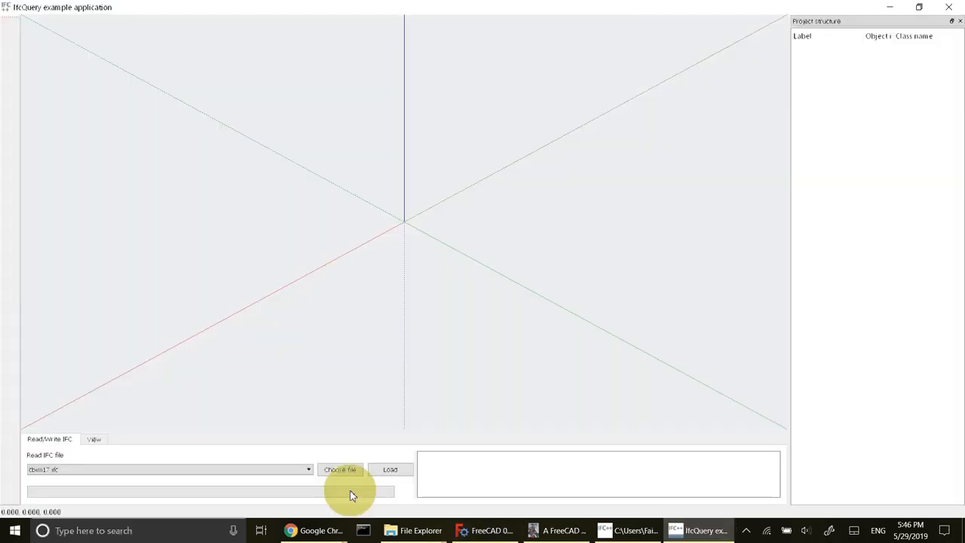
click(340, 469)
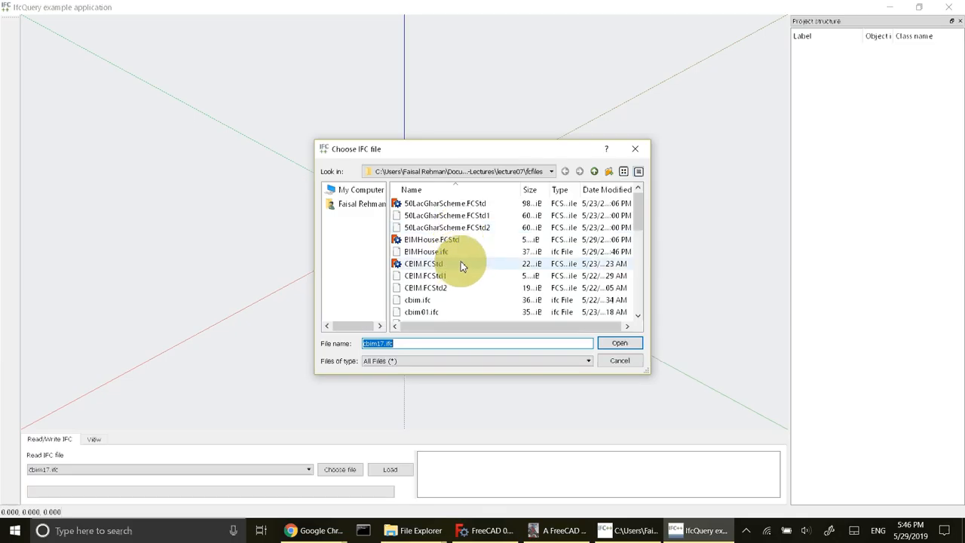
click(427, 250)
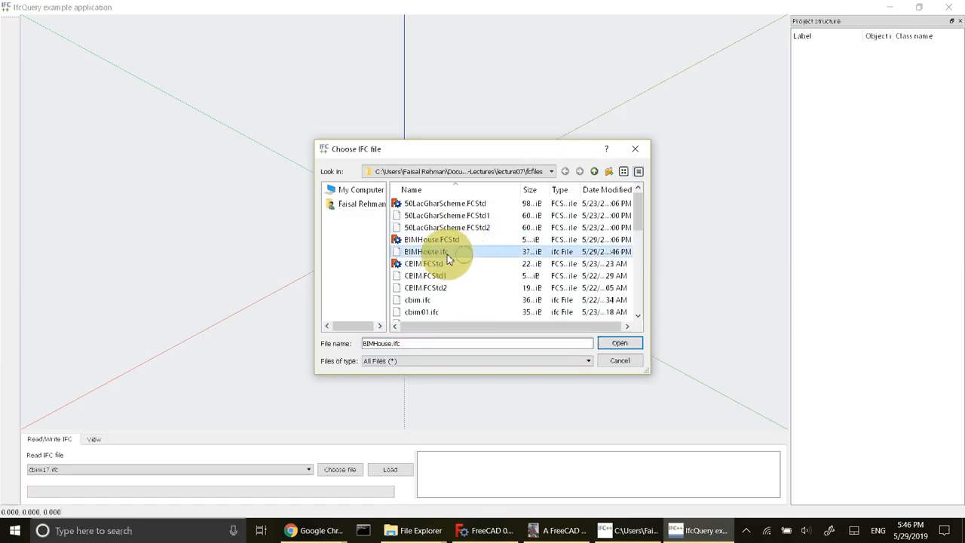
click(618, 344)
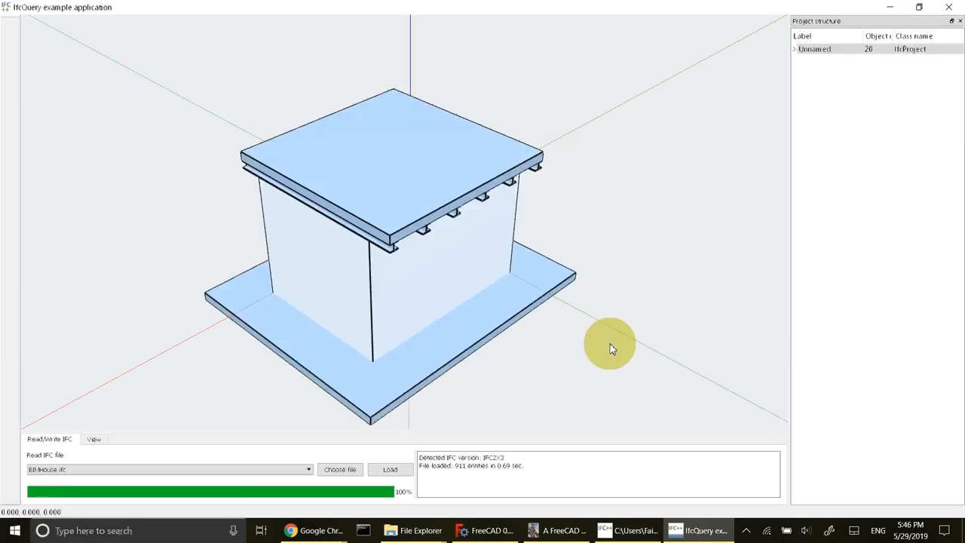
Step: Zoom out and orbit the house to show its door, window, girders and roof slab
drag(611, 347, 686, 293)
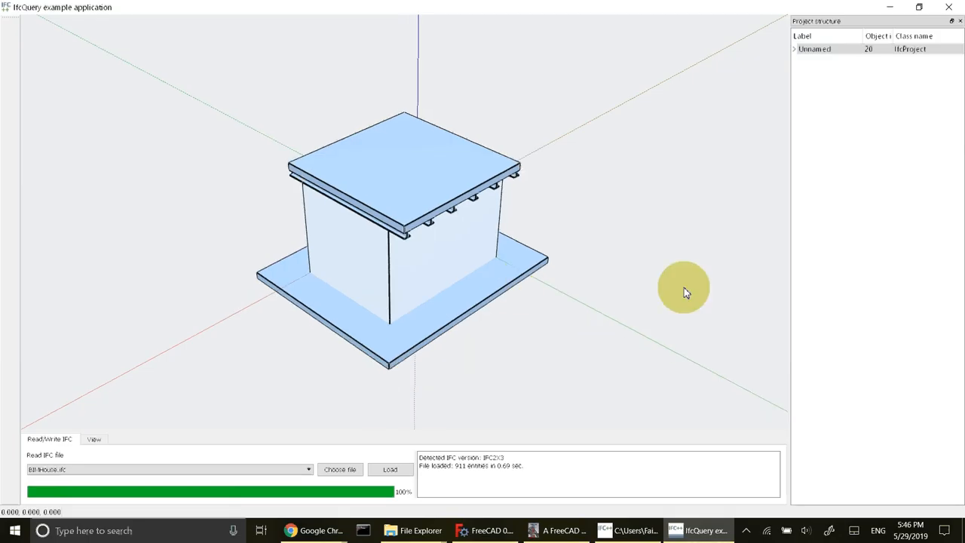
mouse_move(573, 240)
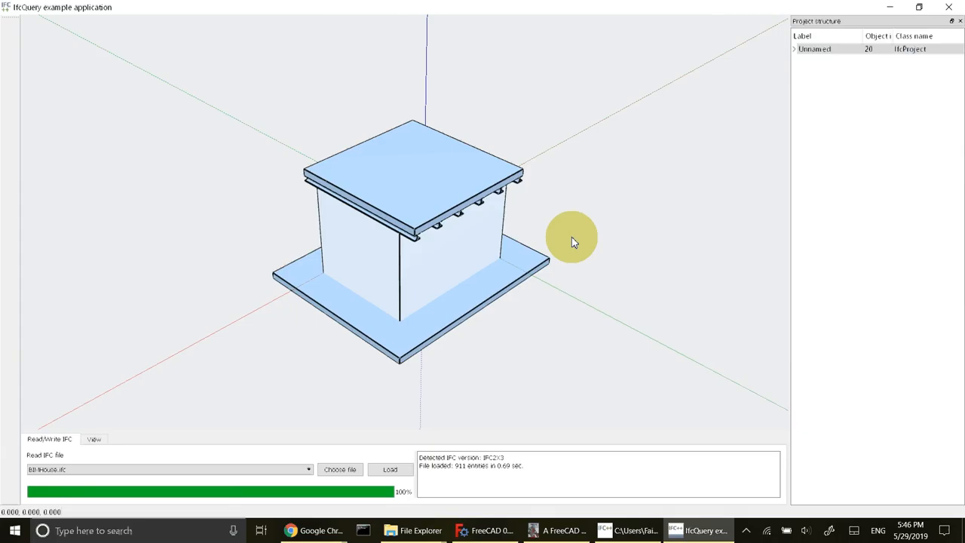
drag(573, 242, 550, 229)
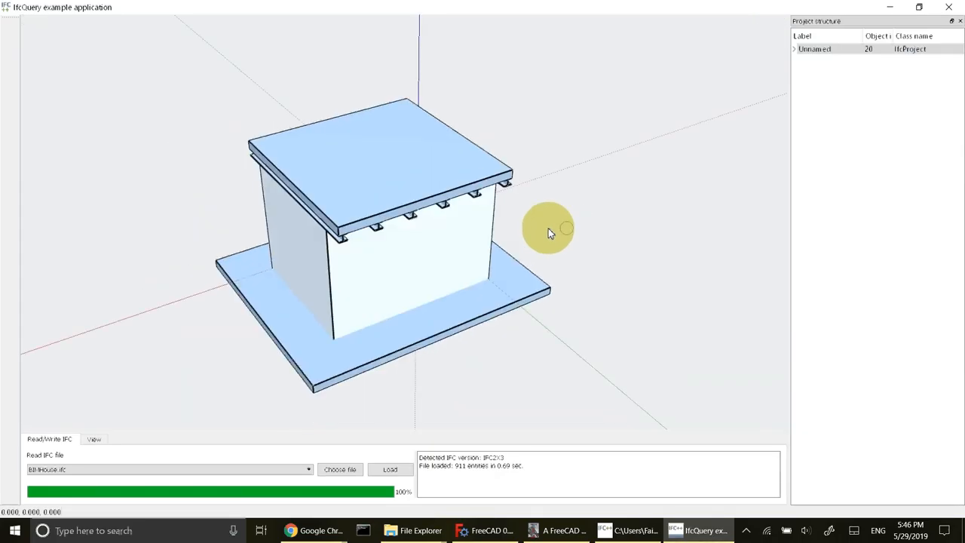
drag(549, 233, 445, 293)
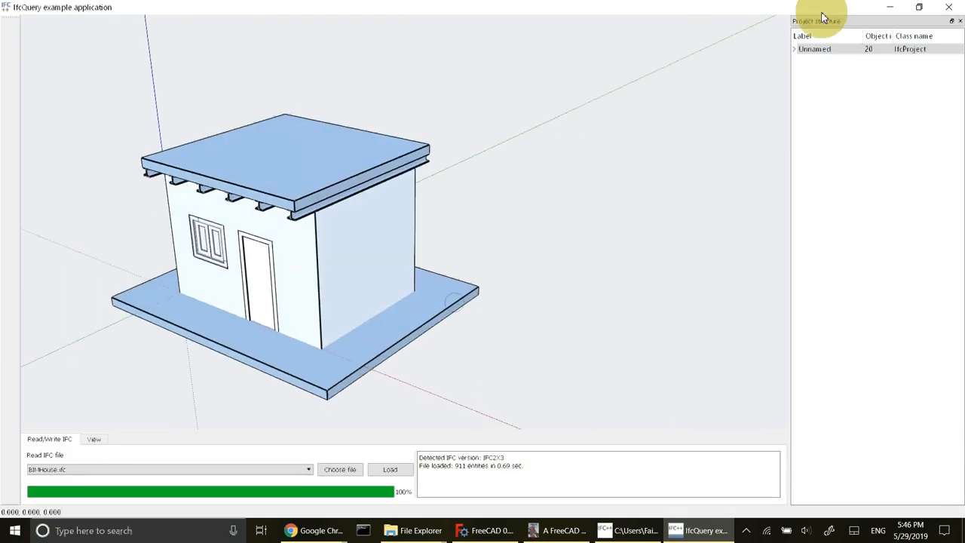
Step: Expand the project tree through Default Site, BIM House and Ground Floor to list its elements
click(794, 48)
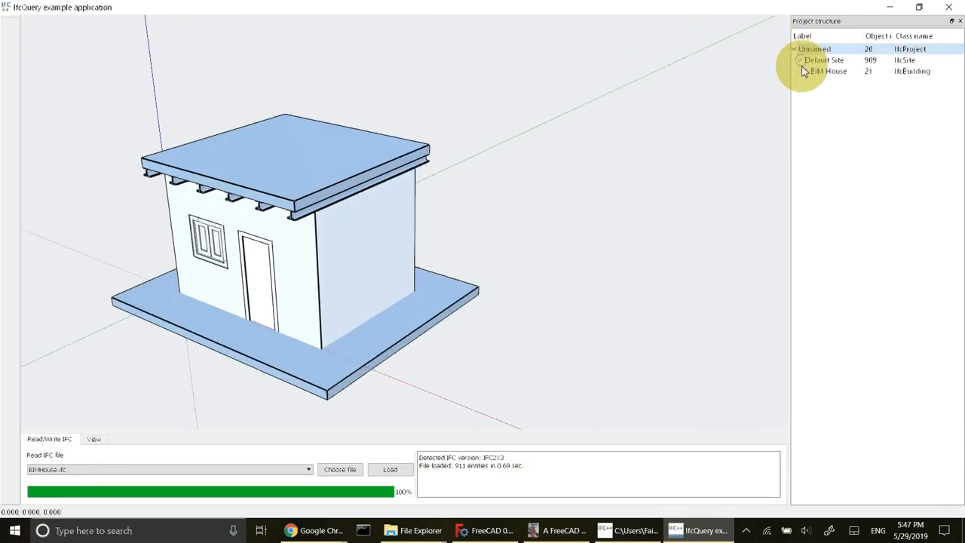
click(823, 61)
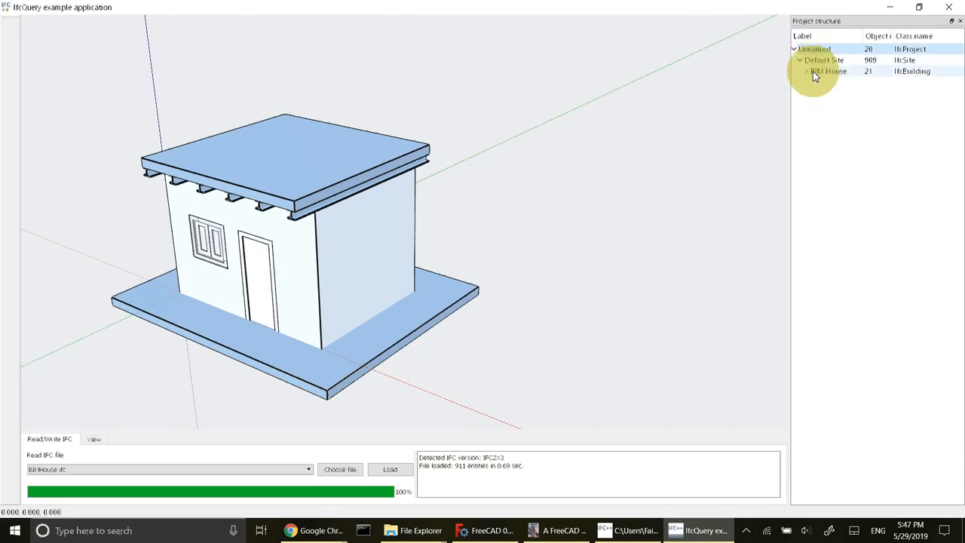
click(806, 71)
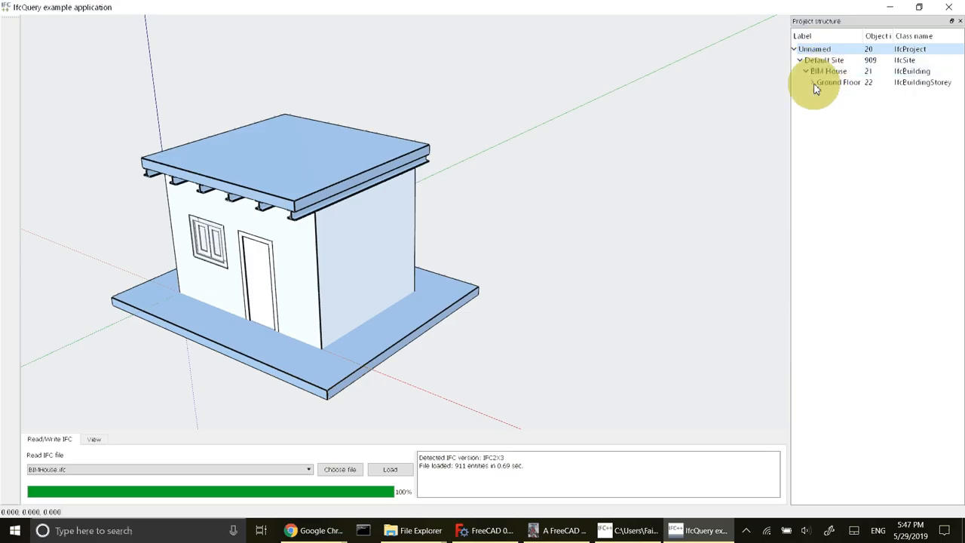
click(813, 81)
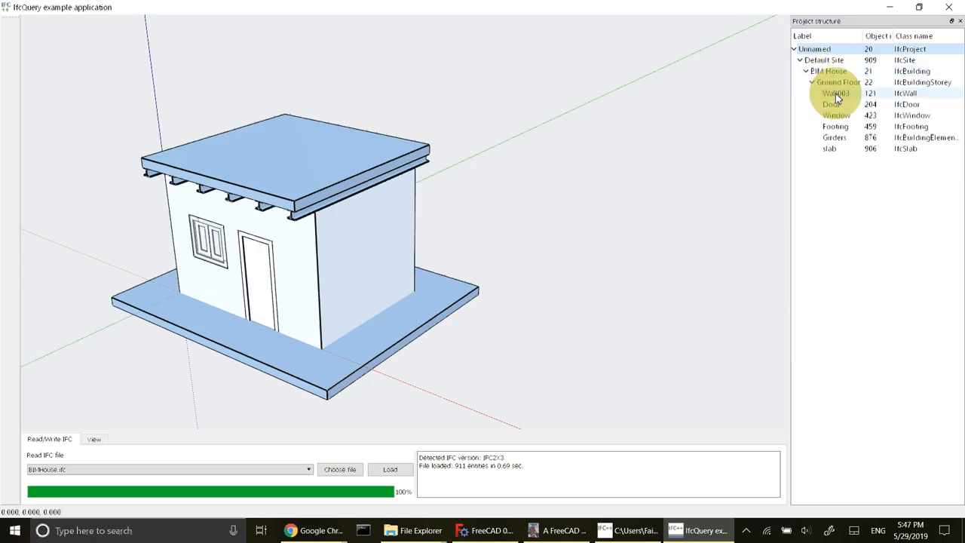
Step: Highlight Wall003 and then the slab in the model, and return to FreeCAD
click(836, 93)
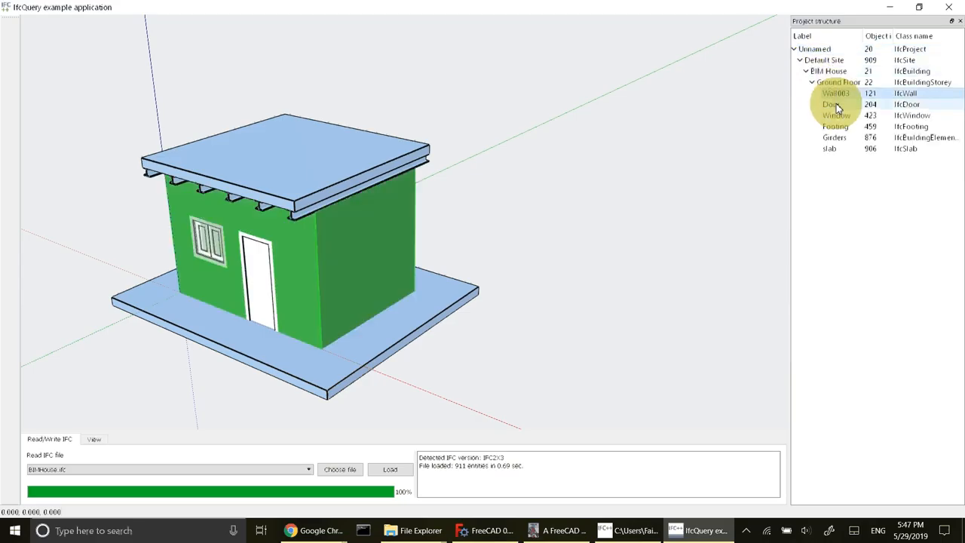
click(835, 115)
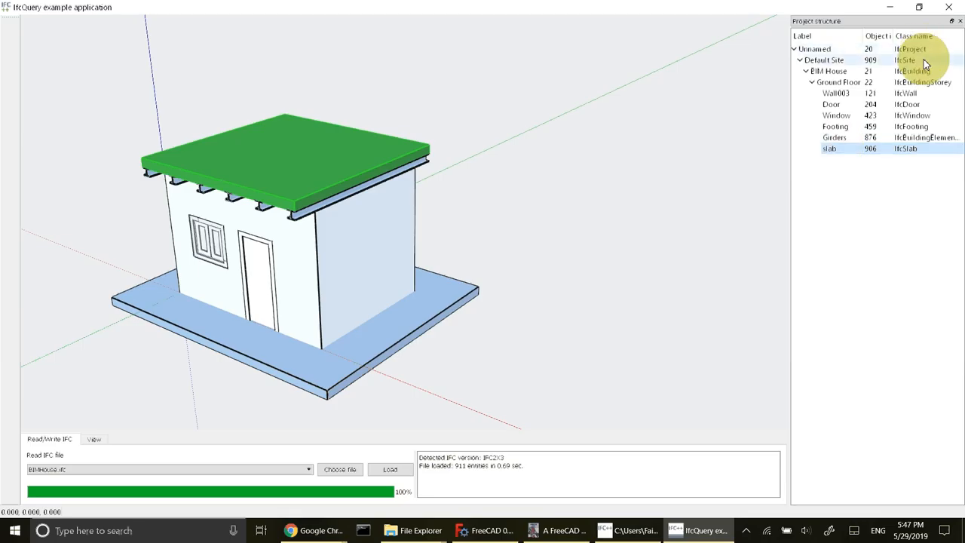
mouse_move(506, 249)
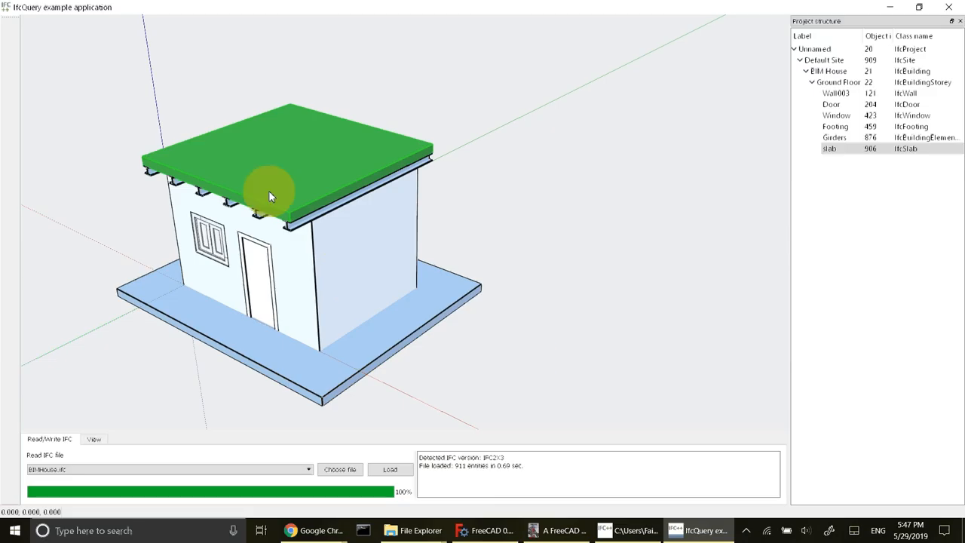
click(485, 530)
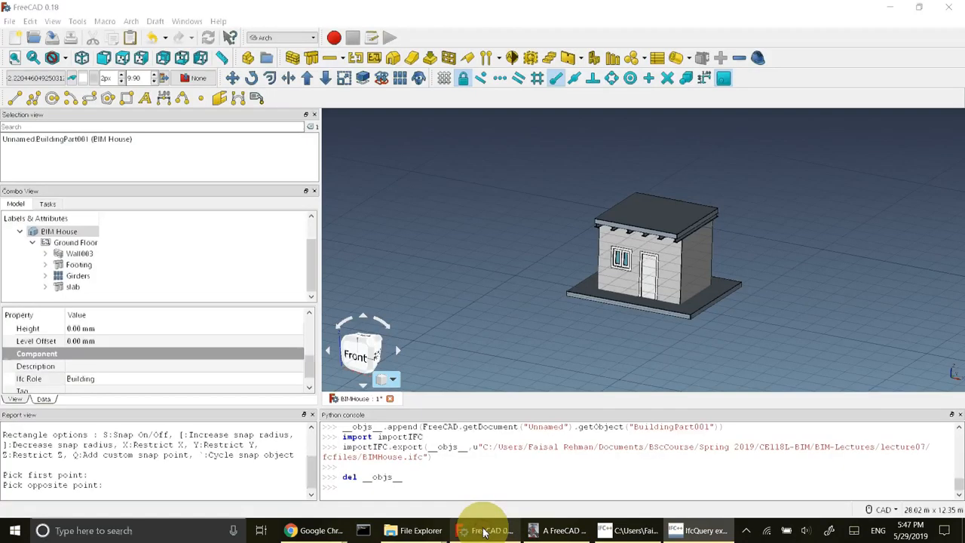
Step: Reach the Import-Export IFC page of FreeCAD's Preferences via Edit > Preferences
click(697, 531)
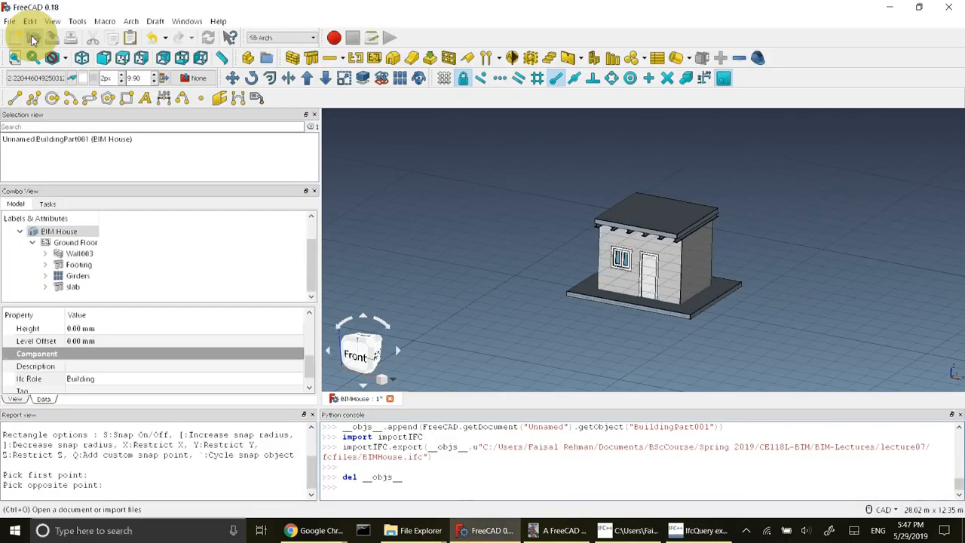
click(29, 21)
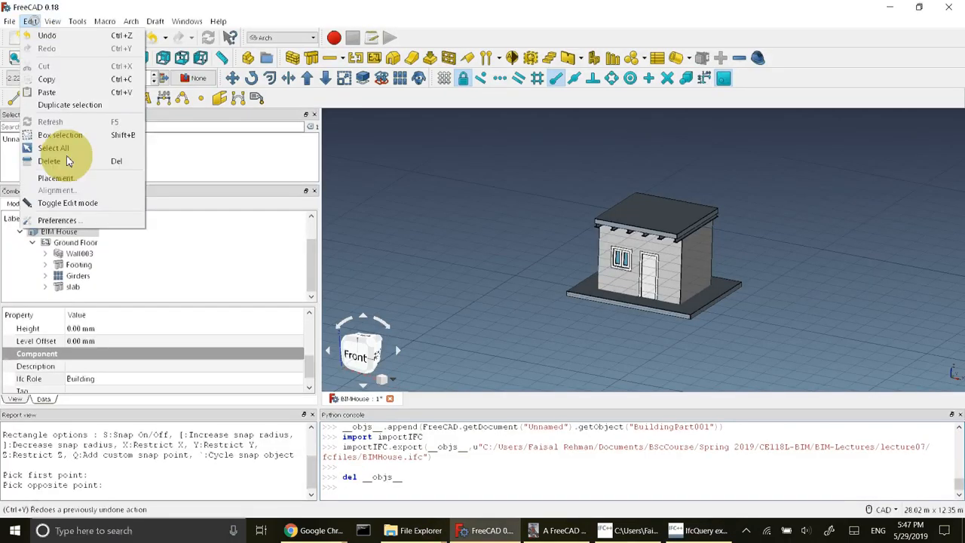
click(57, 220)
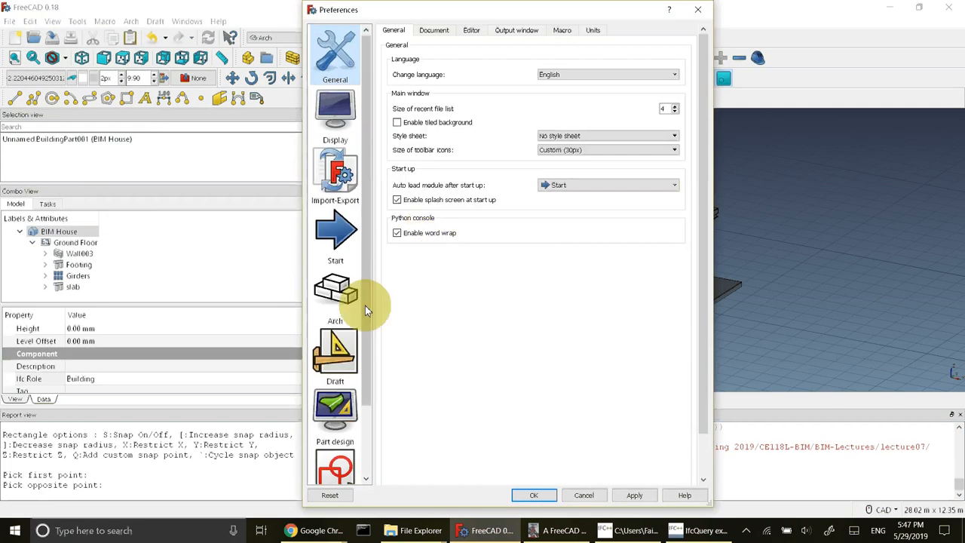
click(335, 173)
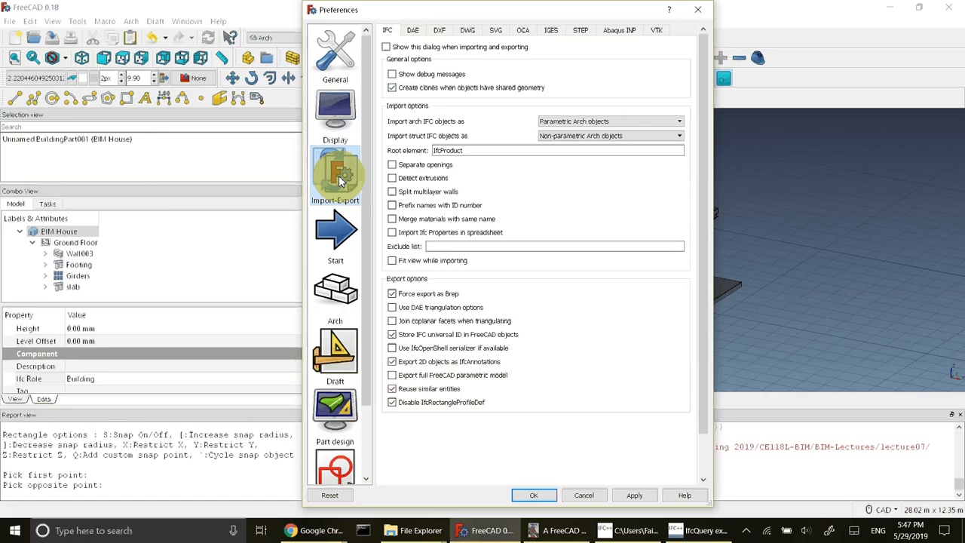